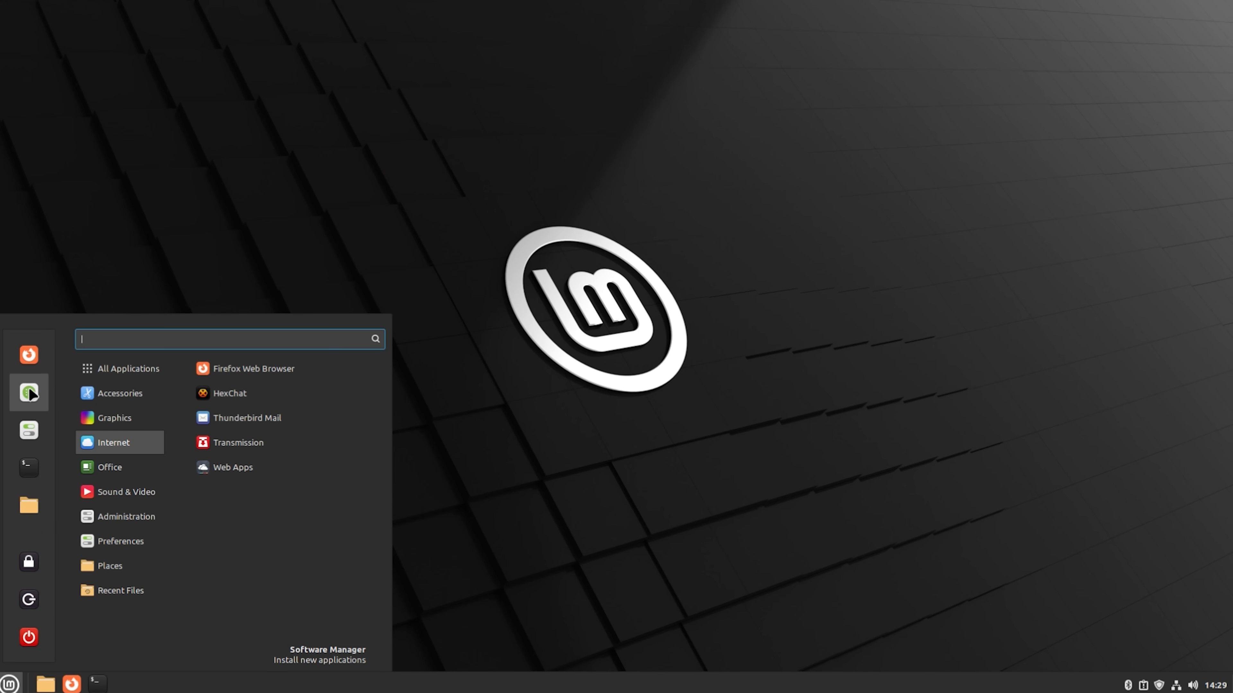
Find Bottles in Software Manager by searching 'bott' and show its app page
left_click(326, 654)
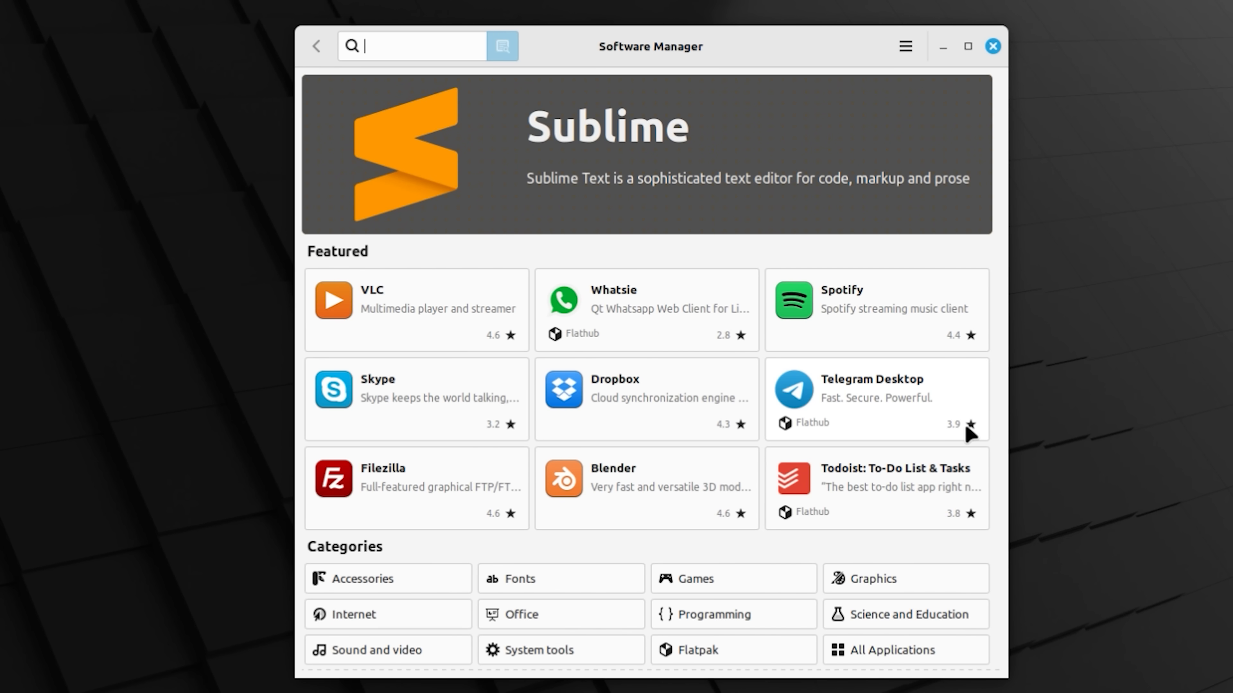
type("bottl")
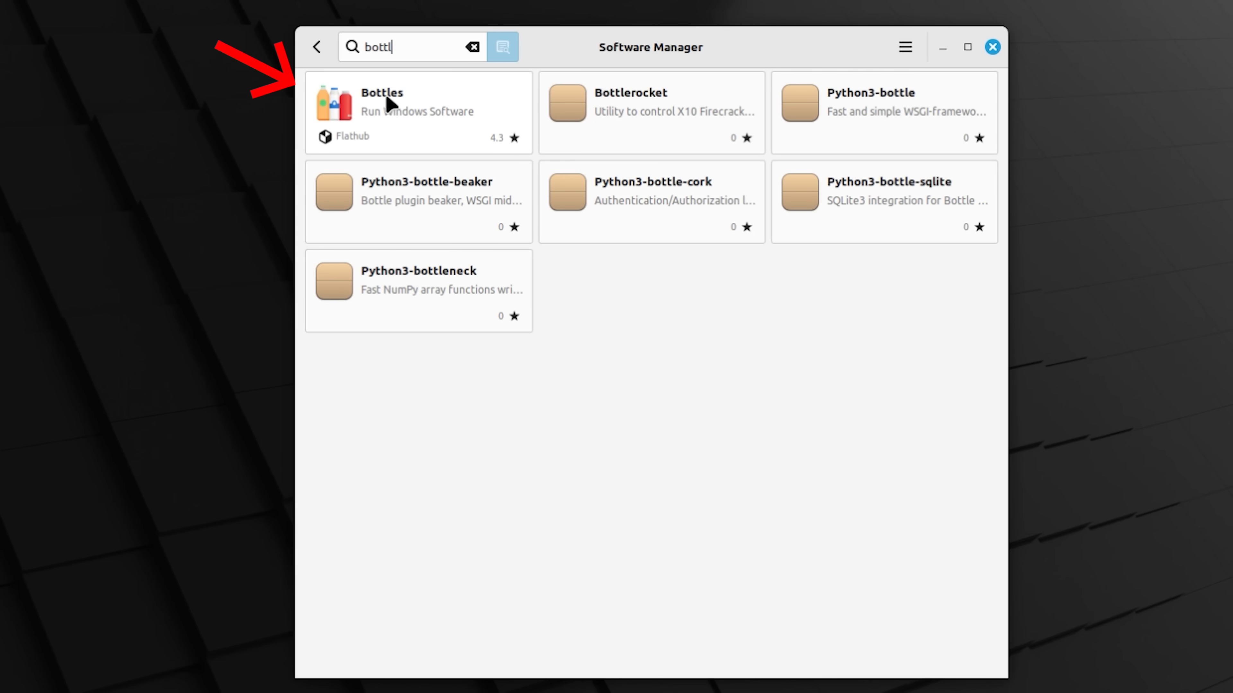
left_click(417, 112)
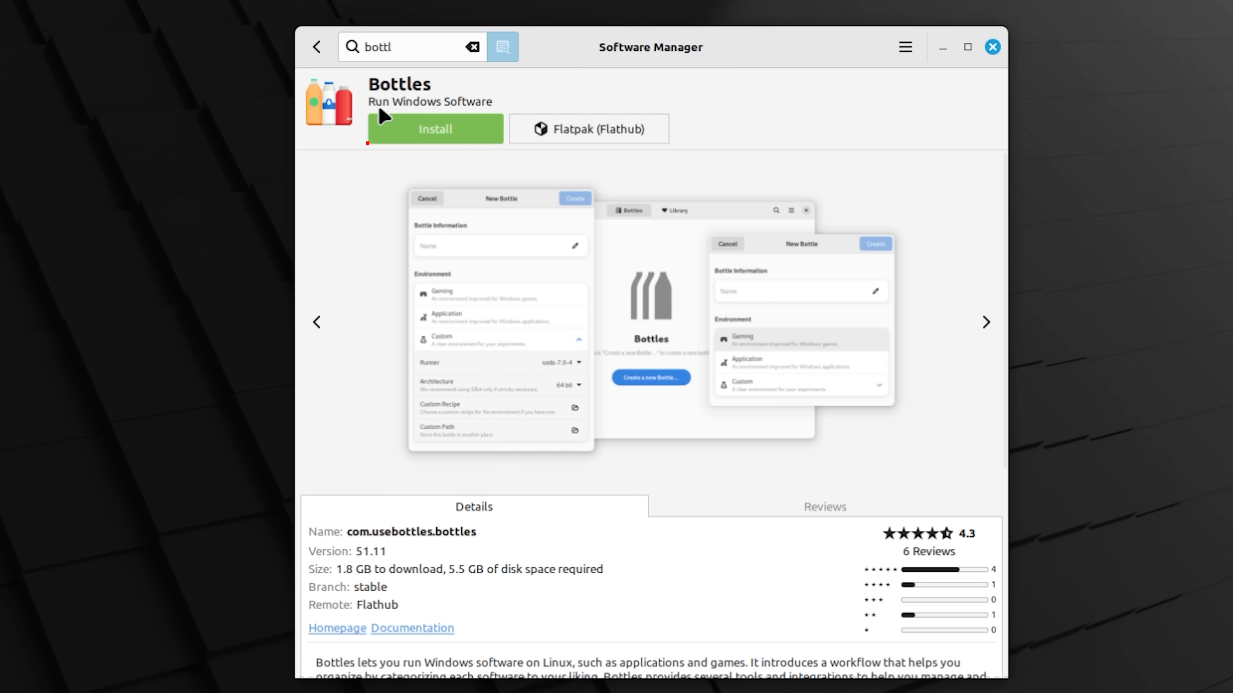
Install Bottles with its additional Flatpak components and launch it
left_click(434, 129)
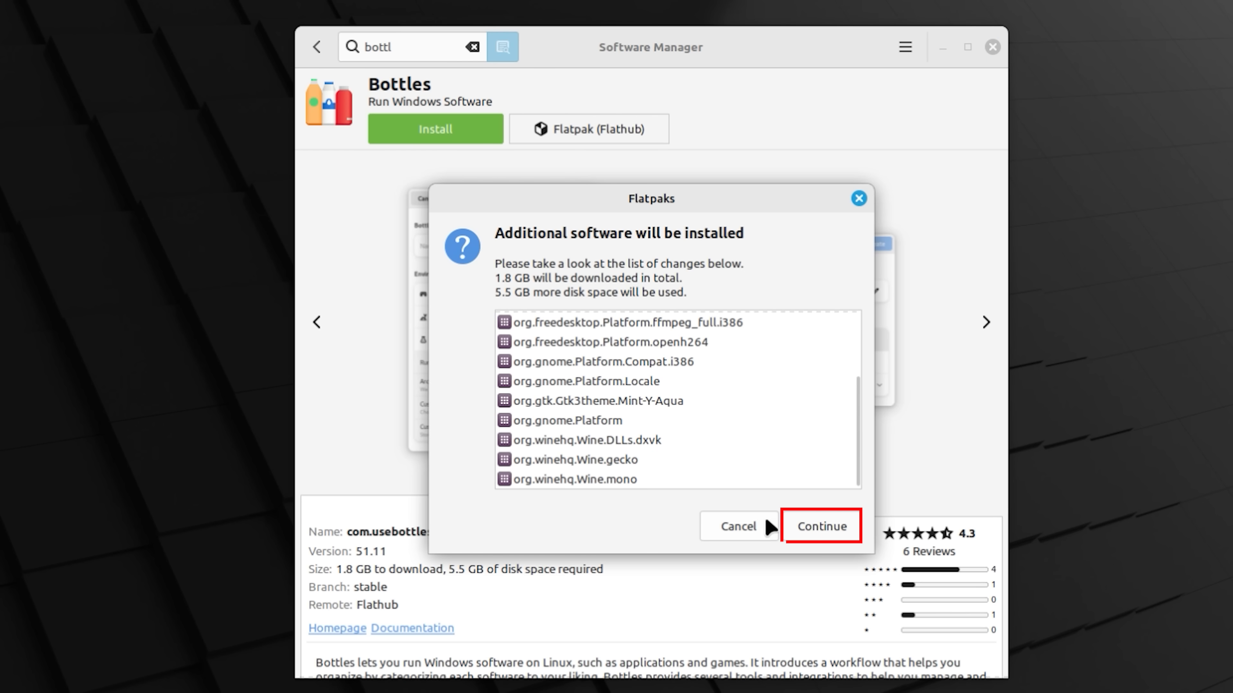
left_click(820, 525)
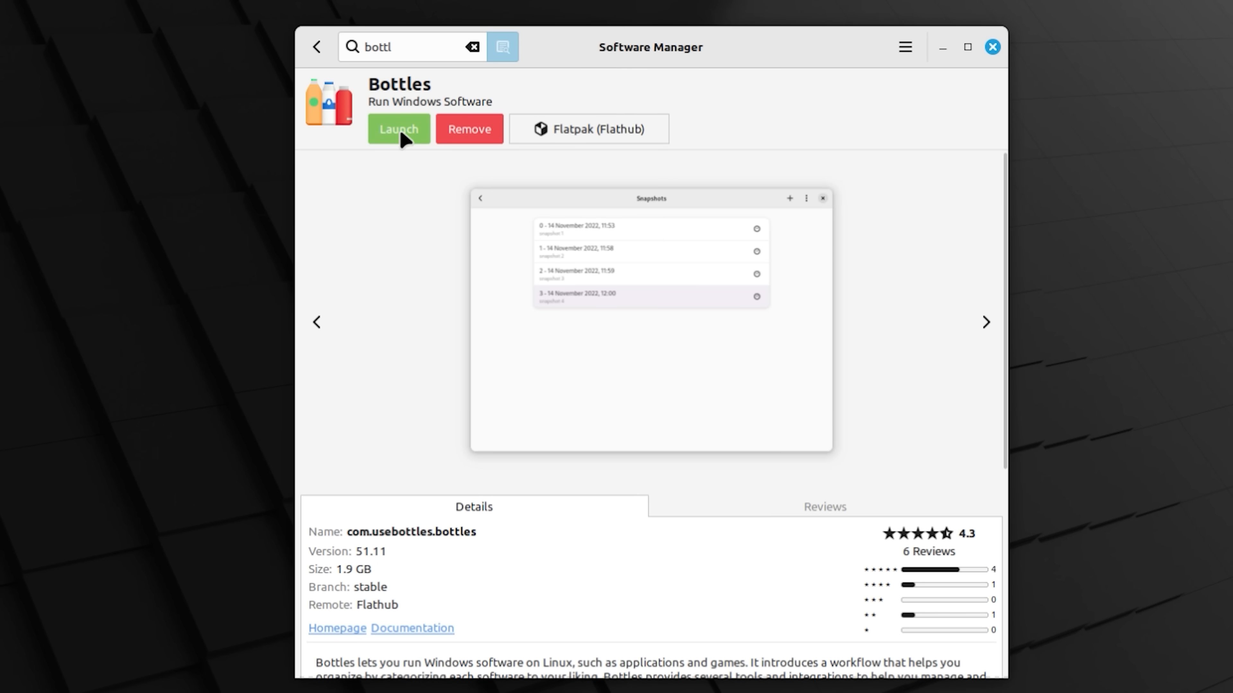
left_click(398, 128)
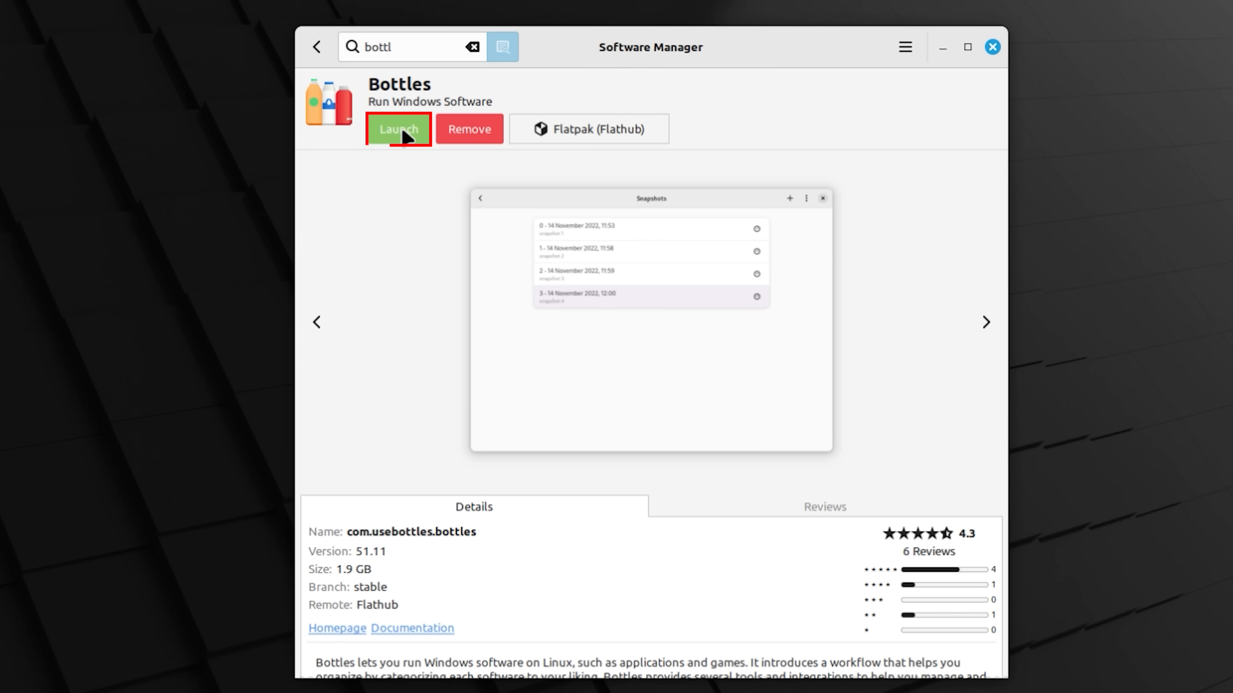
Step through the welcome slides, finish initial setup and show the empty bottles list
left_click(398, 129)
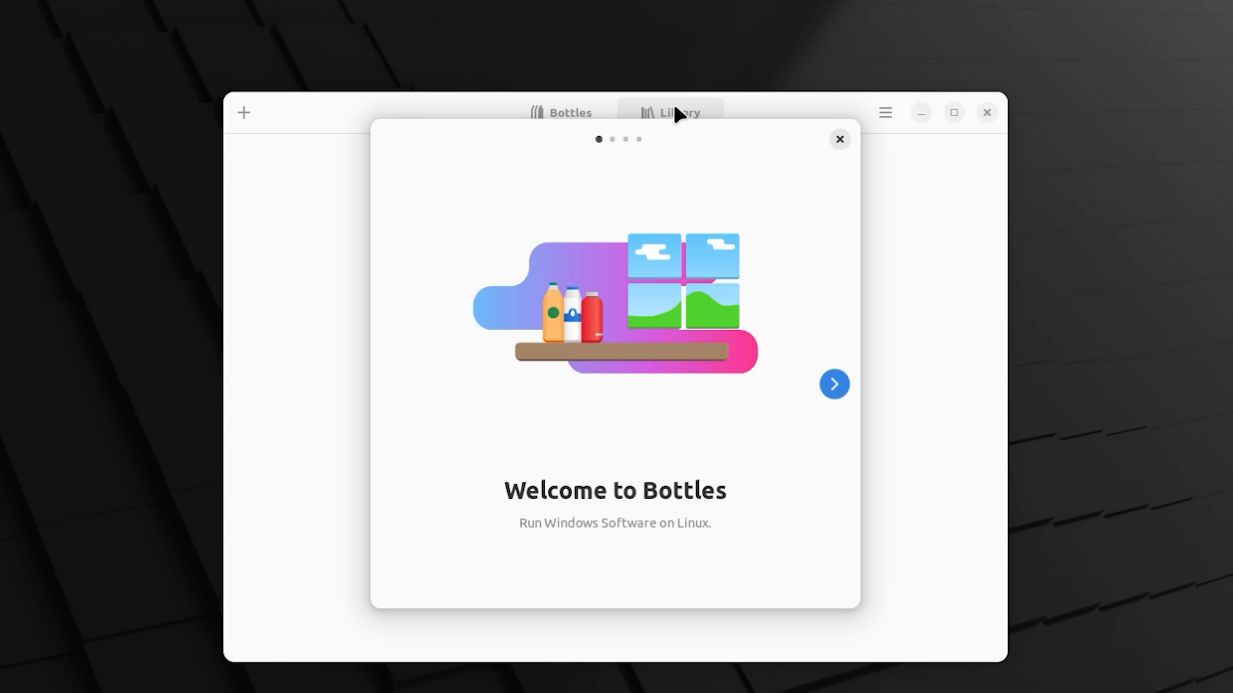
mouse_move(847, 407)
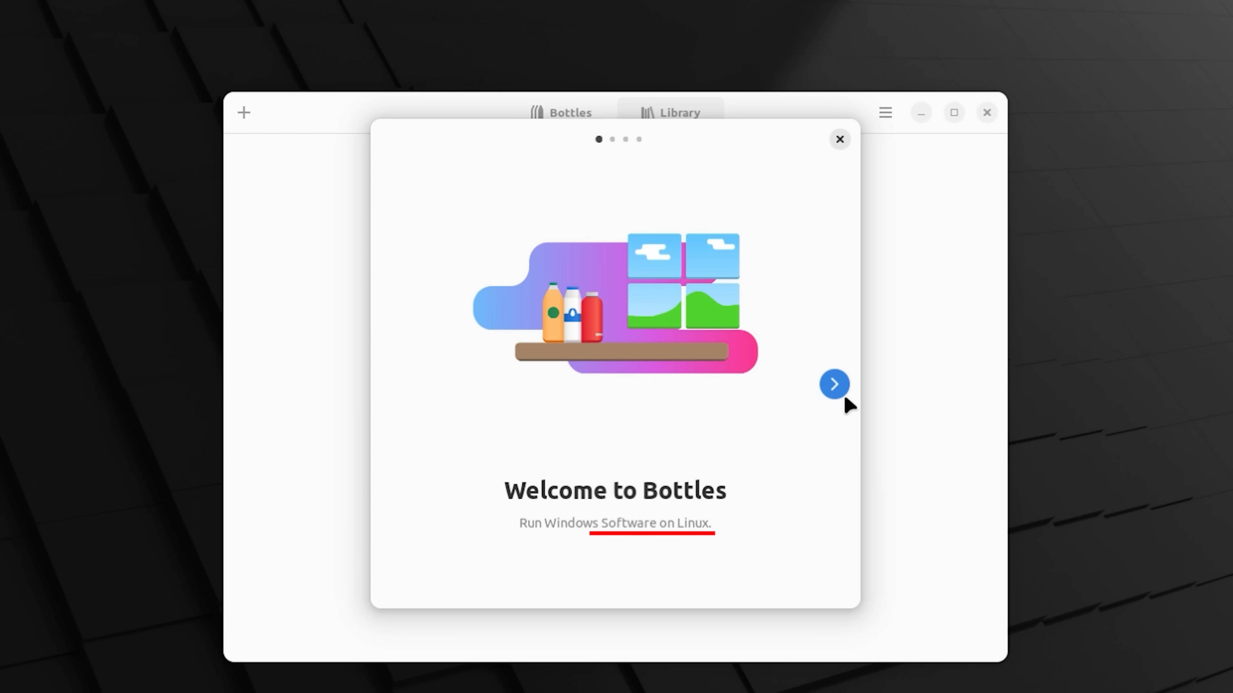
left_click(833, 384)
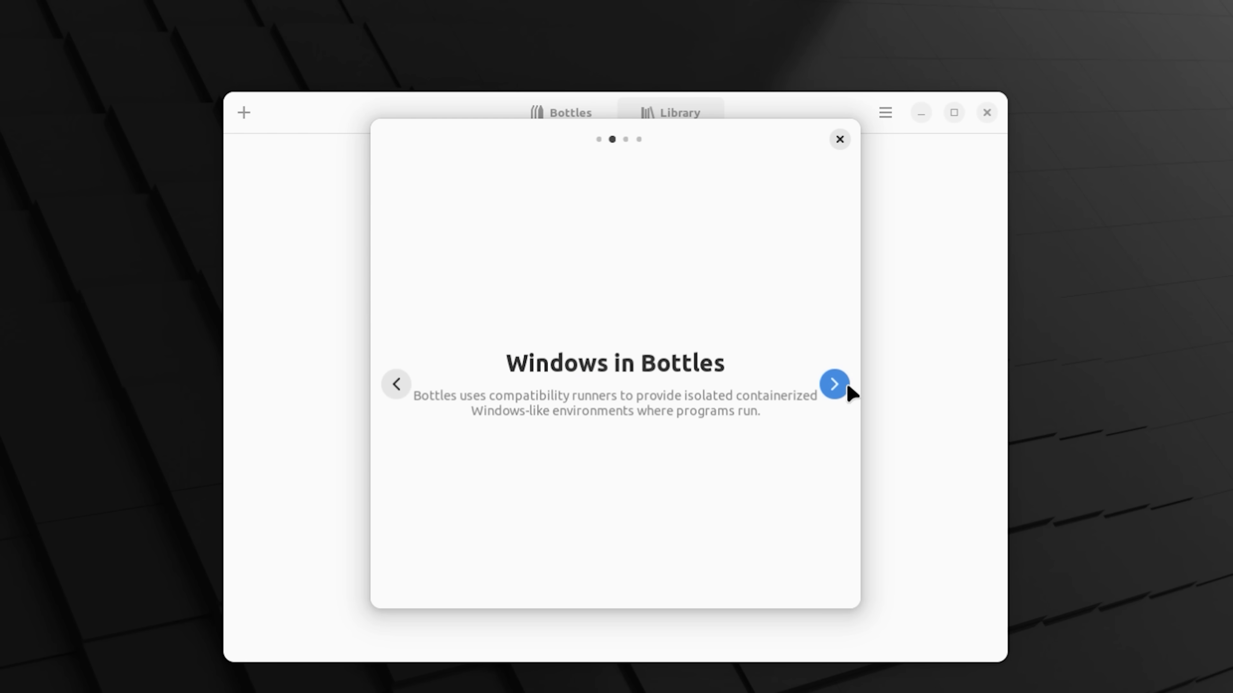
left_click(834, 384)
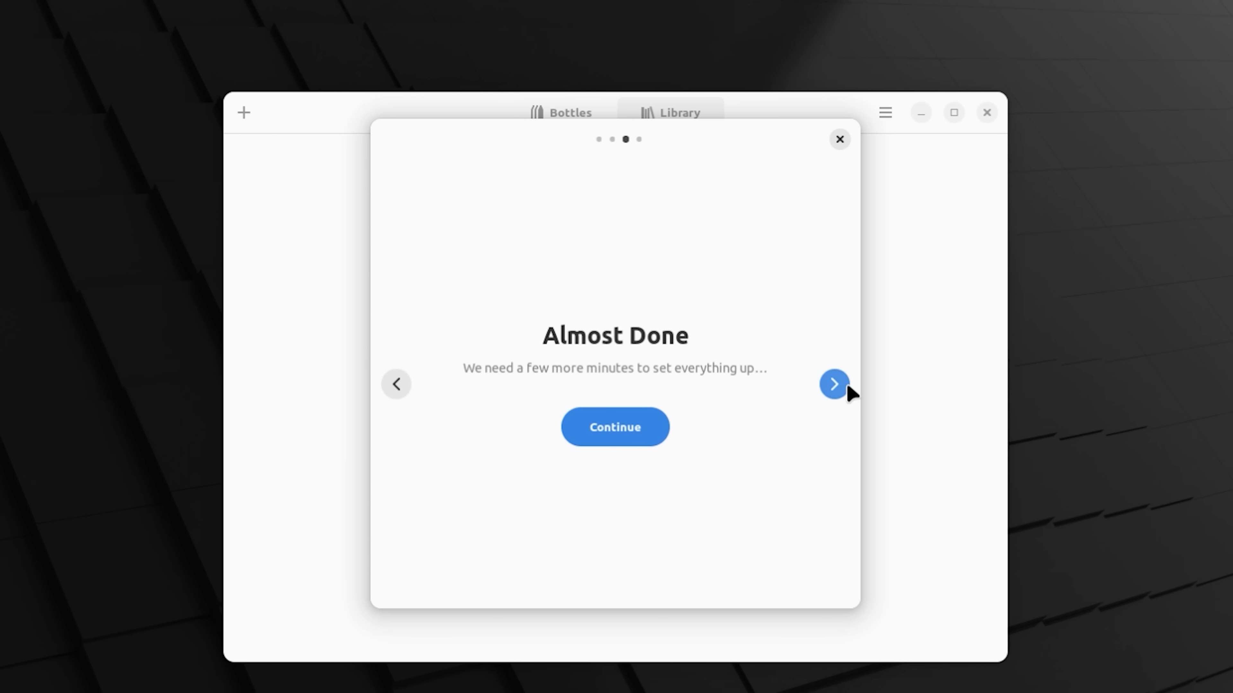
left_click(615, 427)
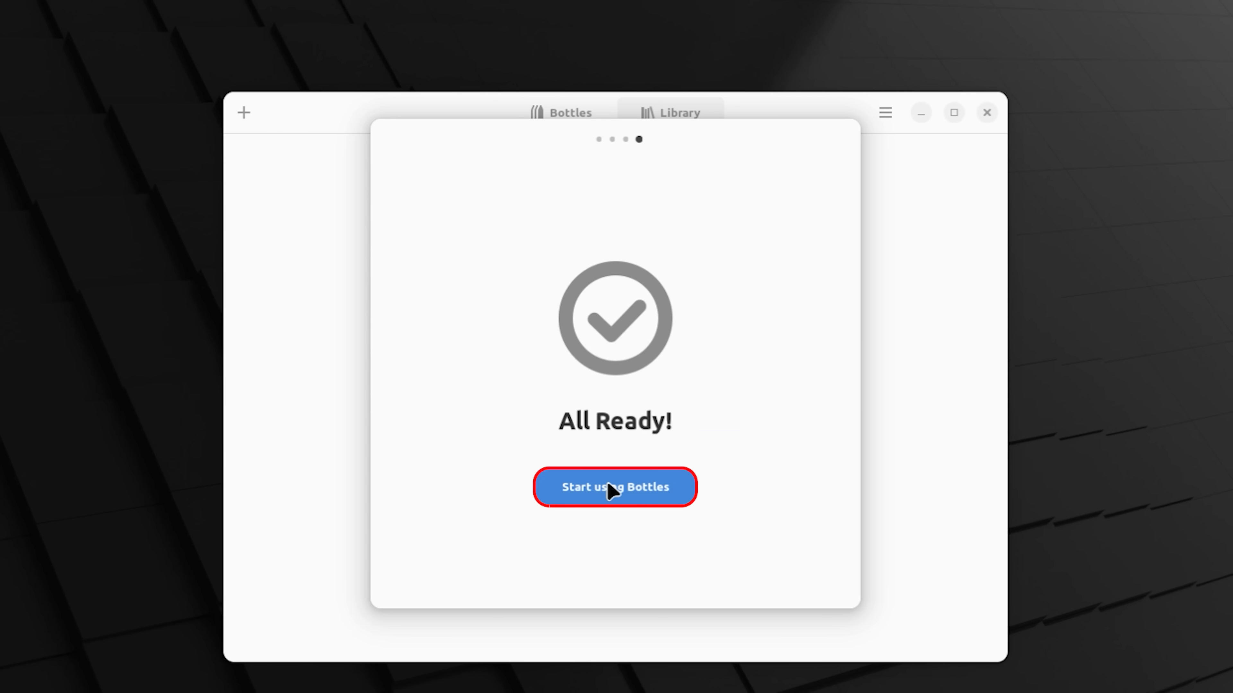
left_click(615, 486)
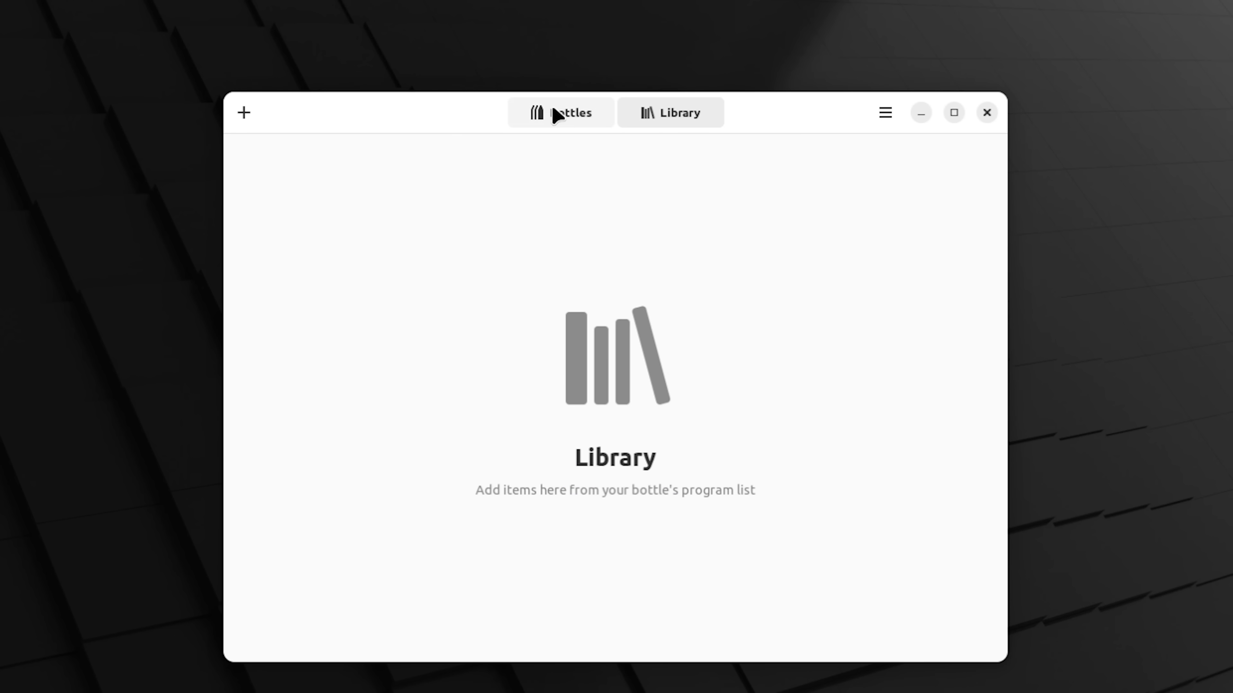
left_click(560, 112)
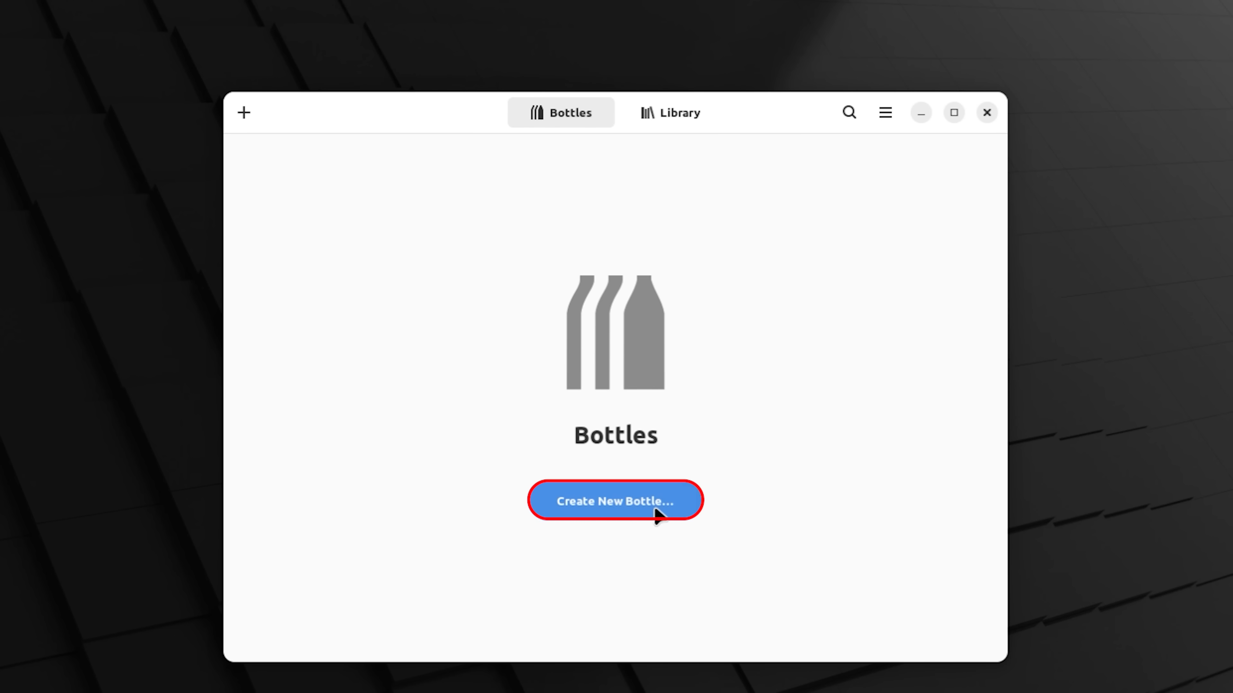
Create a new Application-environment bottle named winapps
left_click(615, 500)
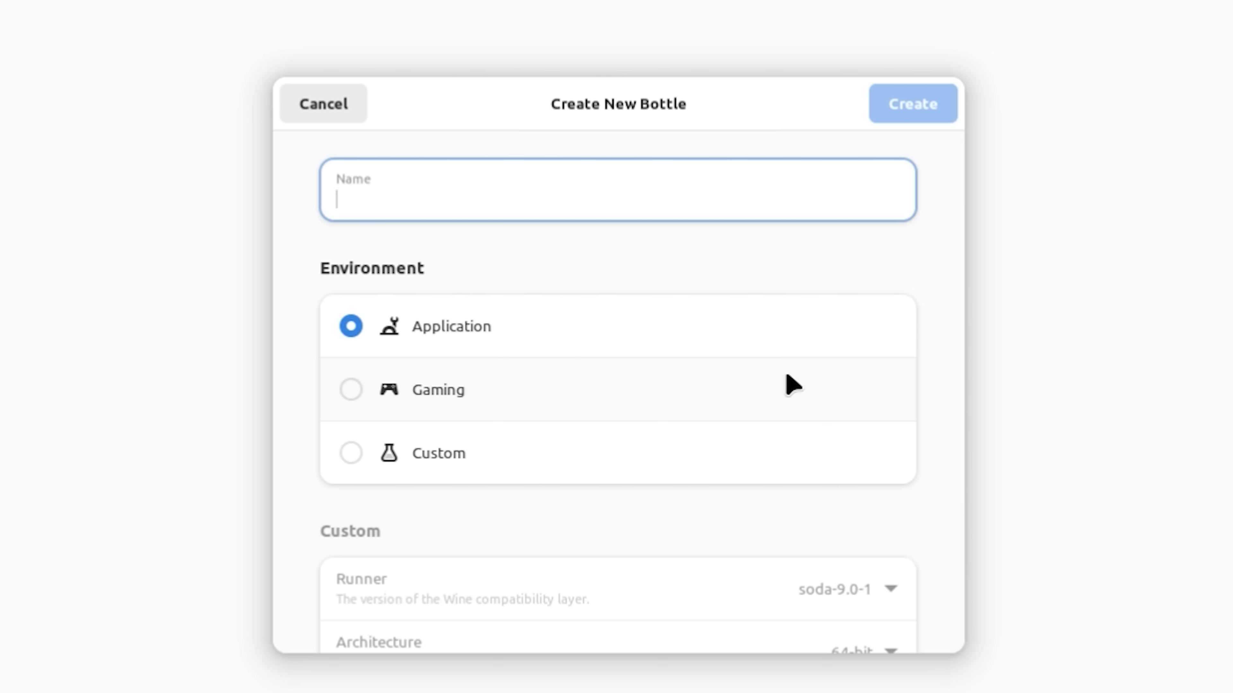
type("win")
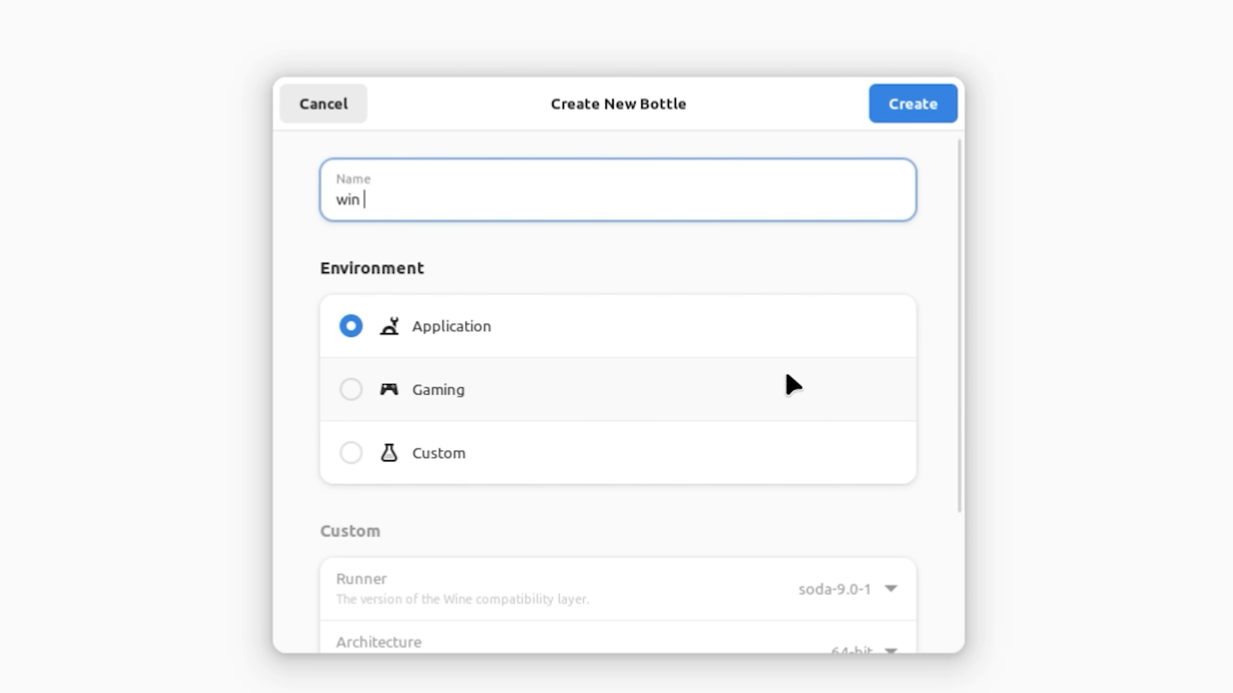
type("apps")
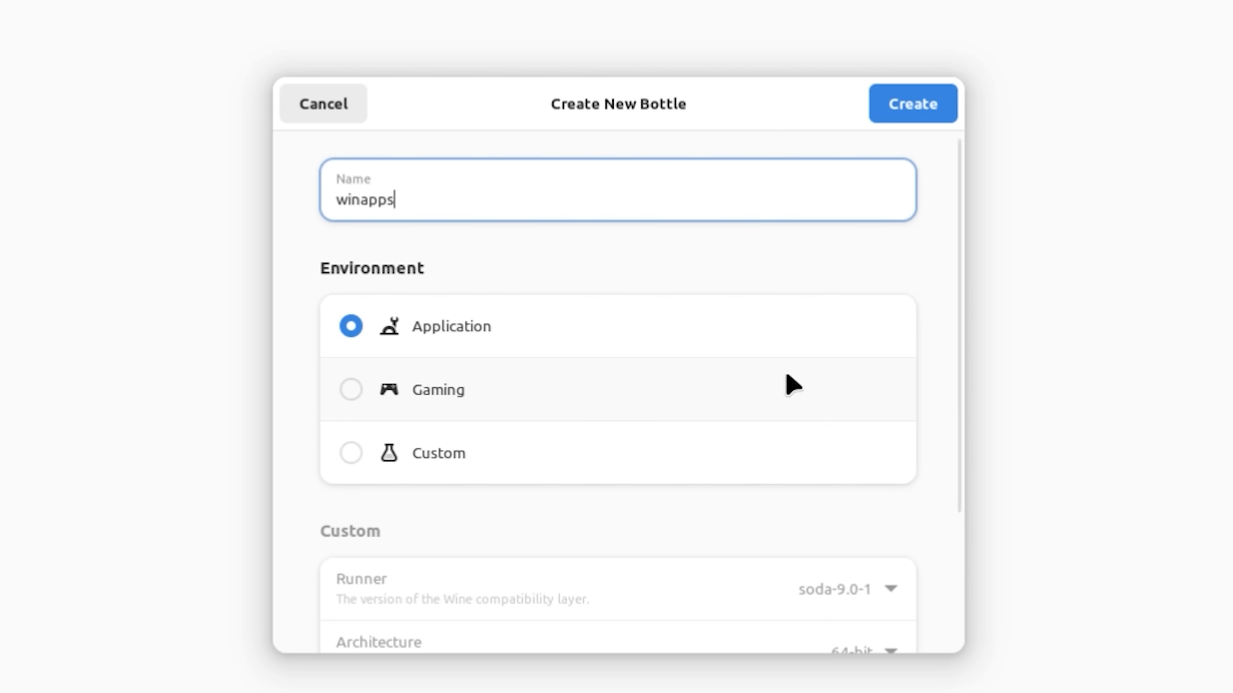
mouse_move(462, 148)
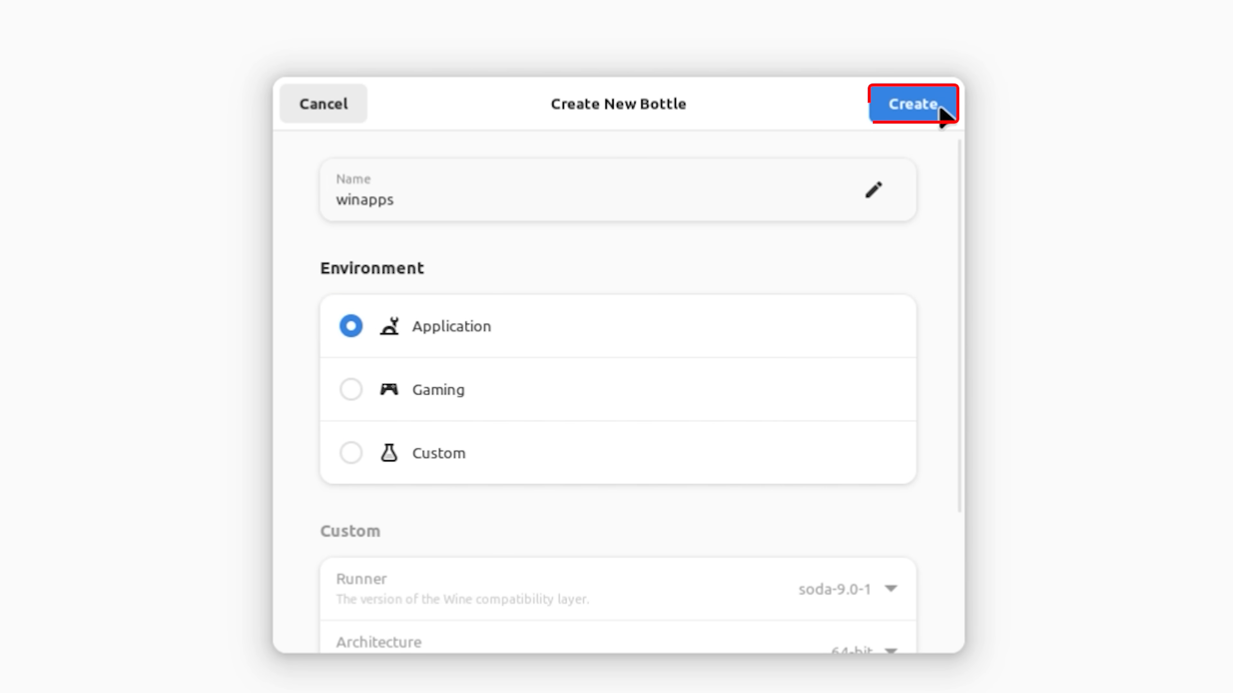
left_click(913, 104)
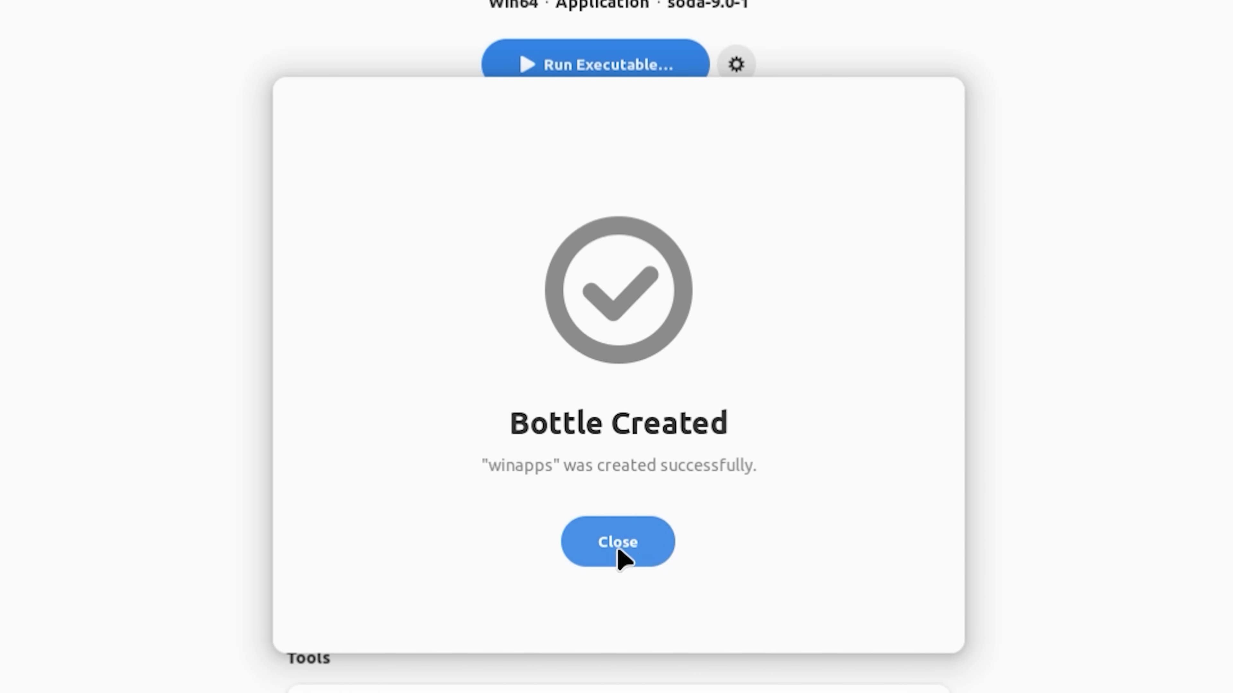
Dismiss the Bottle Created notice to reach the winapps details page
left_click(617, 542)
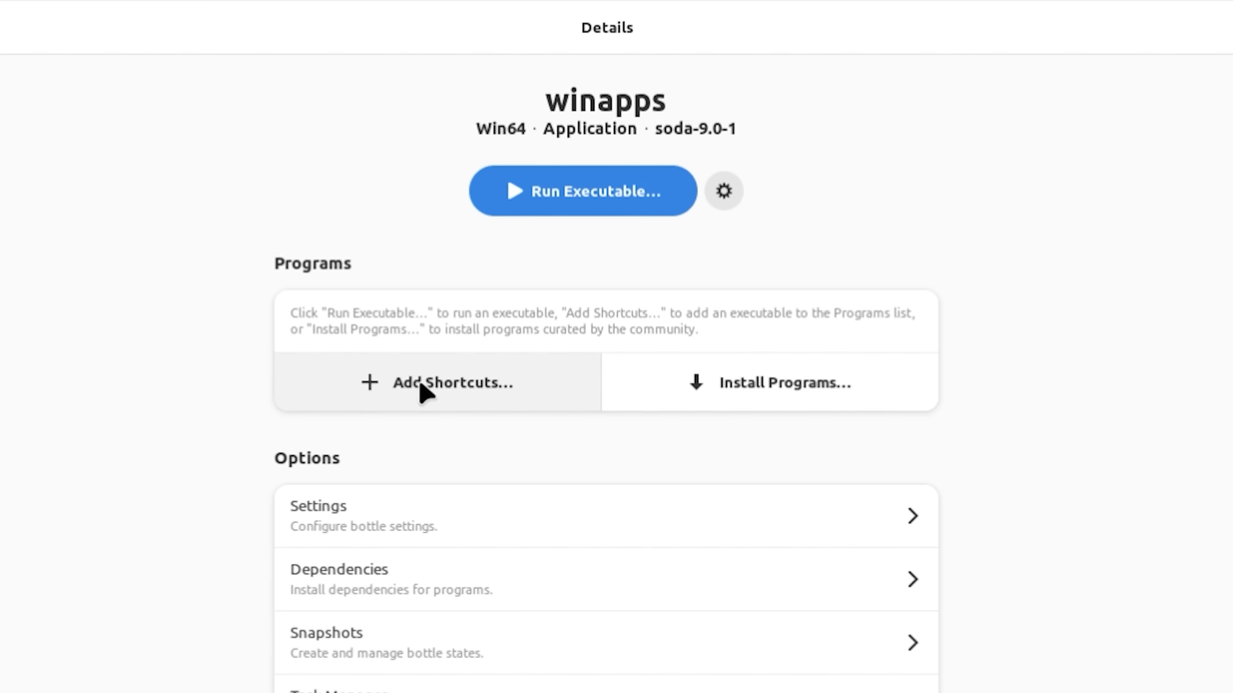
mouse_move(491, 370)
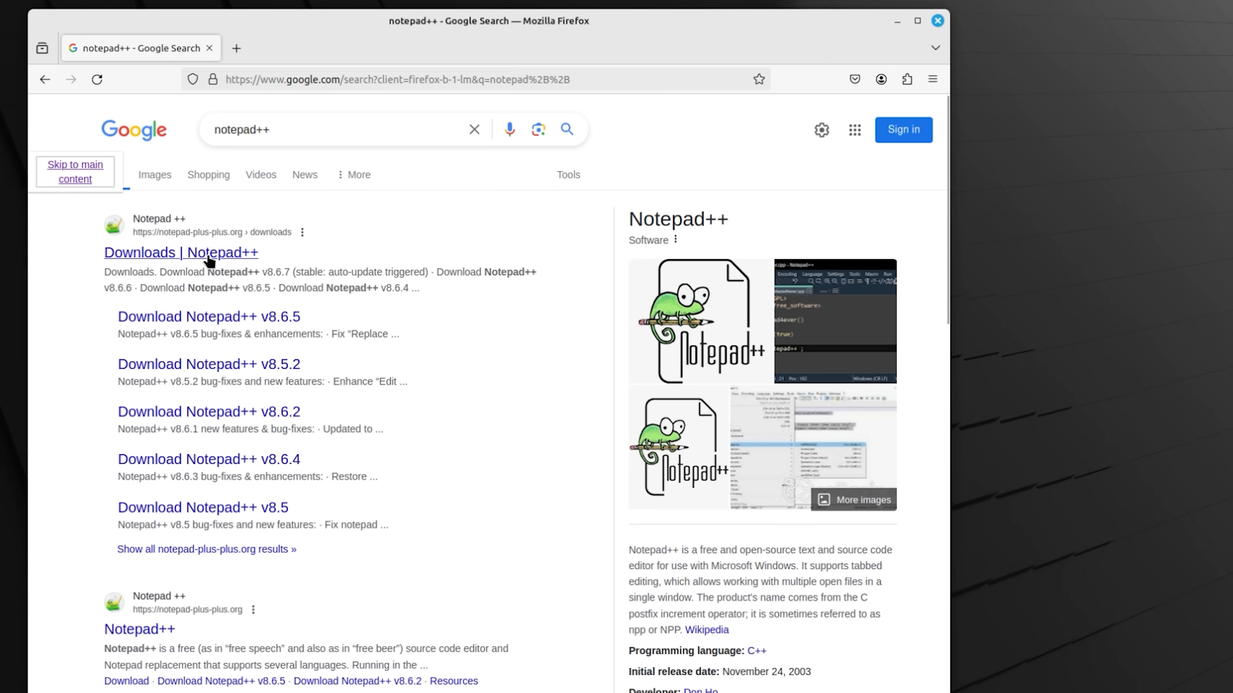
Open the 'Downloads | Notepad++' result from the Google search
left_click(180, 251)
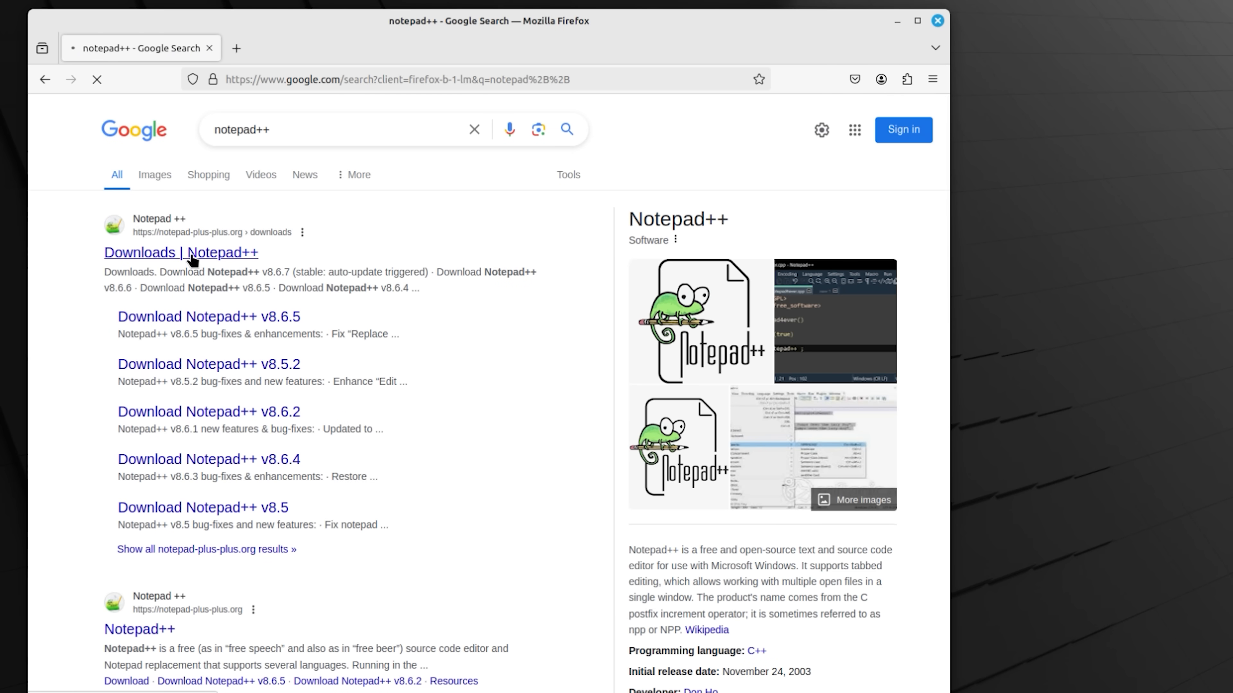
left_click(181, 252)
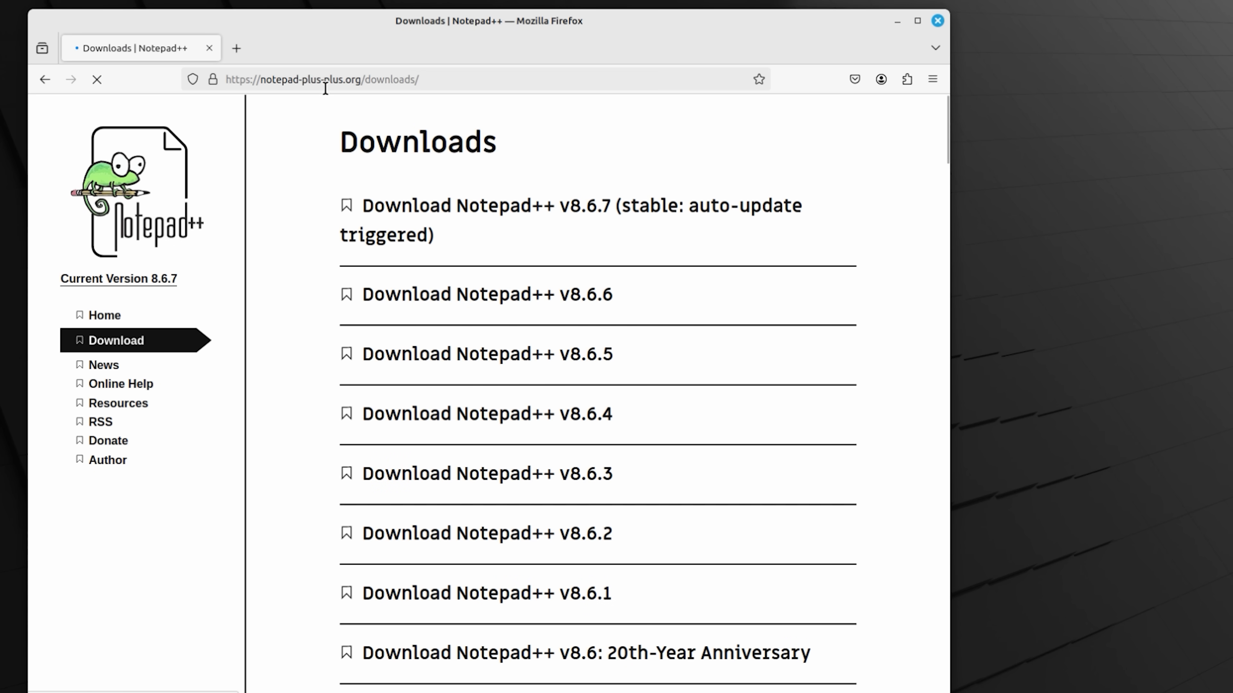
mouse_move(508, 213)
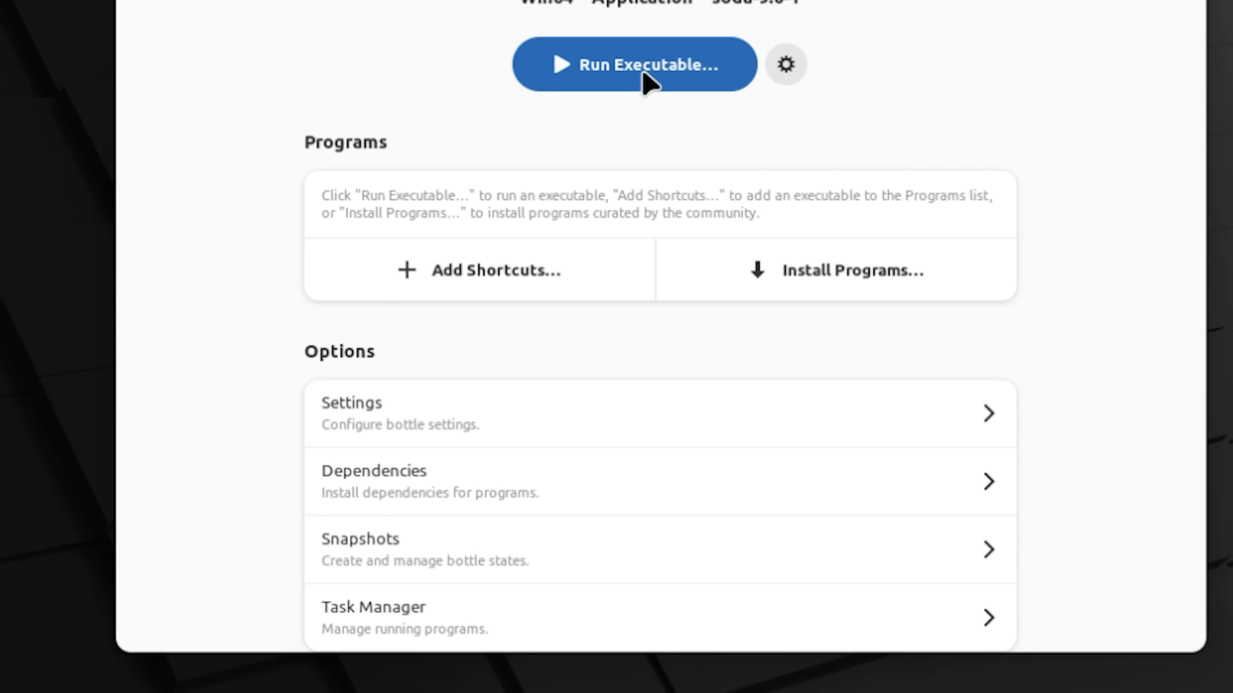
Start Run Executable in the winapps bottle and browse into the Downloads folder
left_click(634, 64)
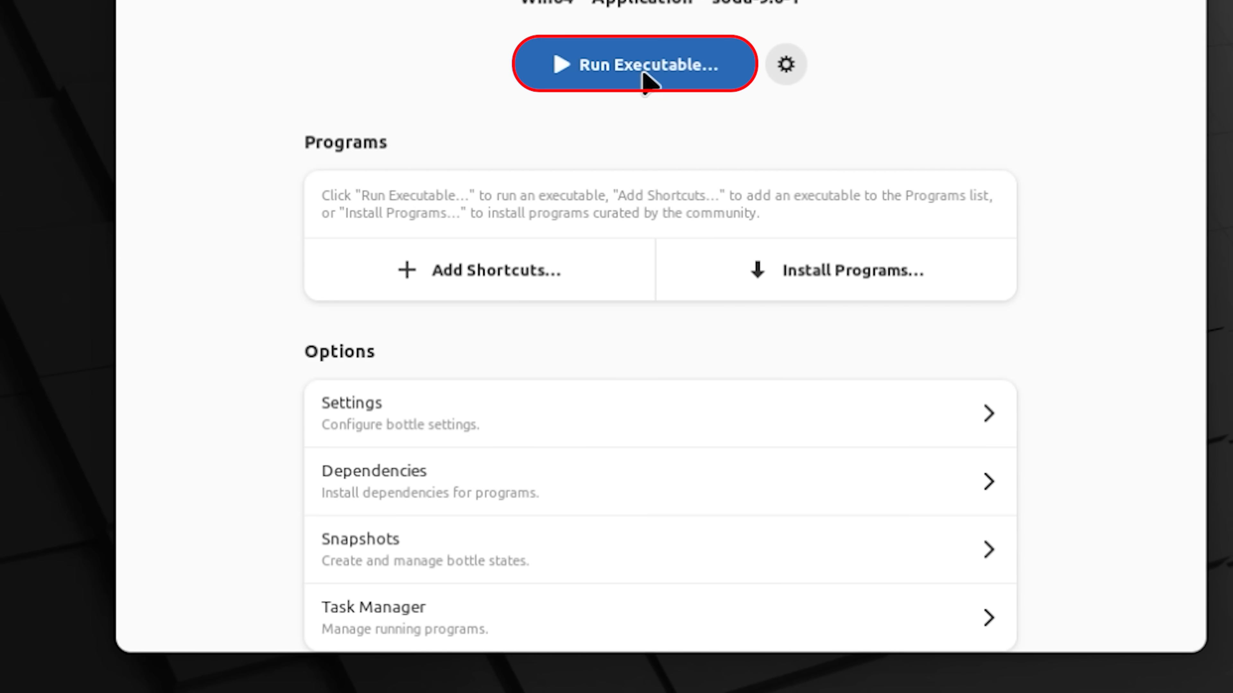
left_click(634, 64)
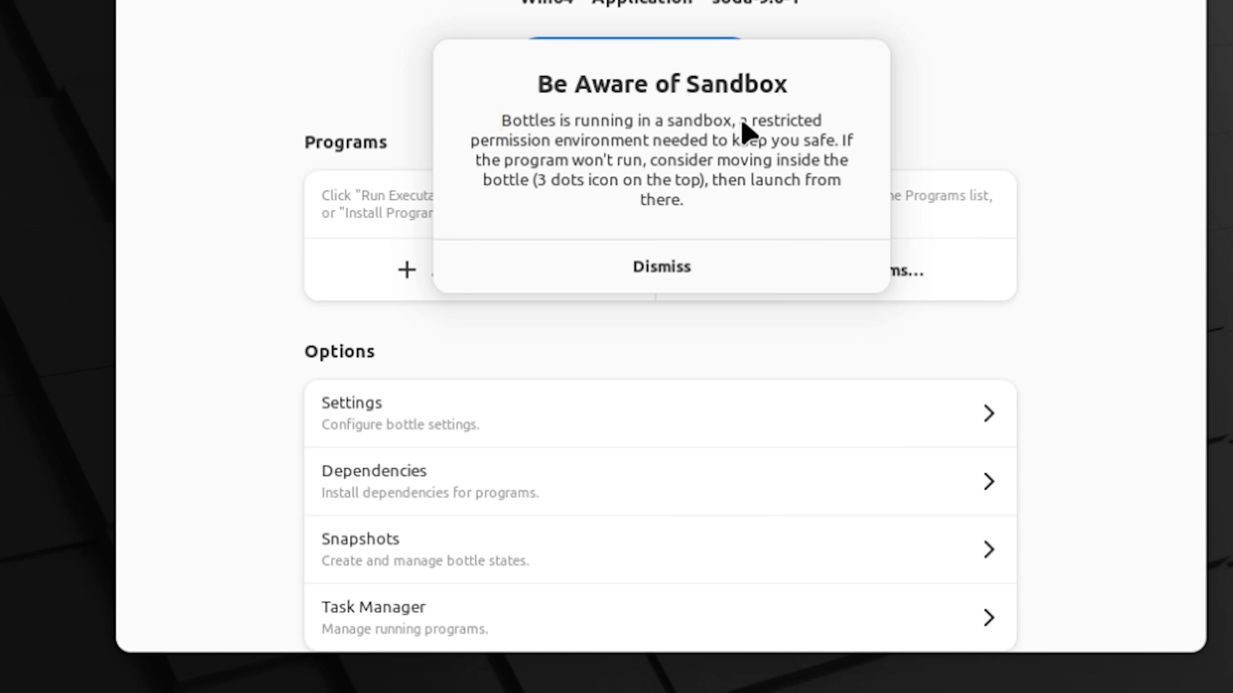
left_click_drag(504, 120, 822, 120)
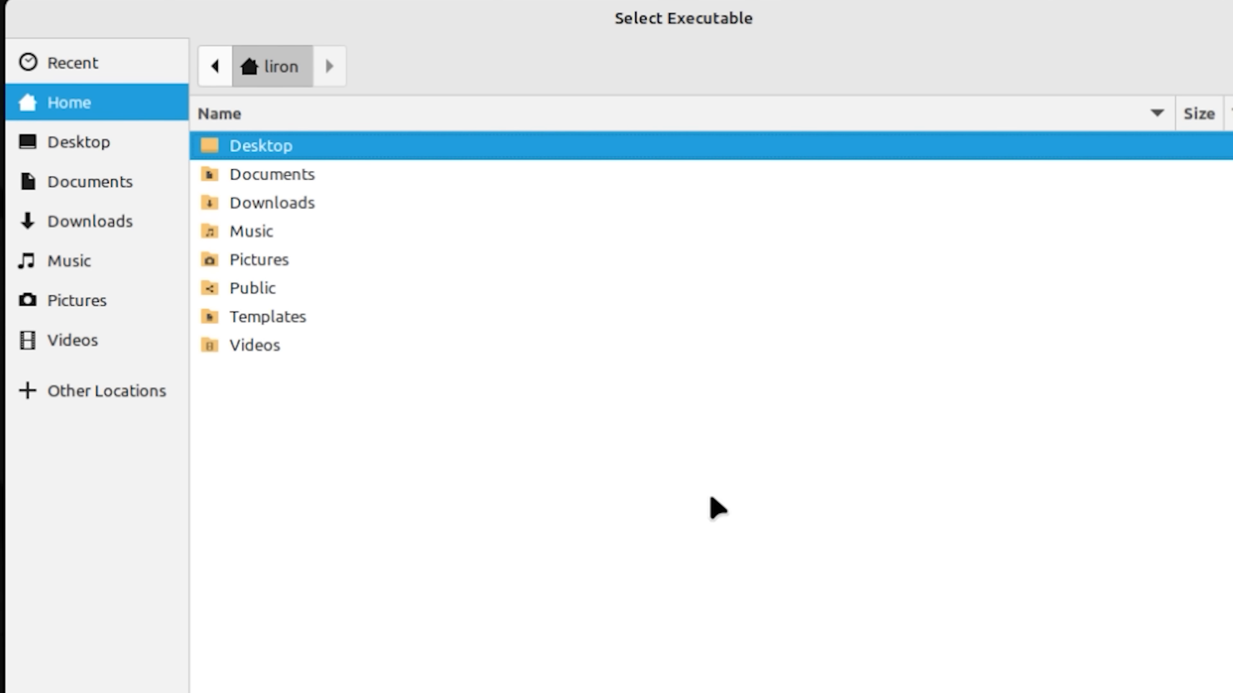
left_click(271, 203)
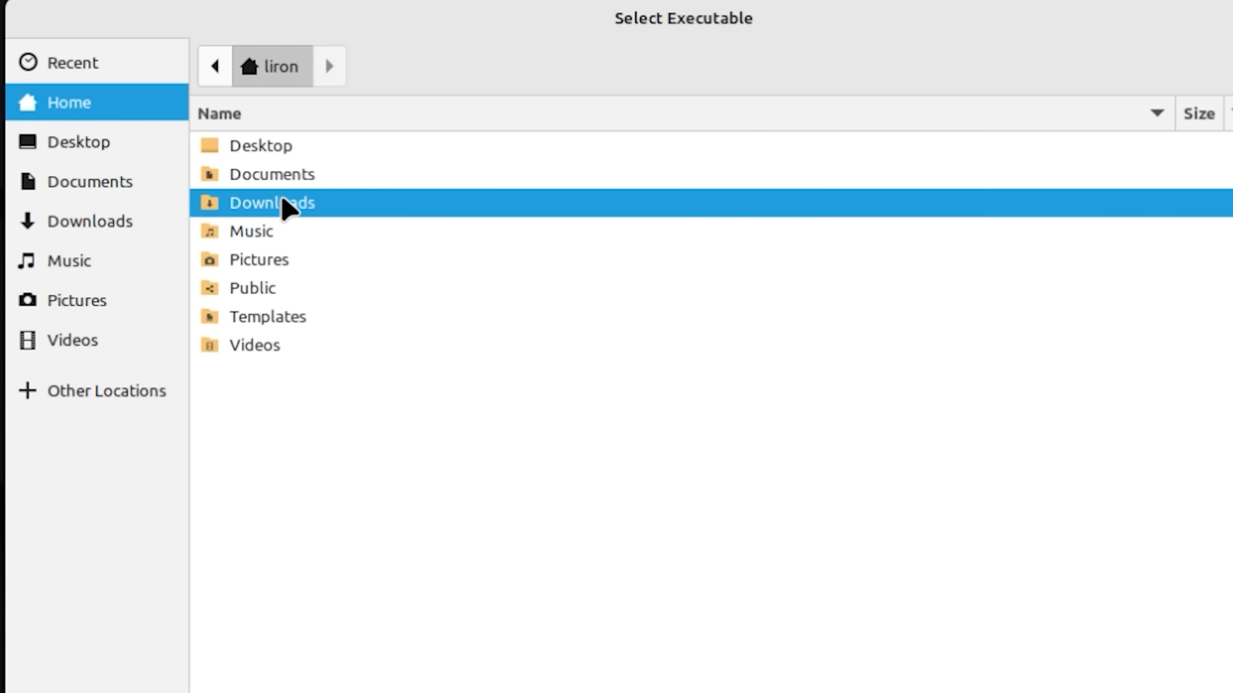
double_click(270, 203)
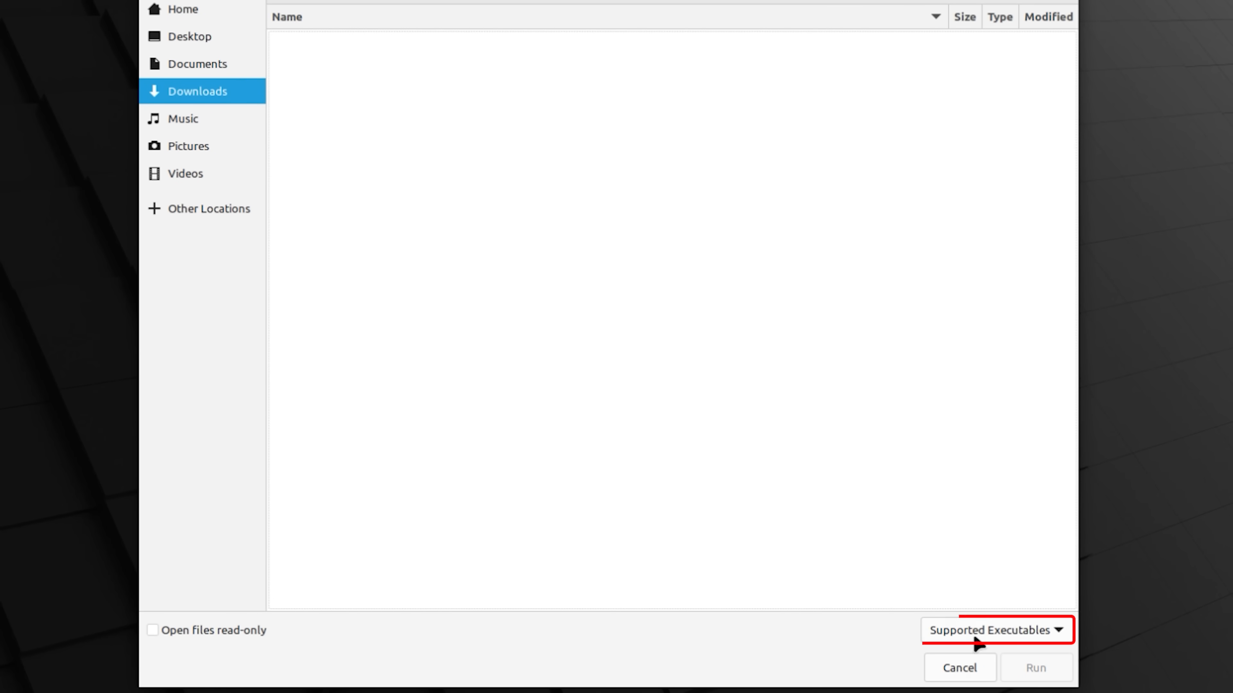
Show All Files and run npp.8.6.7.Installer.x64.exe in the bottle
left_click(992, 630)
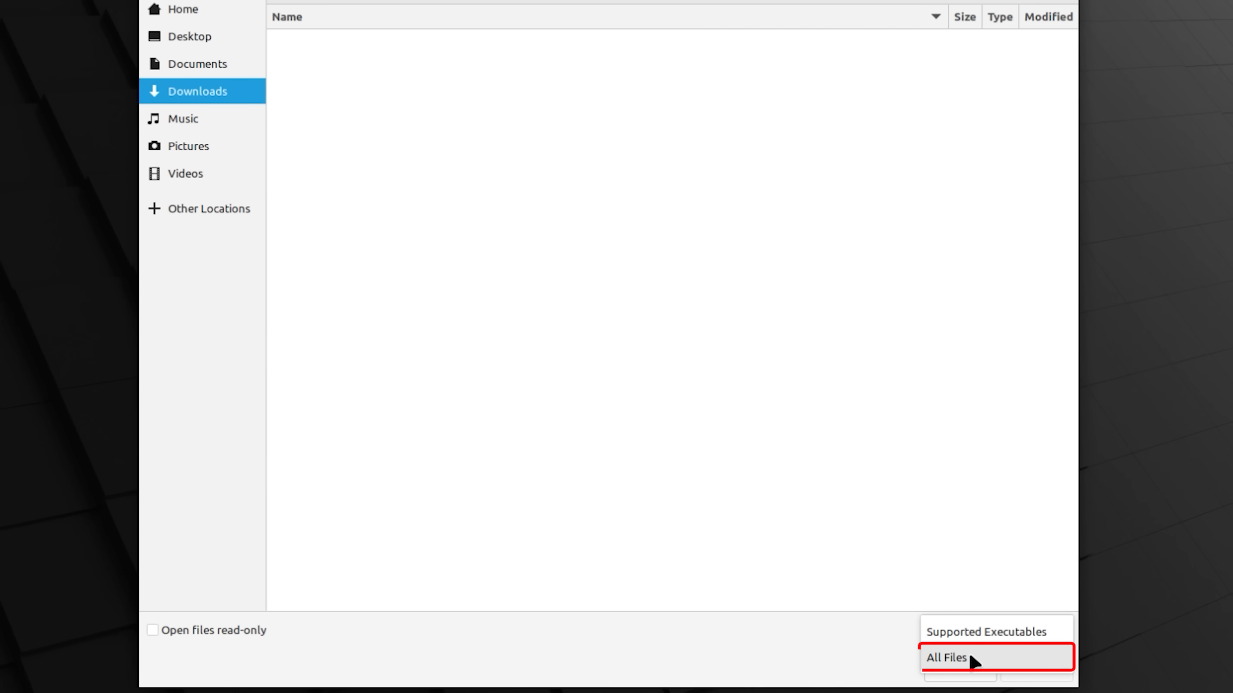
left_click(945, 658)
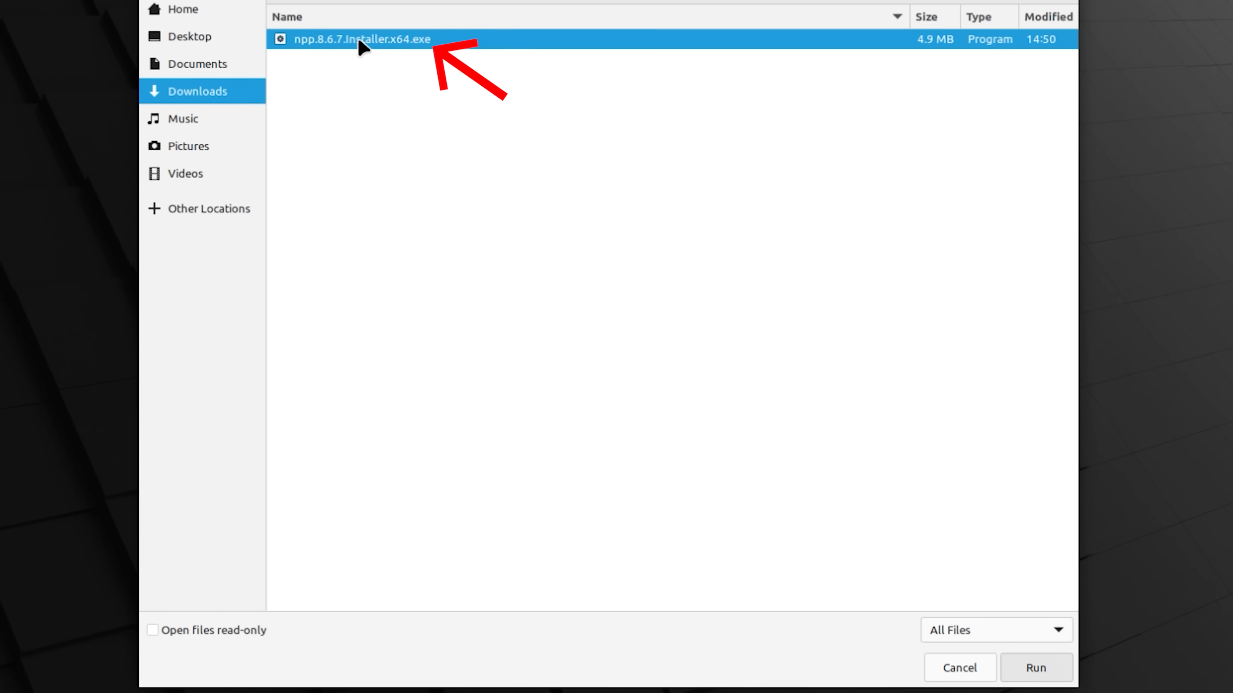
left_click(1034, 668)
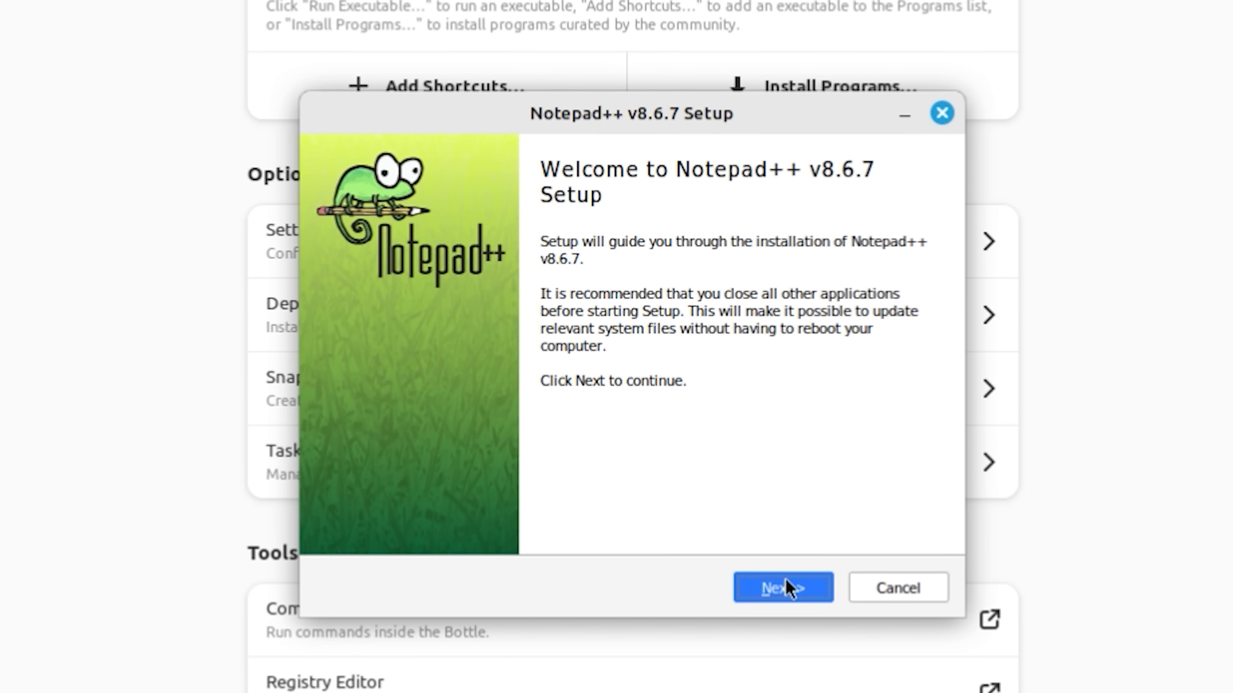
Install Notepad++ with default folder and components, then finish with Run Notepad++ checked
left_click(781, 588)
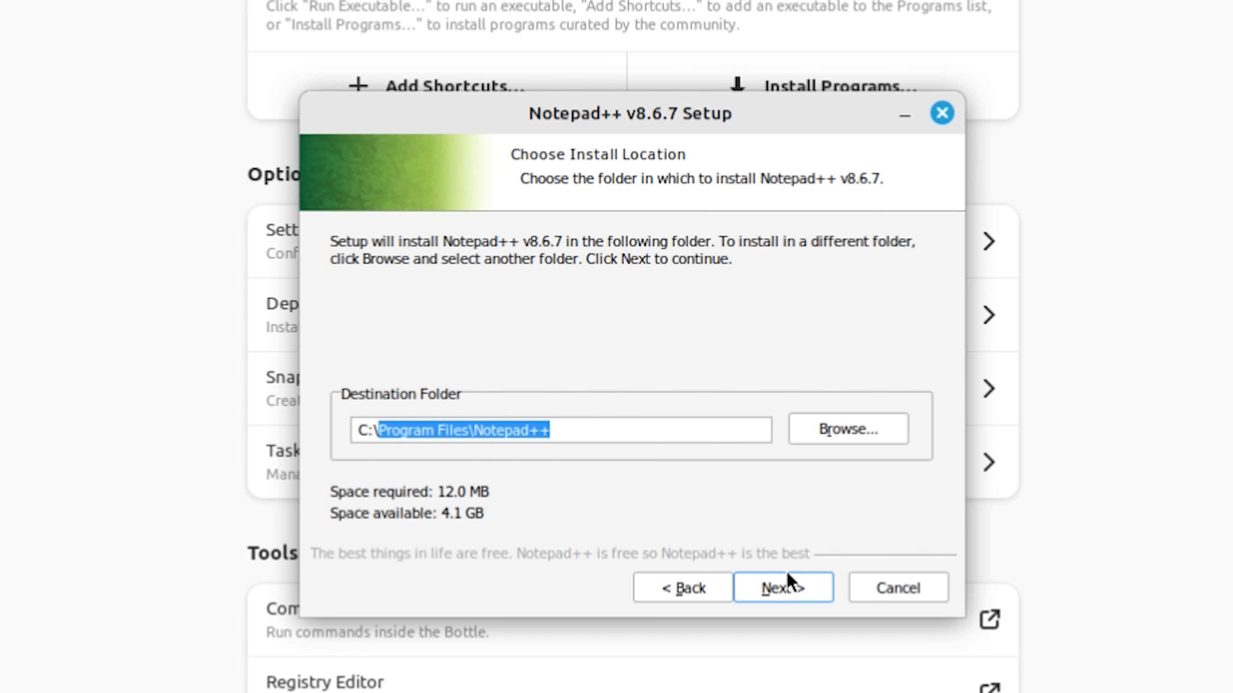
left_click(781, 588)
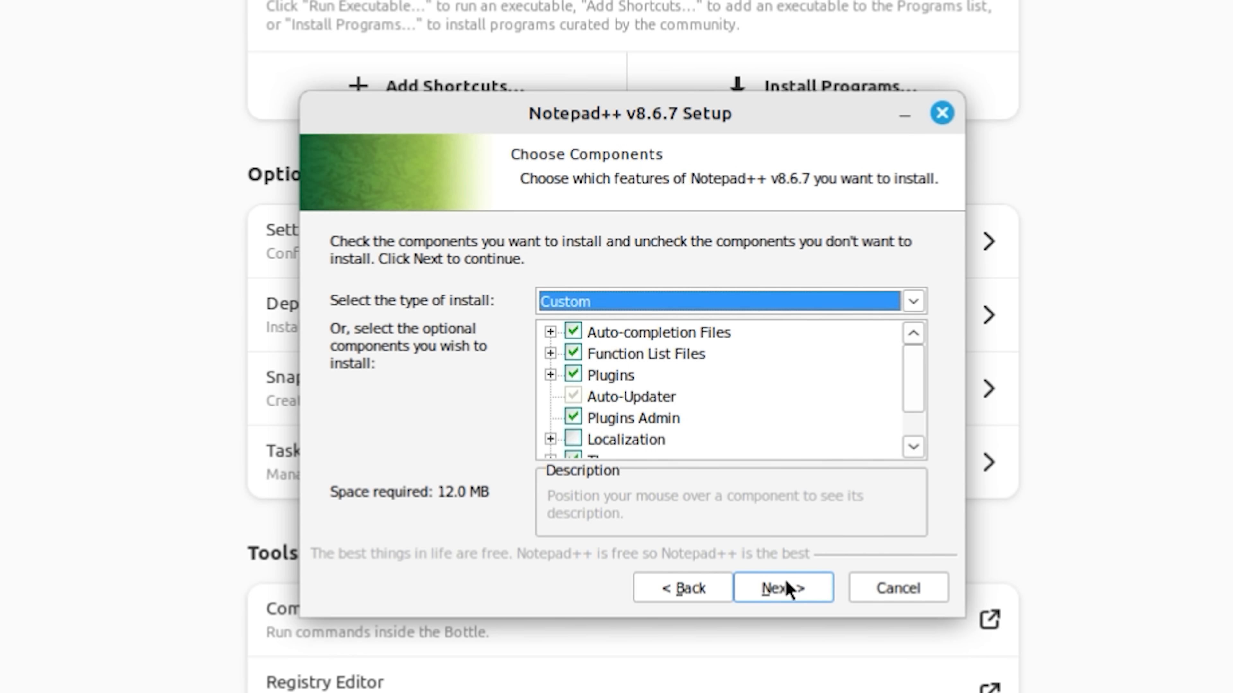
left_click(782, 588)
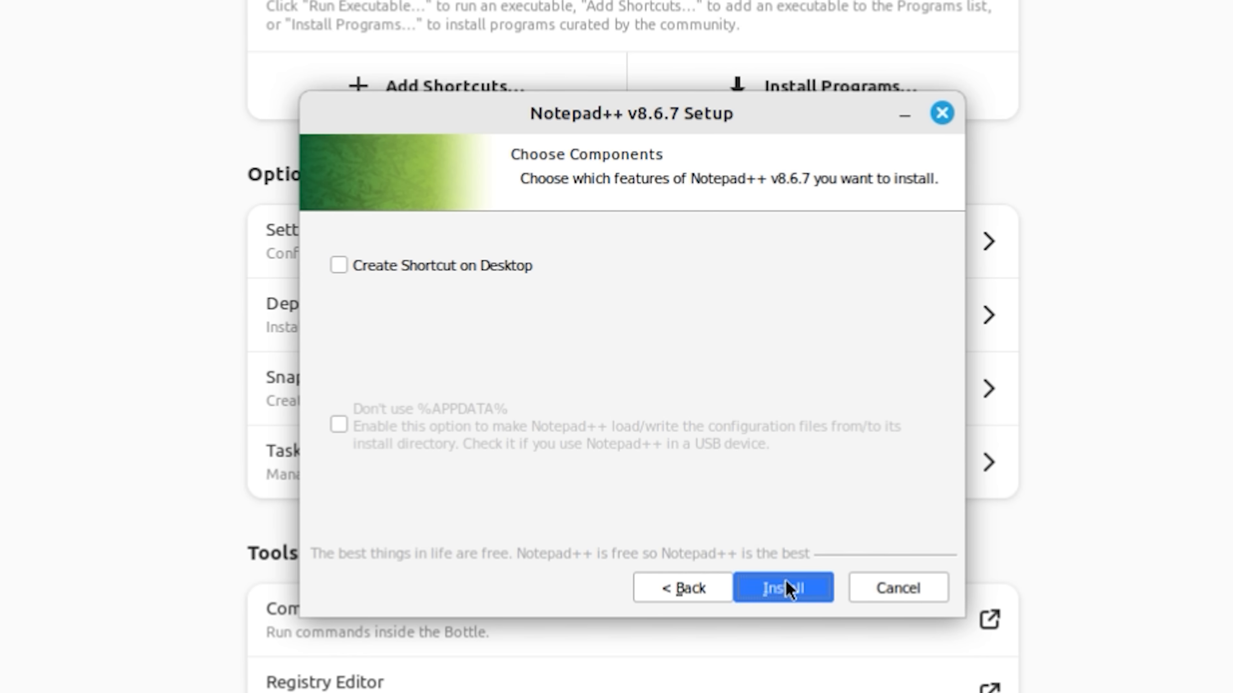
left_click(781, 588)
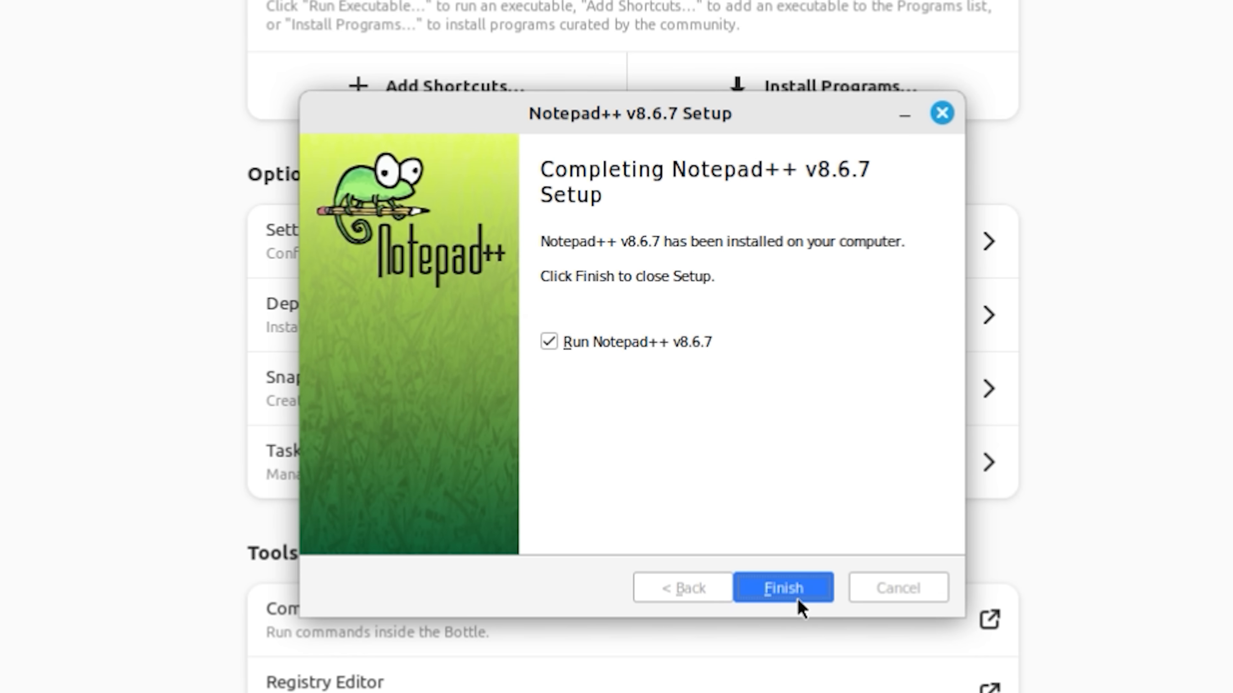
left_click(782, 588)
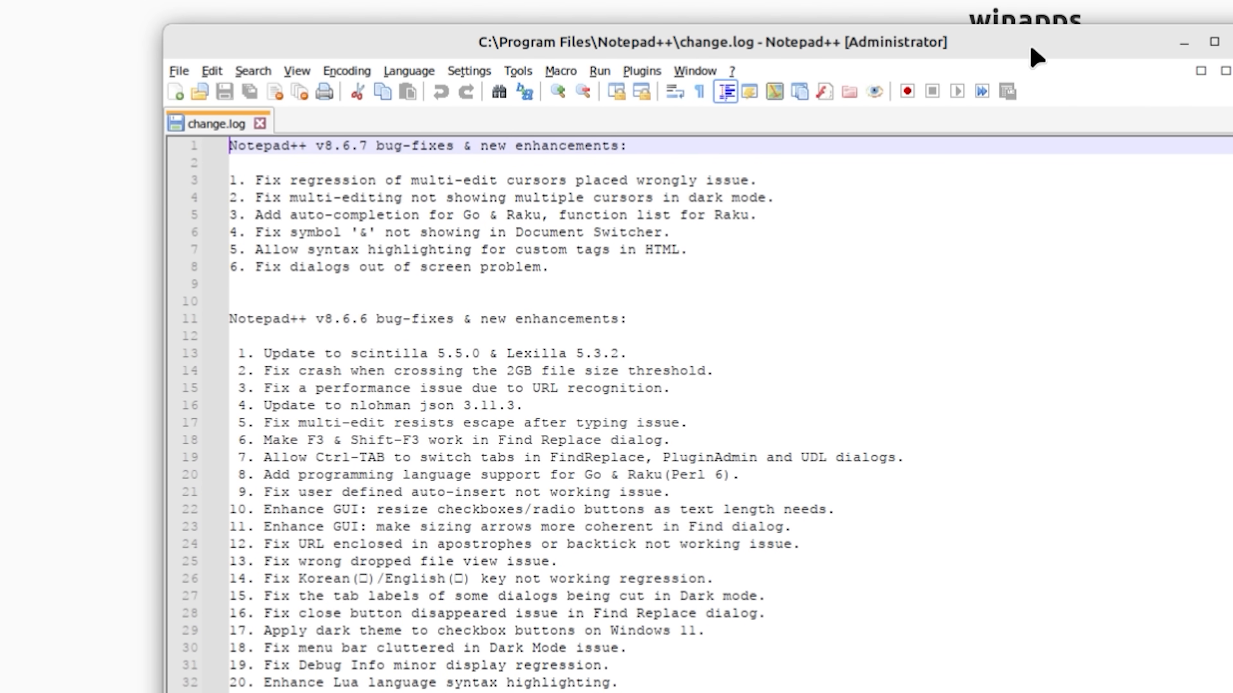
mouse_move(1085, 59)
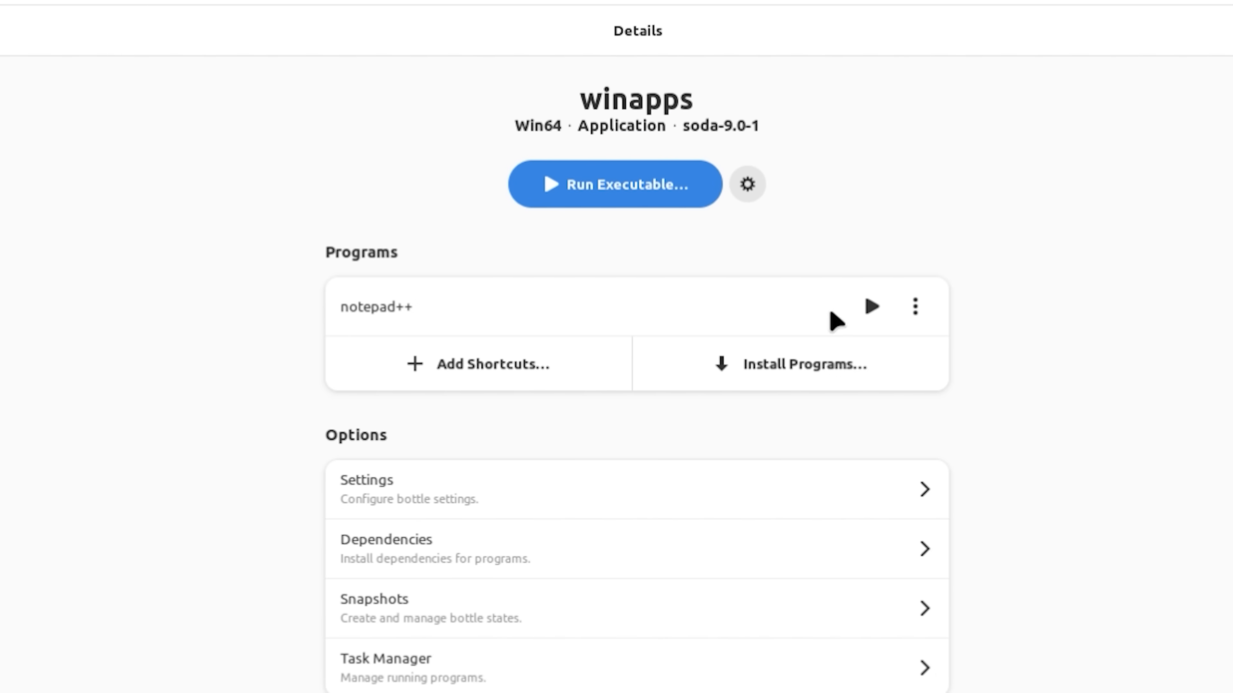
Launch notepad++ from the bottle's Programs list, then stop it
left_click(871, 306)
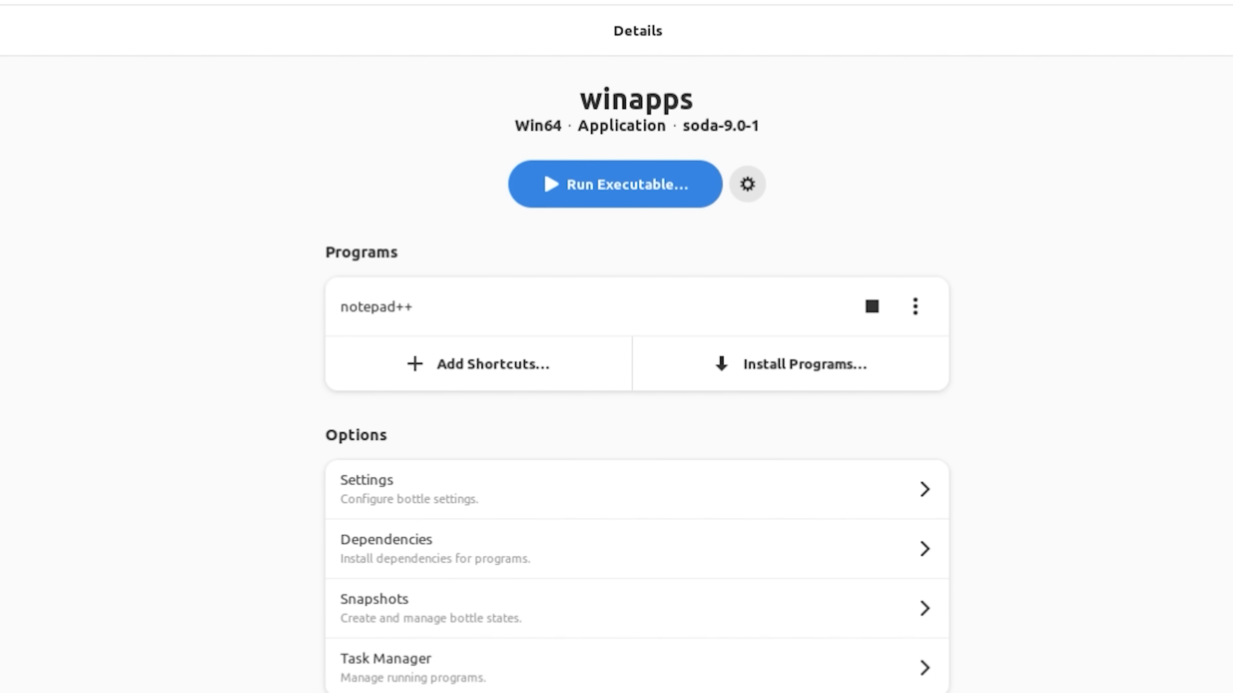
left_click(614, 185)
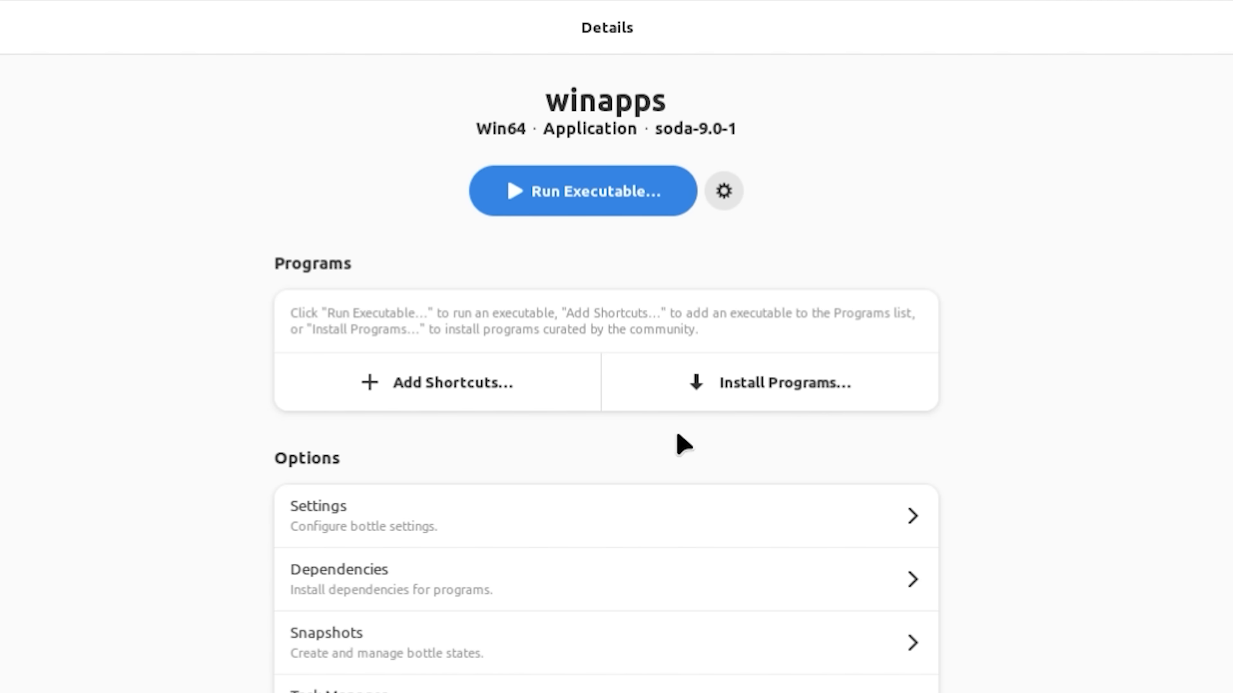
mouse_move(472, 255)
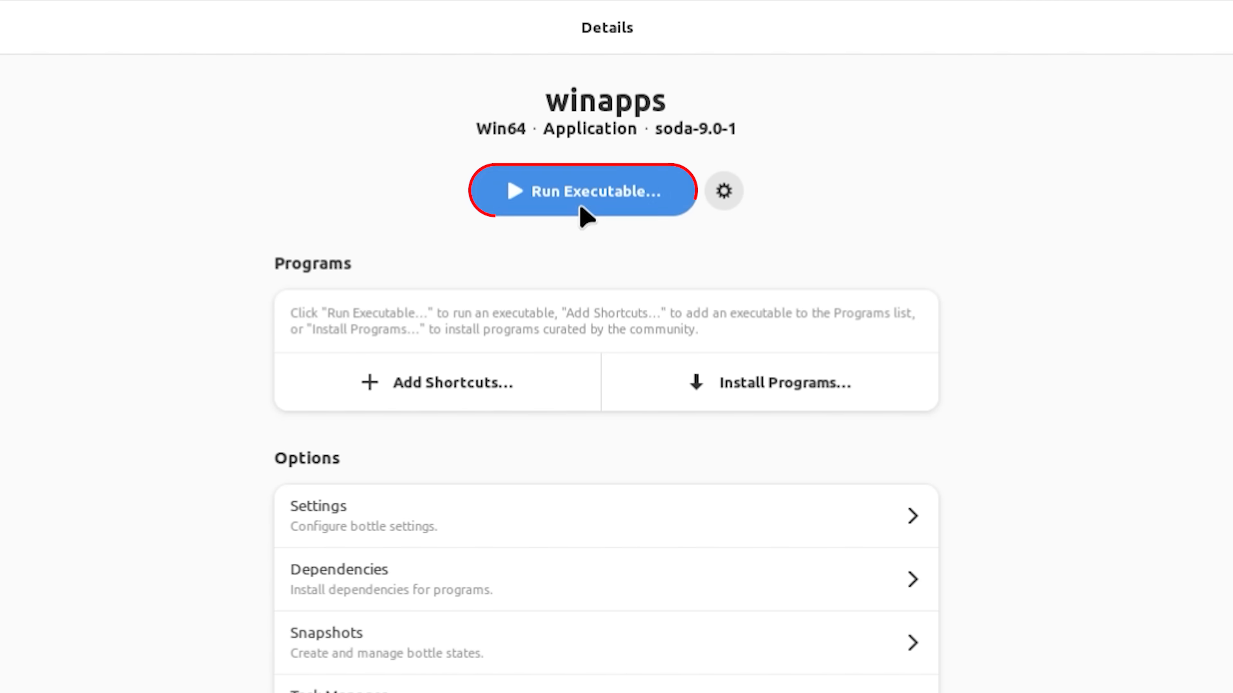
Choose QuickBooksProSub2024.exe from Downloads as the executable to run
left_click(582, 190)
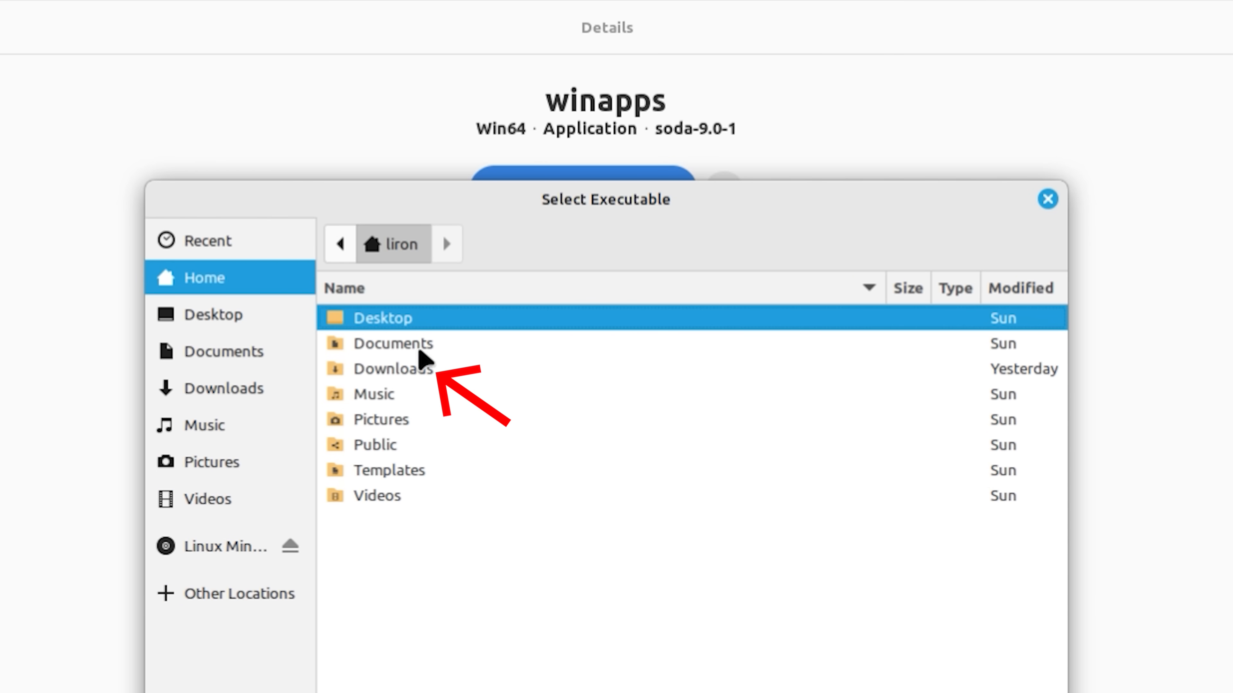
double_click(390, 368)
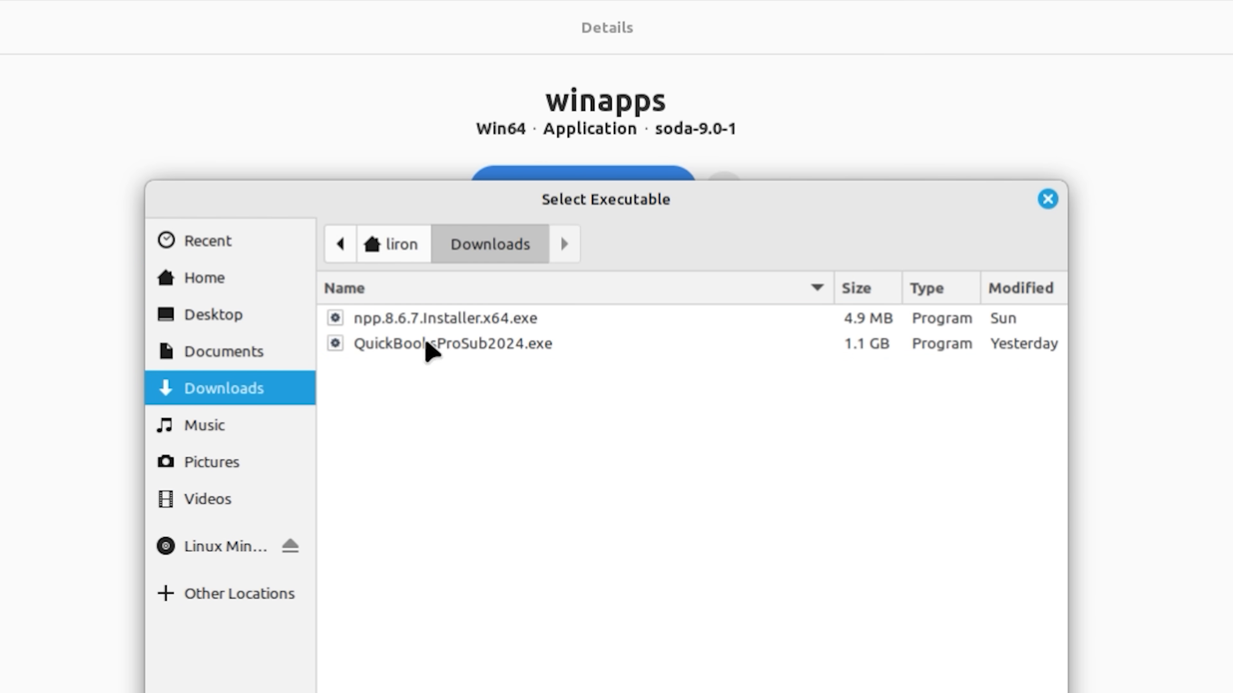
left_click(452, 343)
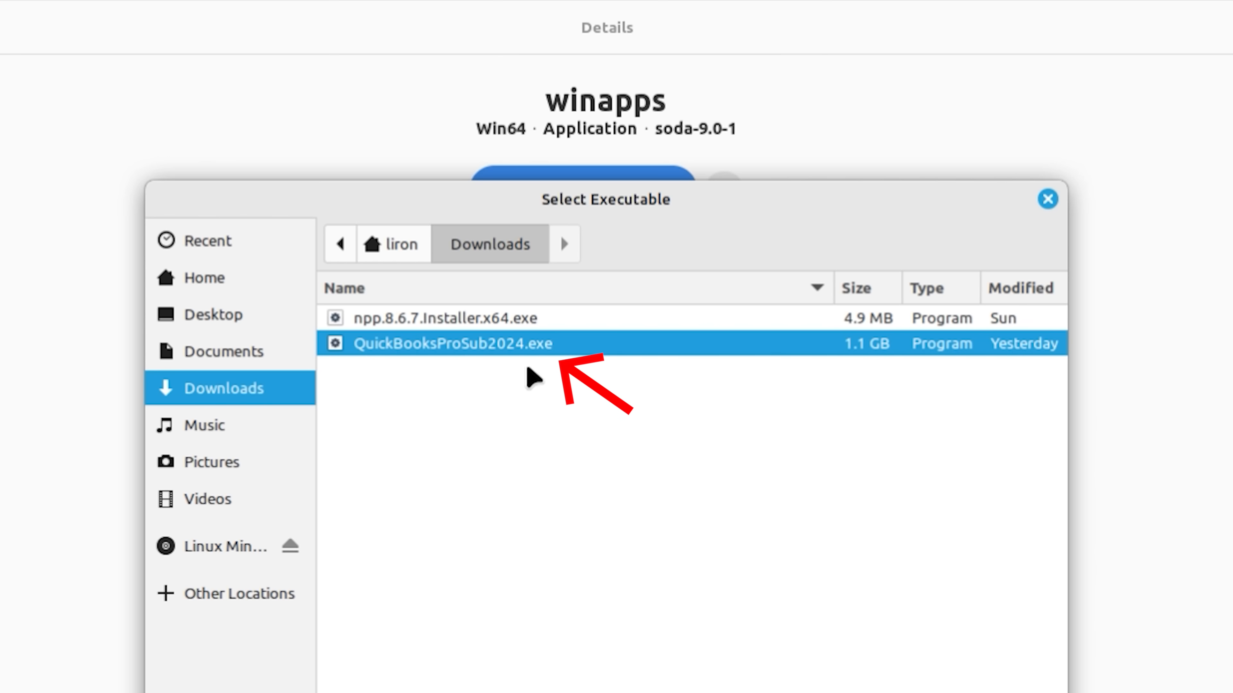
mouse_move(520, 360)
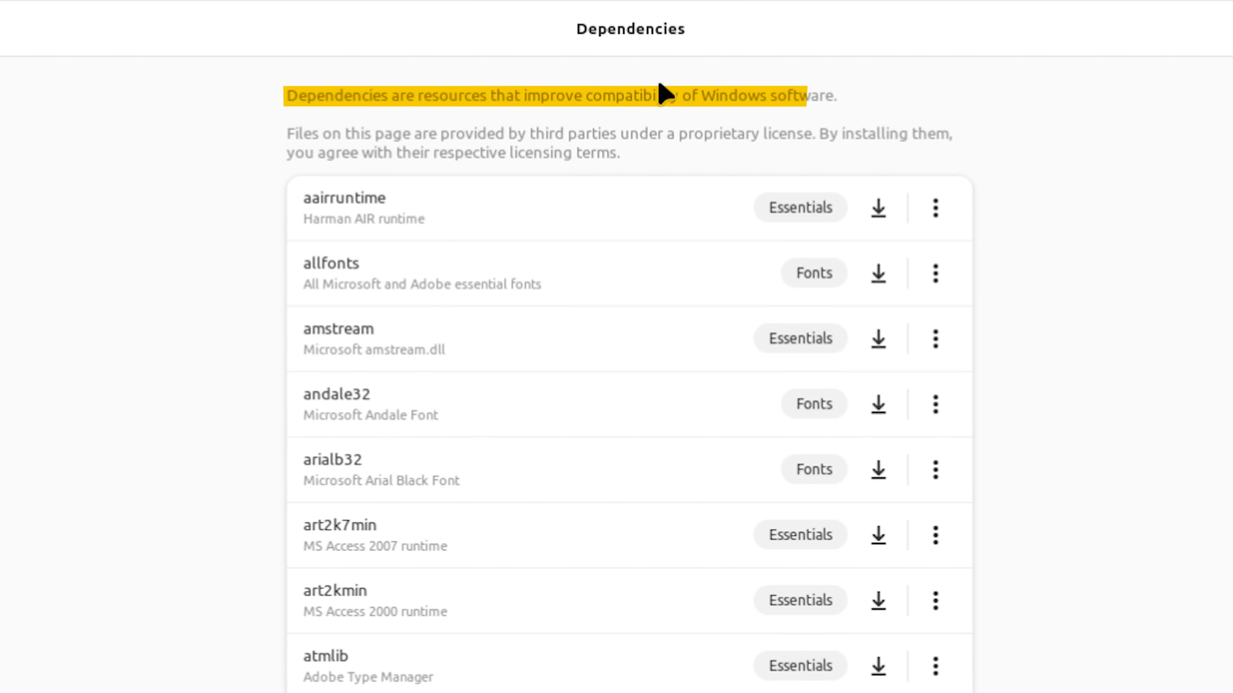
scroll("down", 3)
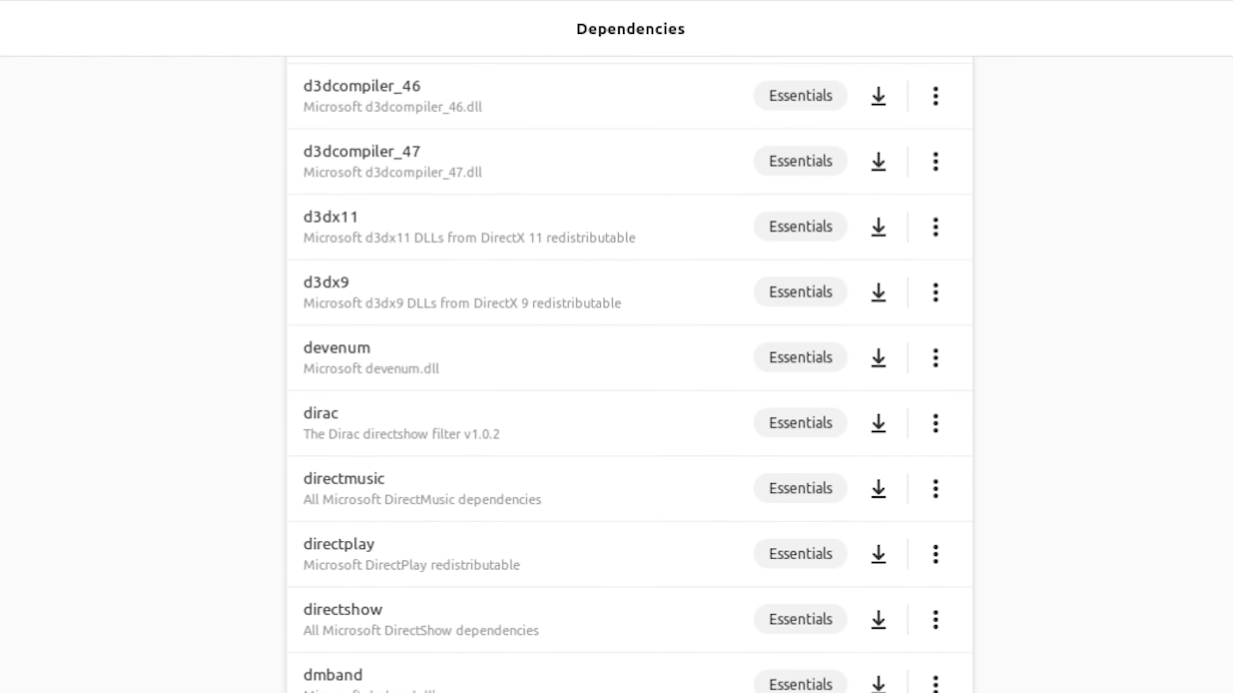
scroll("down", 3)
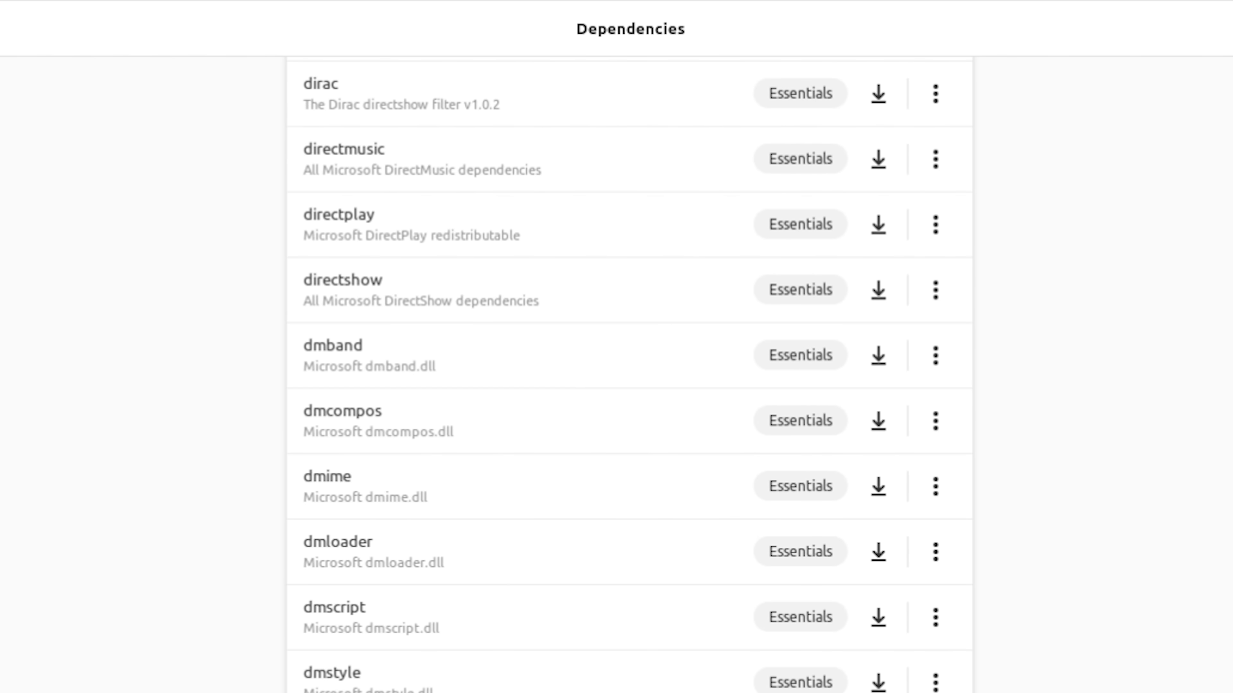
scroll("down", 3)
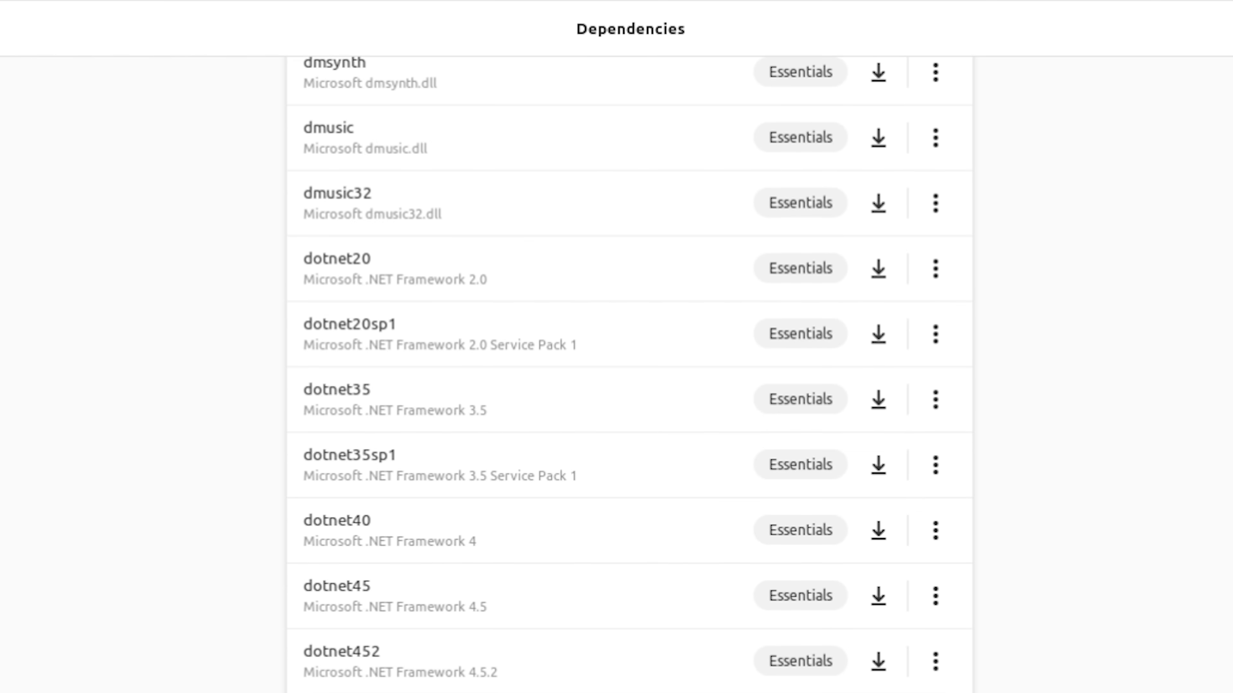
scroll("down", 3)
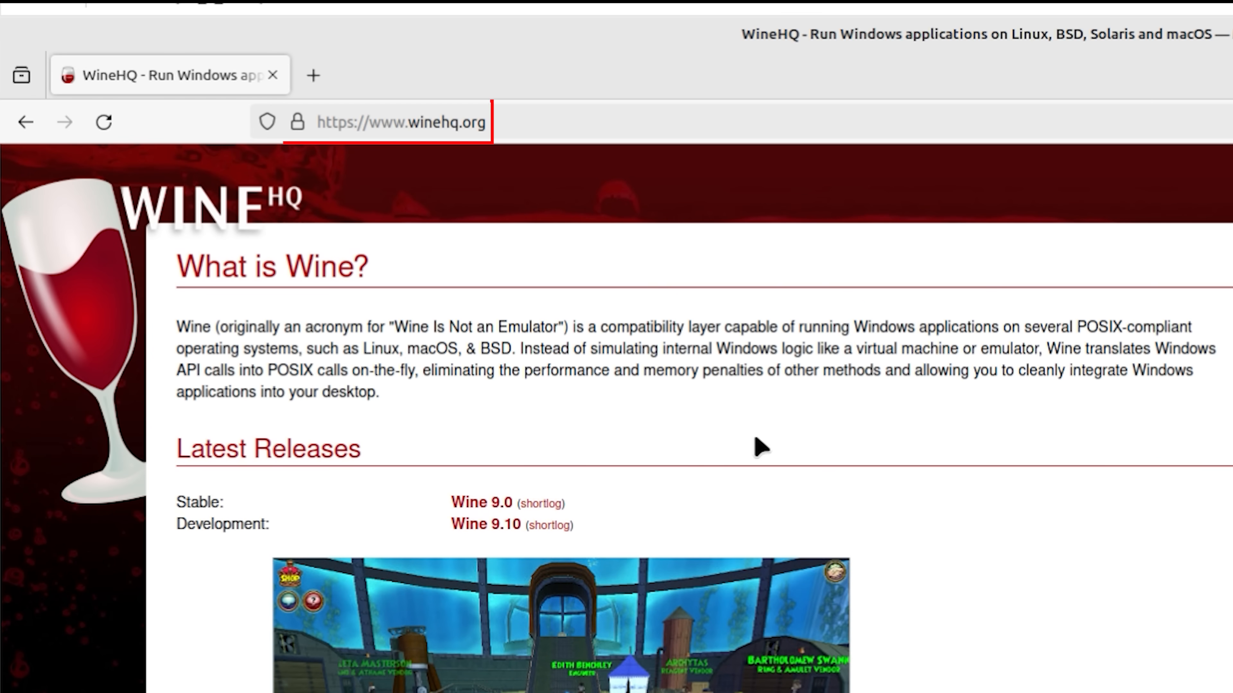
Open the QuickBooks Wine Application Database page and scroll through its versions table
left_click(103, 122)
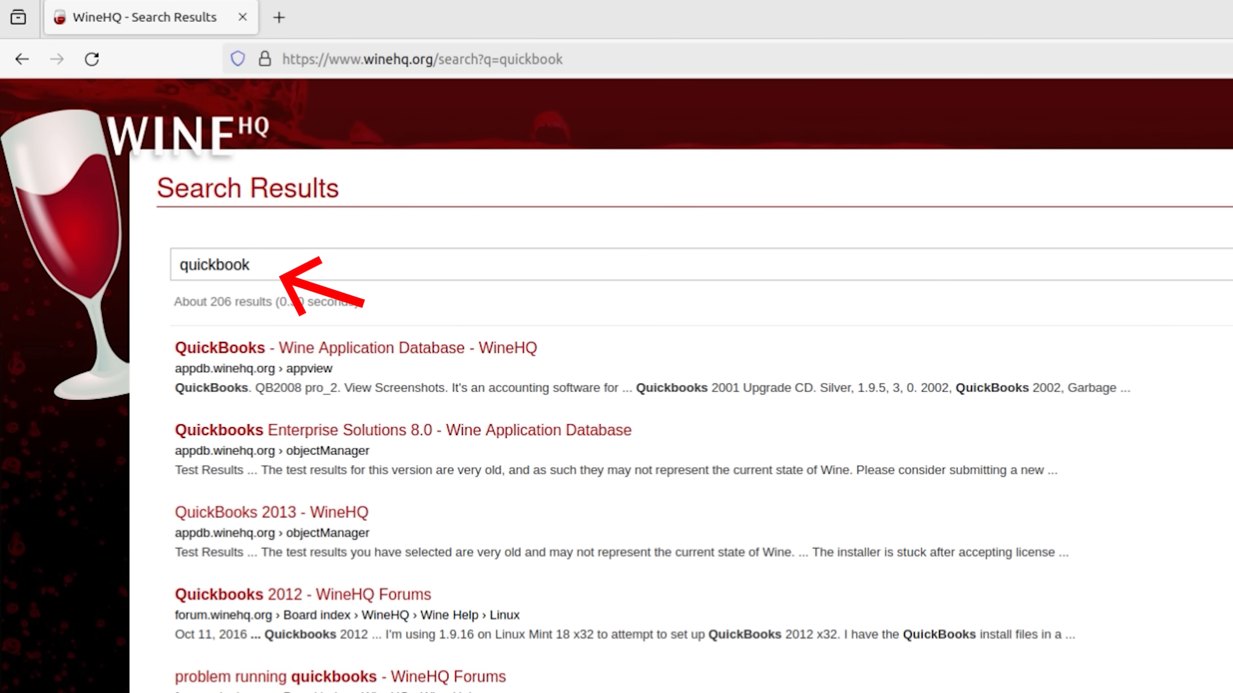
mouse_move(916, 298)
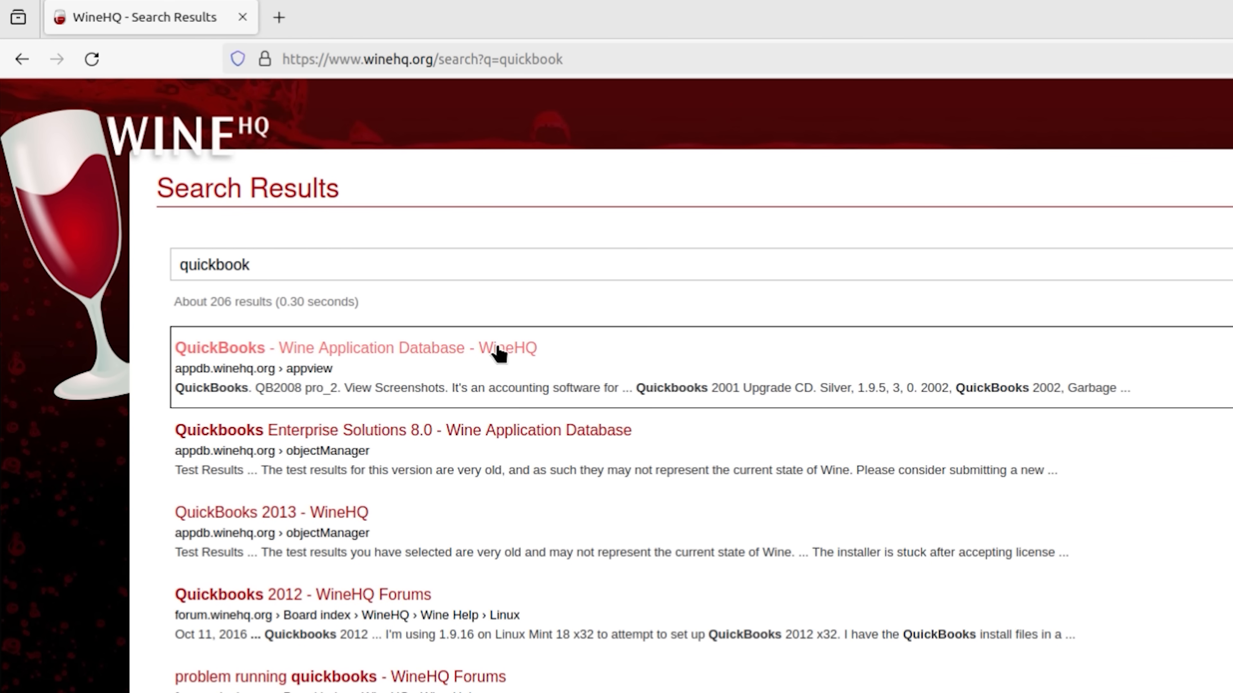
left_click(354, 347)
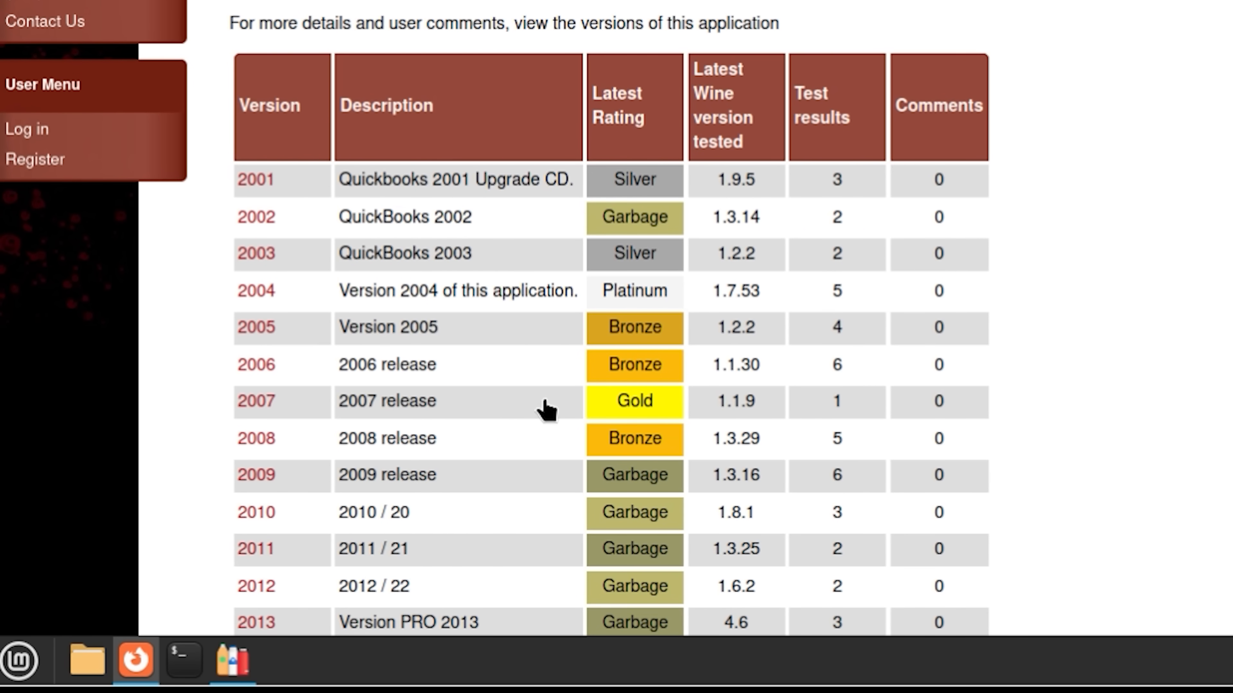
scroll("down", 3)
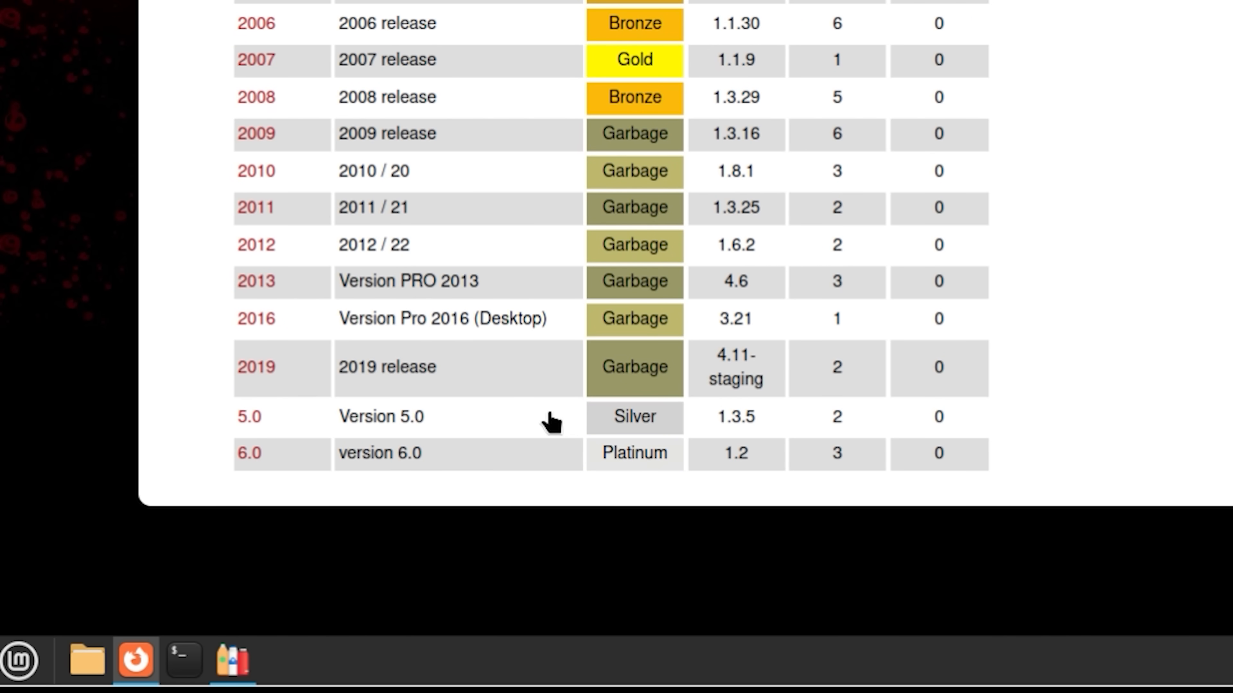
mouse_move(446, 281)
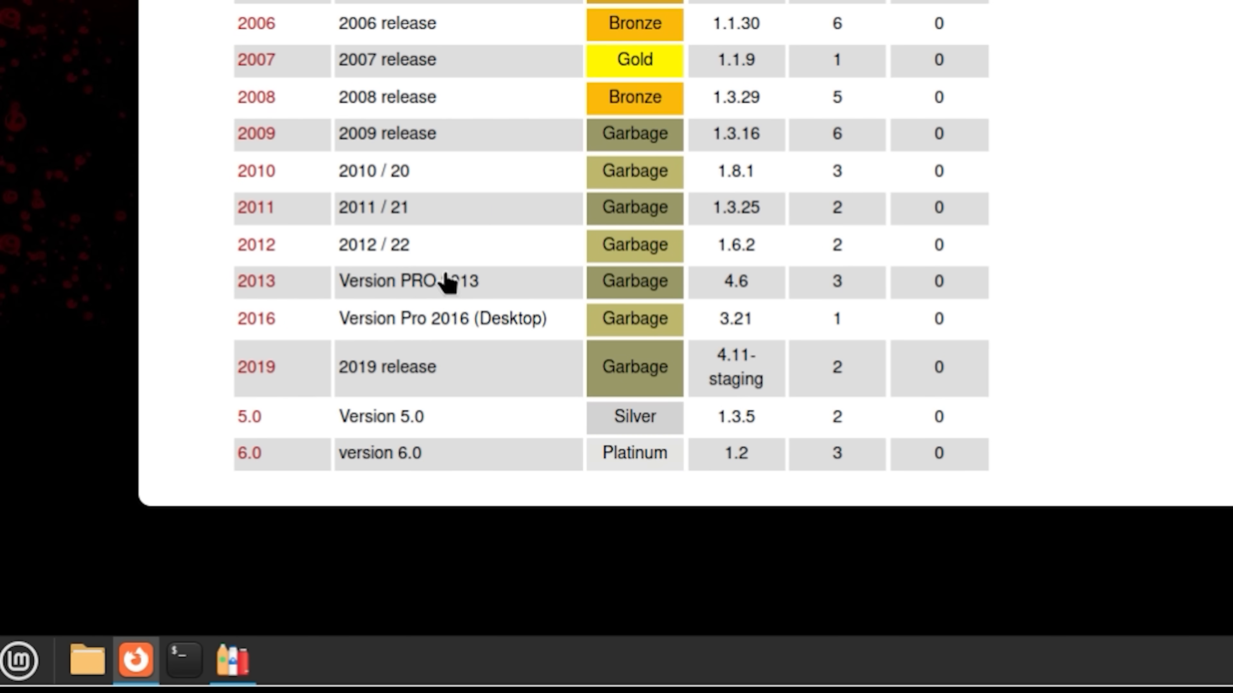
mouse_move(629, 291)
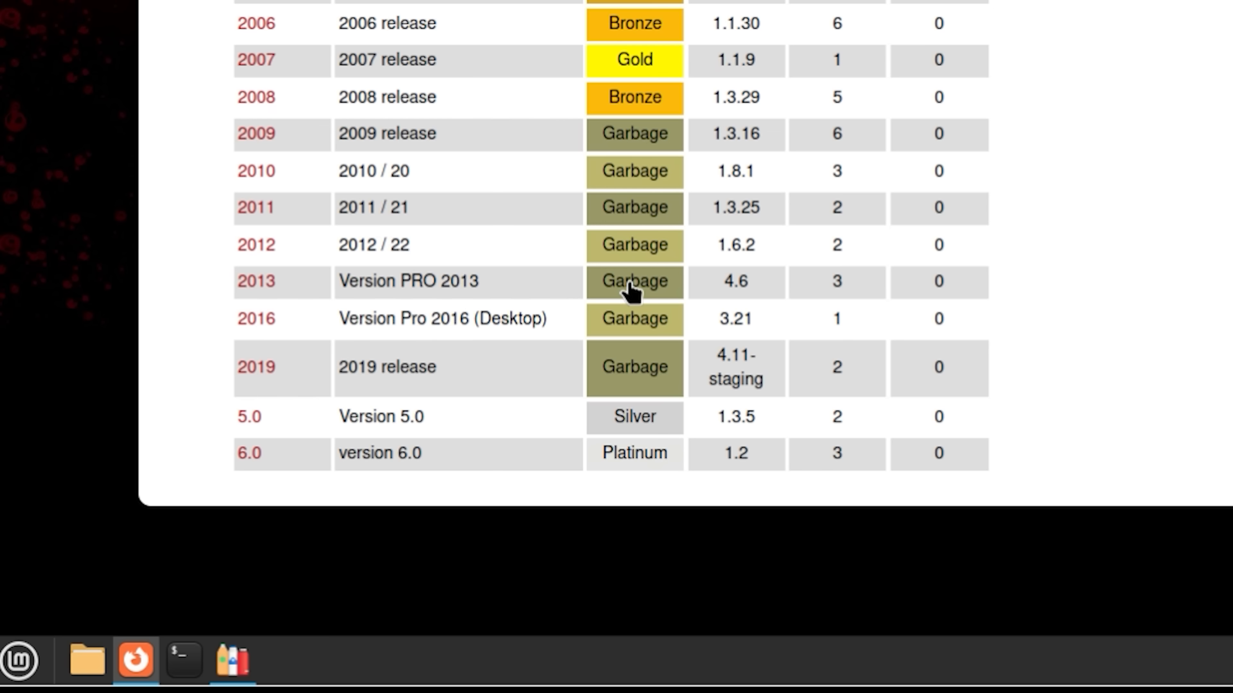
mouse_move(255, 281)
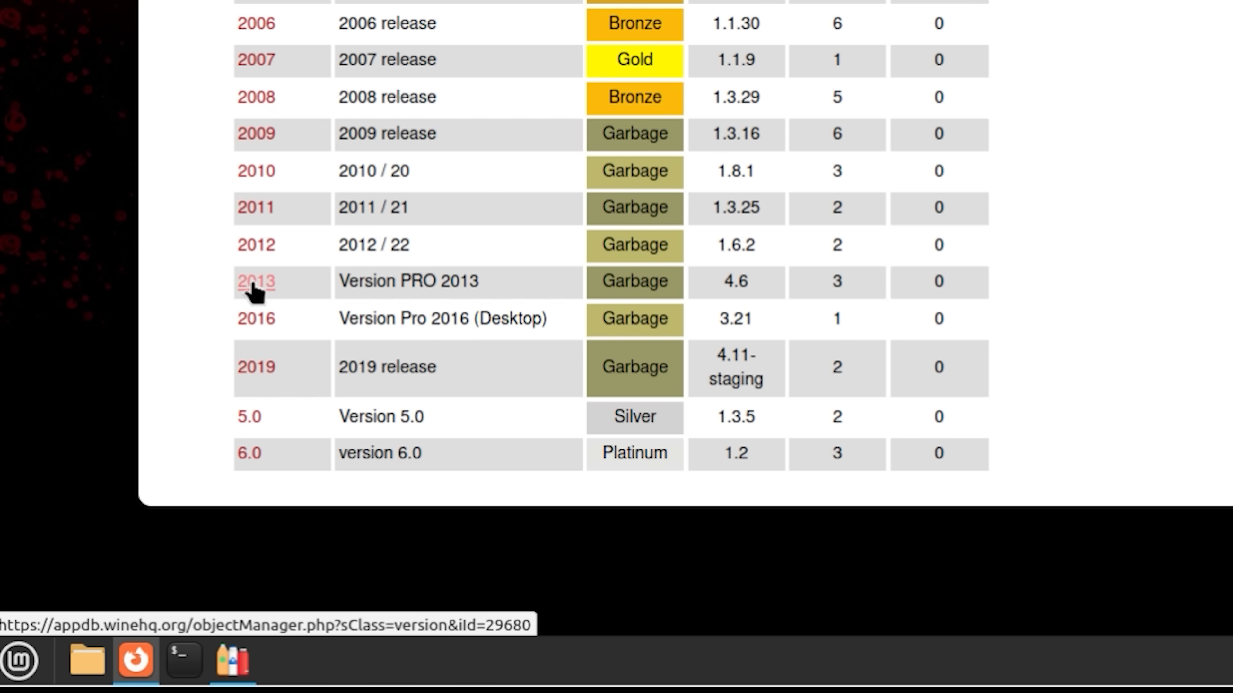
mouse_move(728, 326)
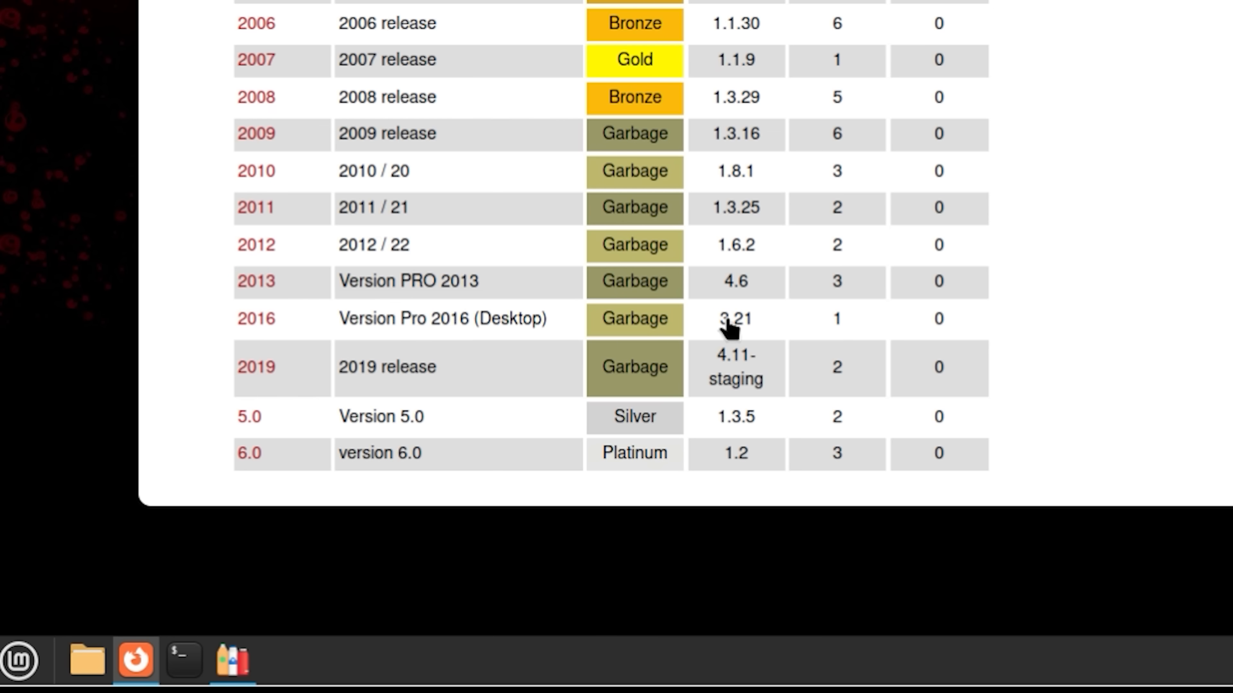
mouse_move(256, 280)
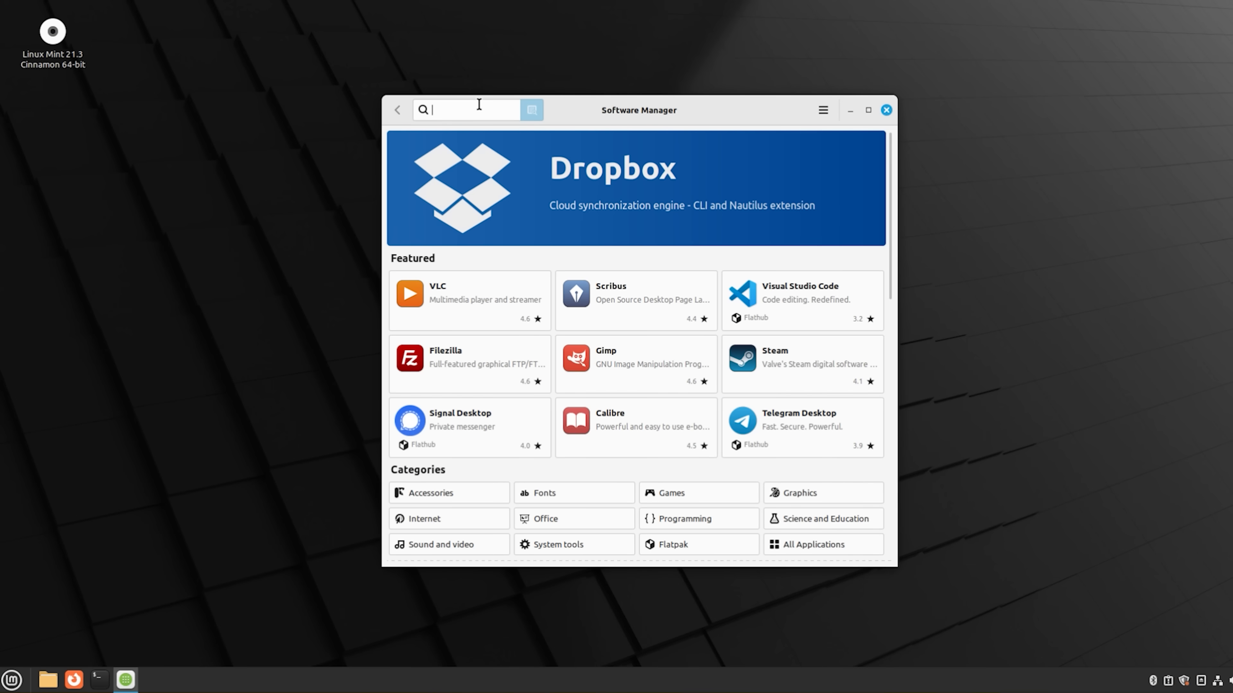
Search Software Manager for 'netli' then 'hulu', finding no matching packages
type("netlix")
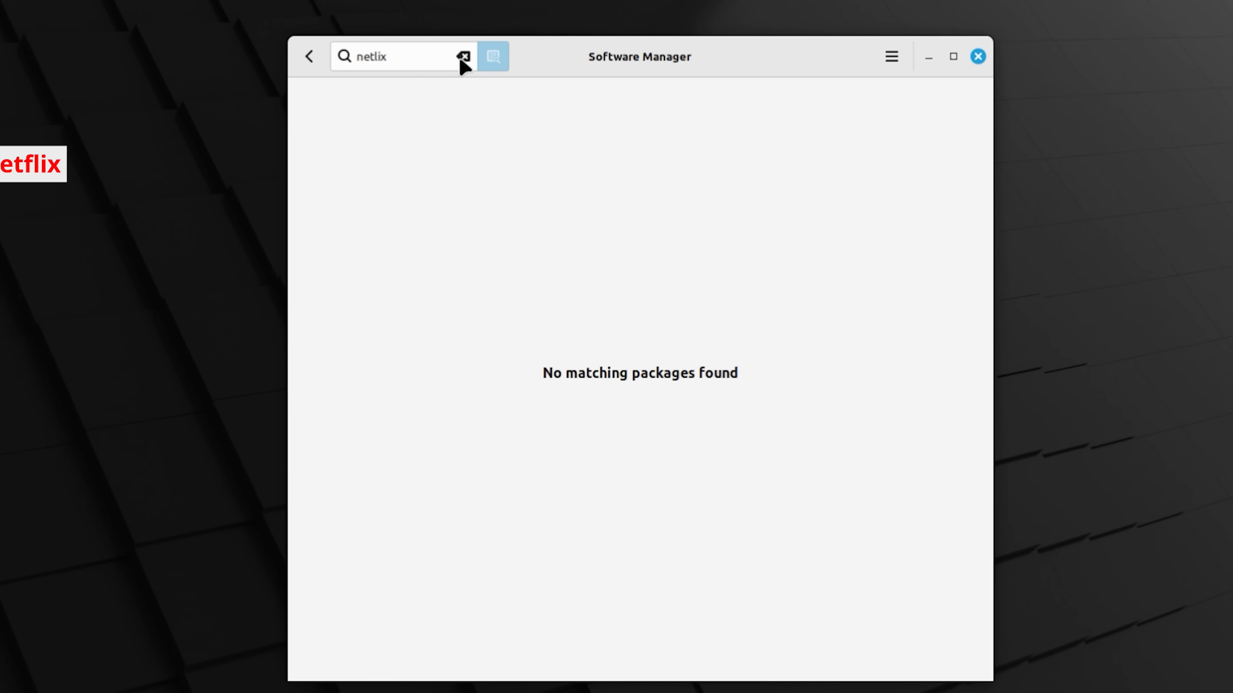
type("hulu")
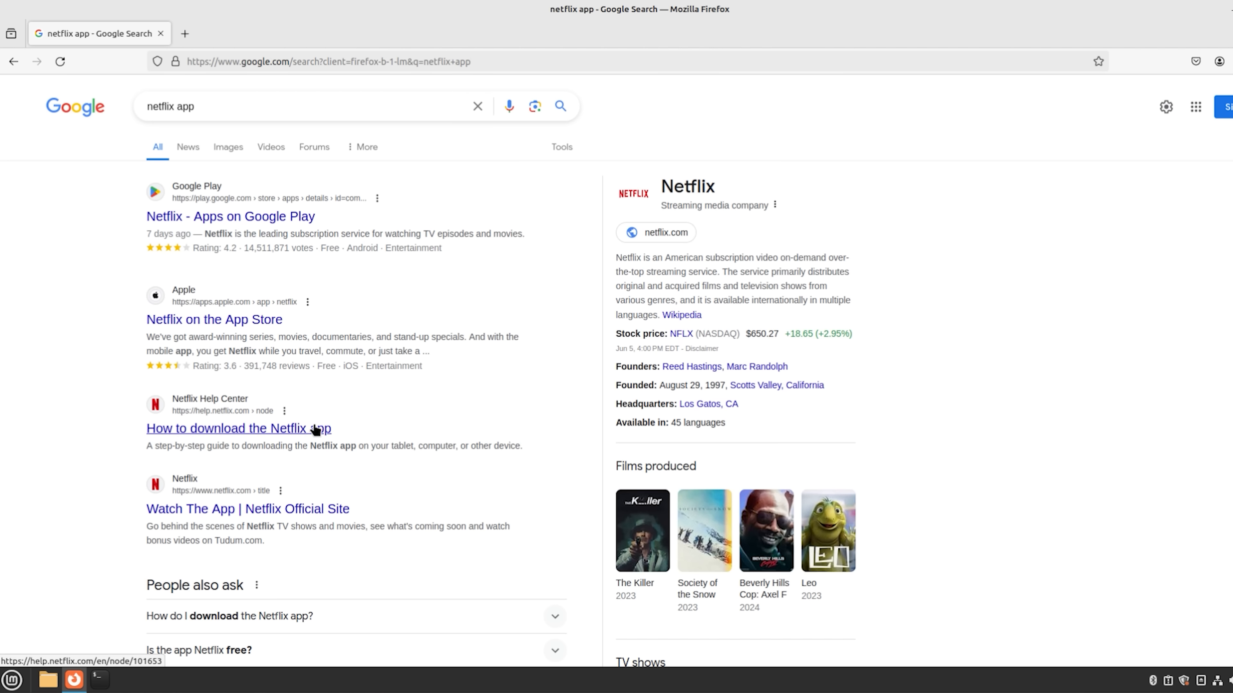
Read the Netflix help article on downloading the app, view its Microsoft Store link, then go to the Netflix sign-in page
left_click(238, 428)
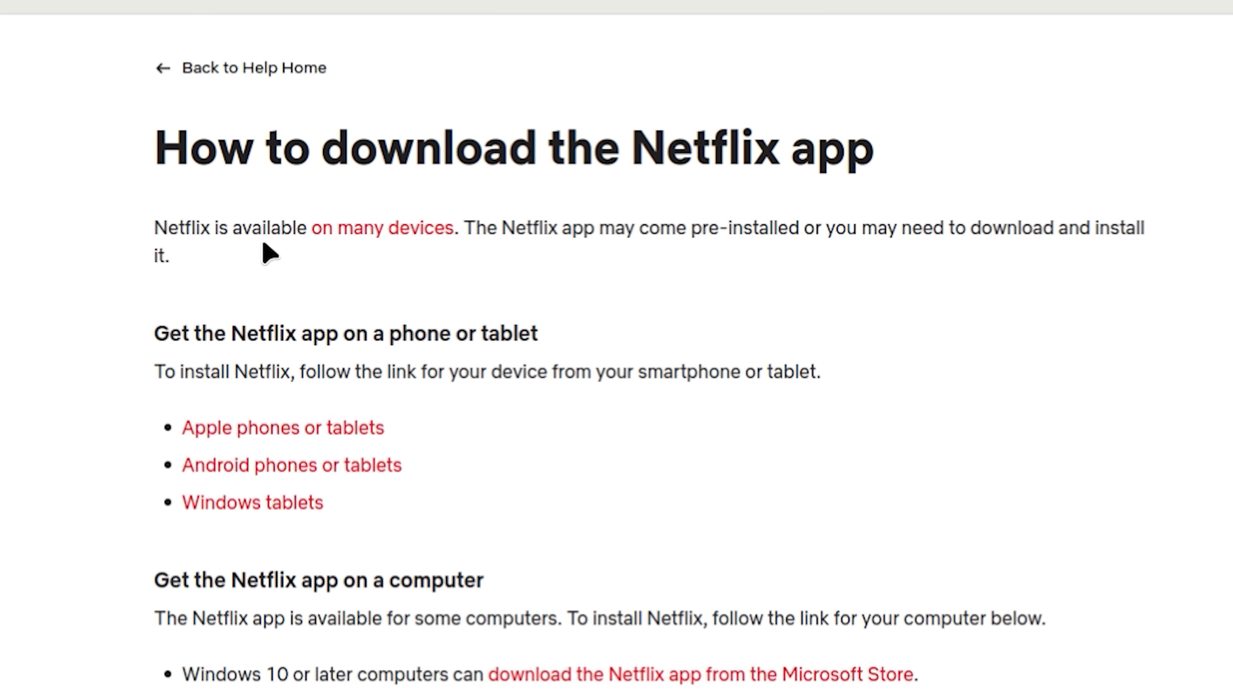
mouse_move(383, 229)
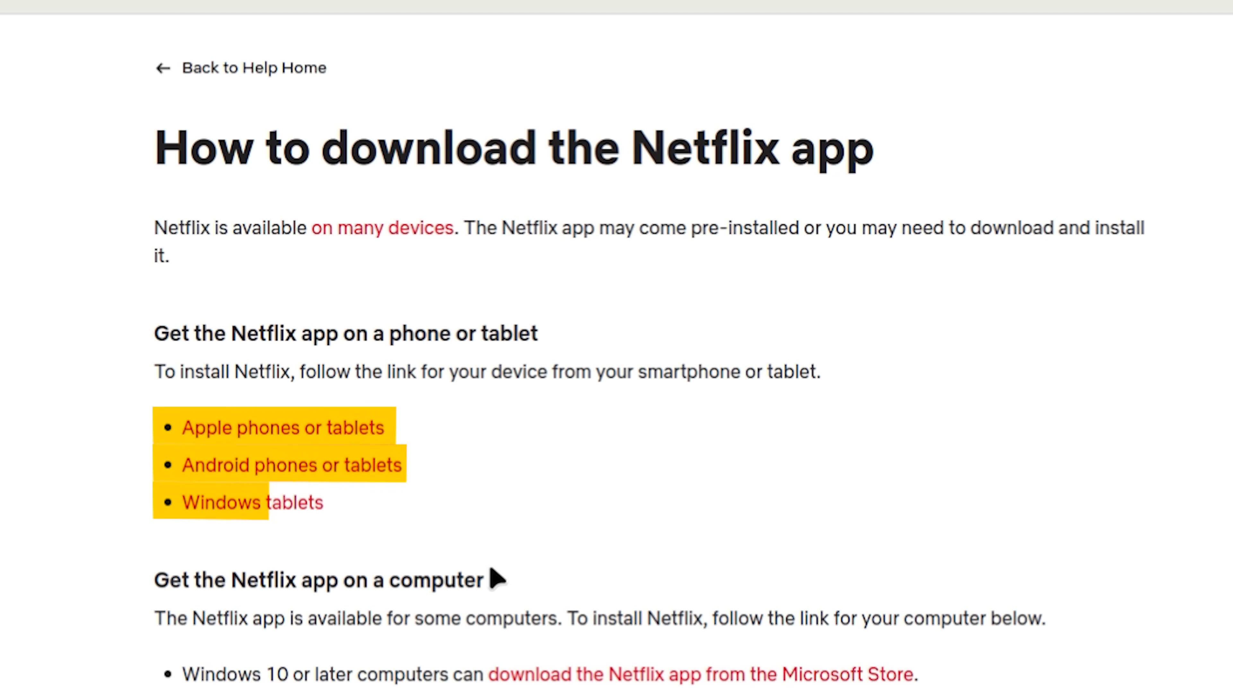
scroll("down", 3)
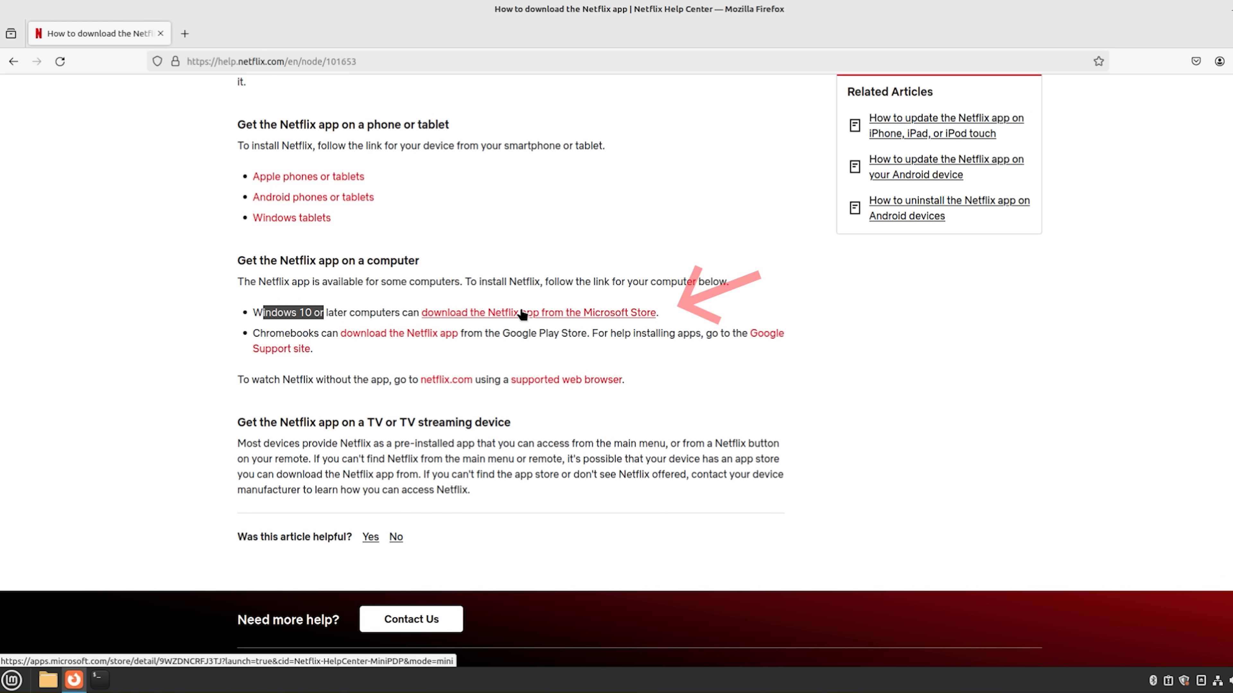
left_click(538, 312)
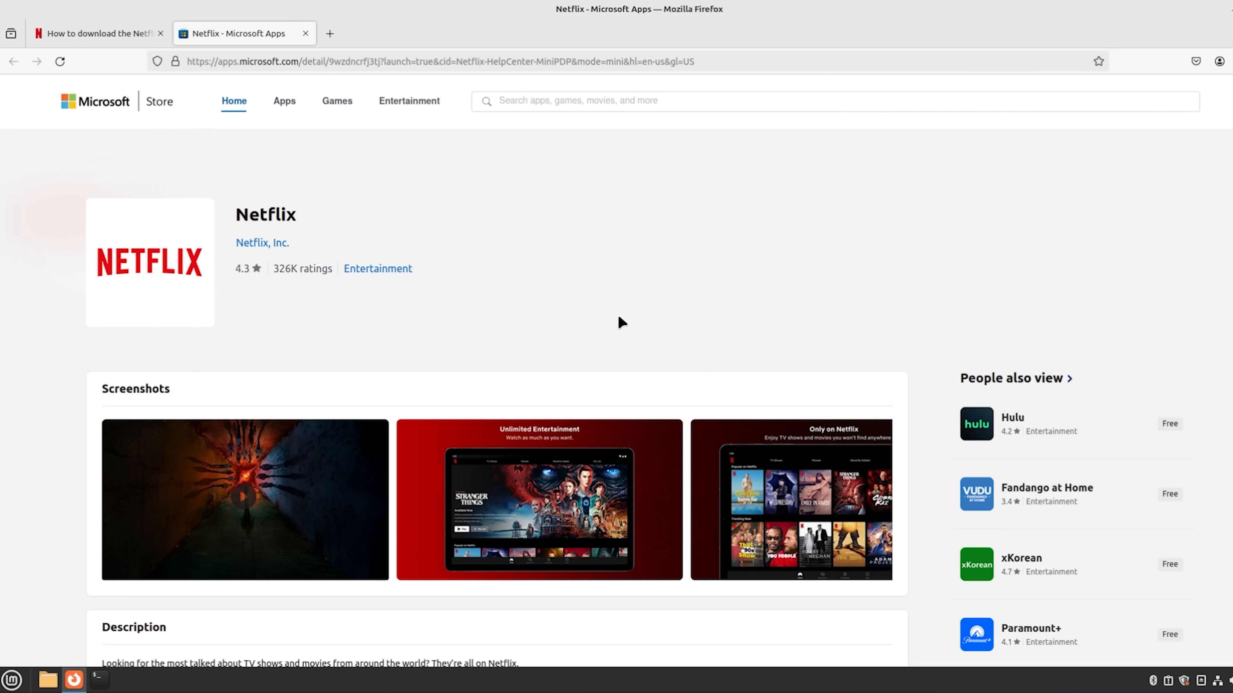
mouse_move(284, 301)
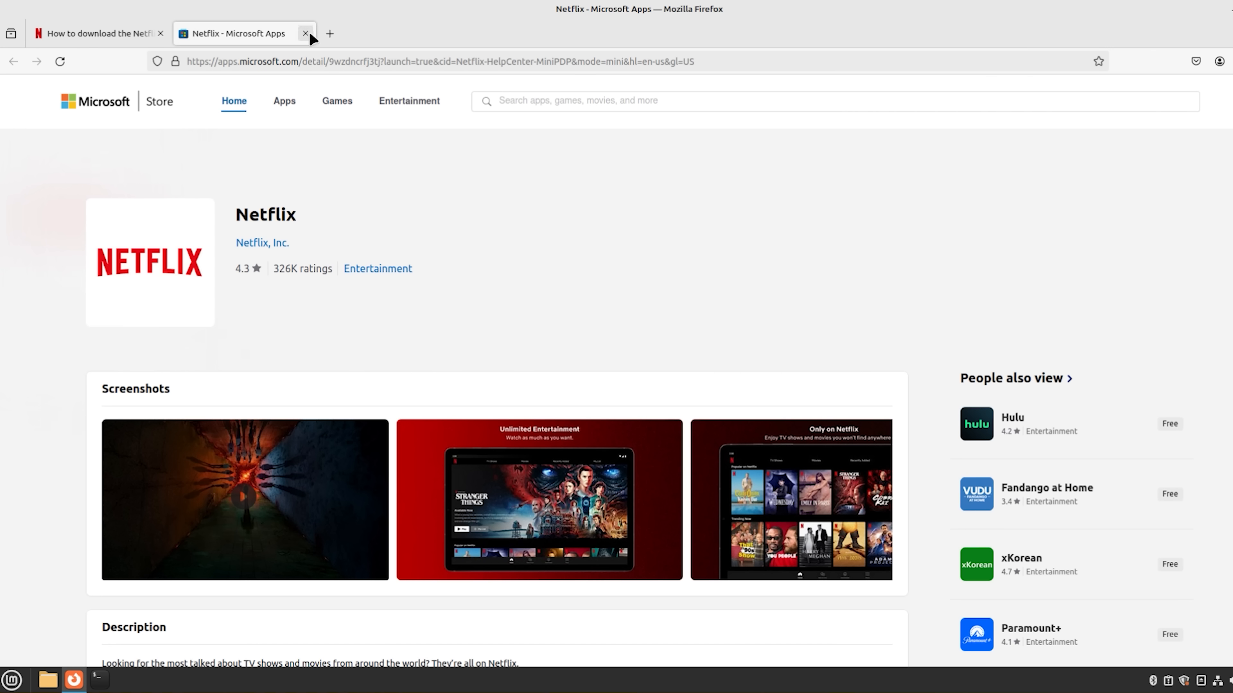
left_click(306, 33)
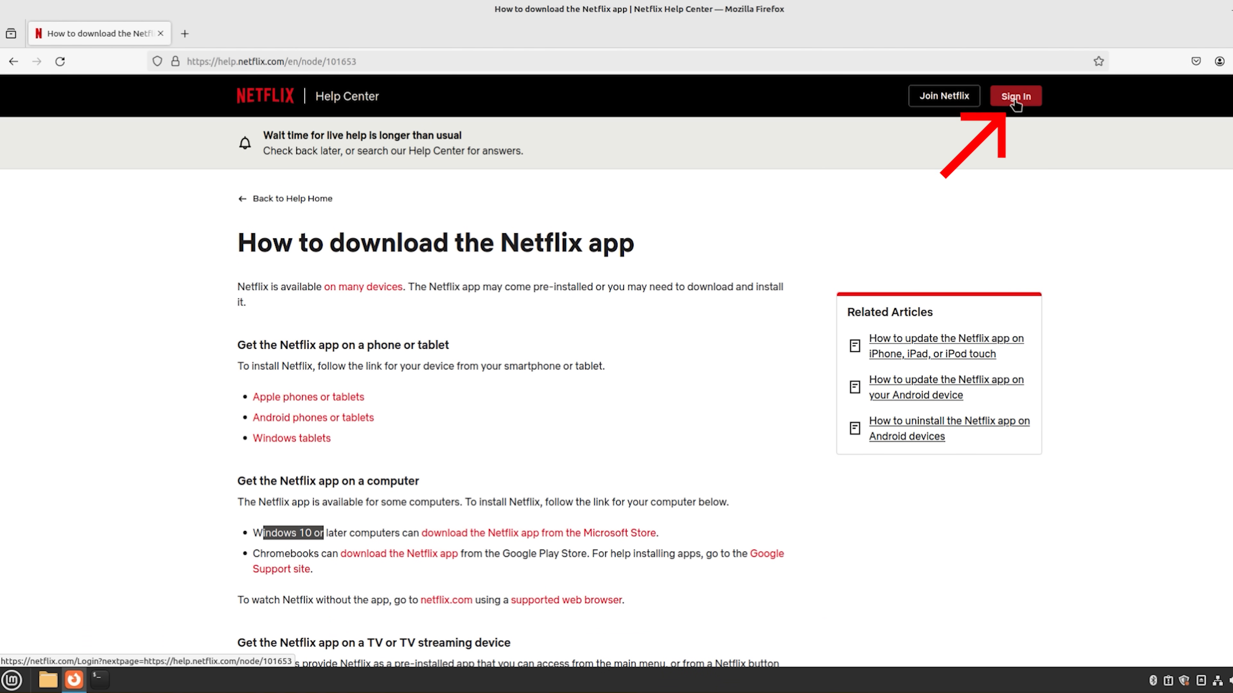
left_click(1014, 96)
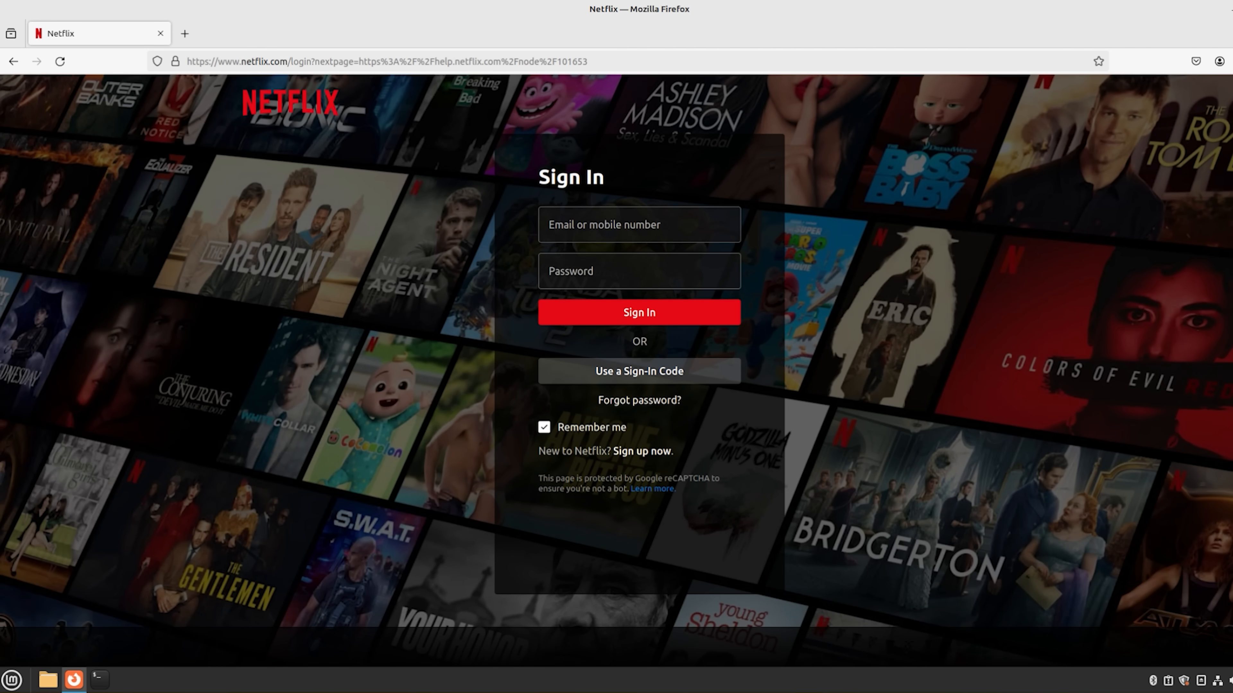
Sign in to Netflix, enable DRM playback and play Your Honor, jumping ahead in the episode
left_click(638, 312)
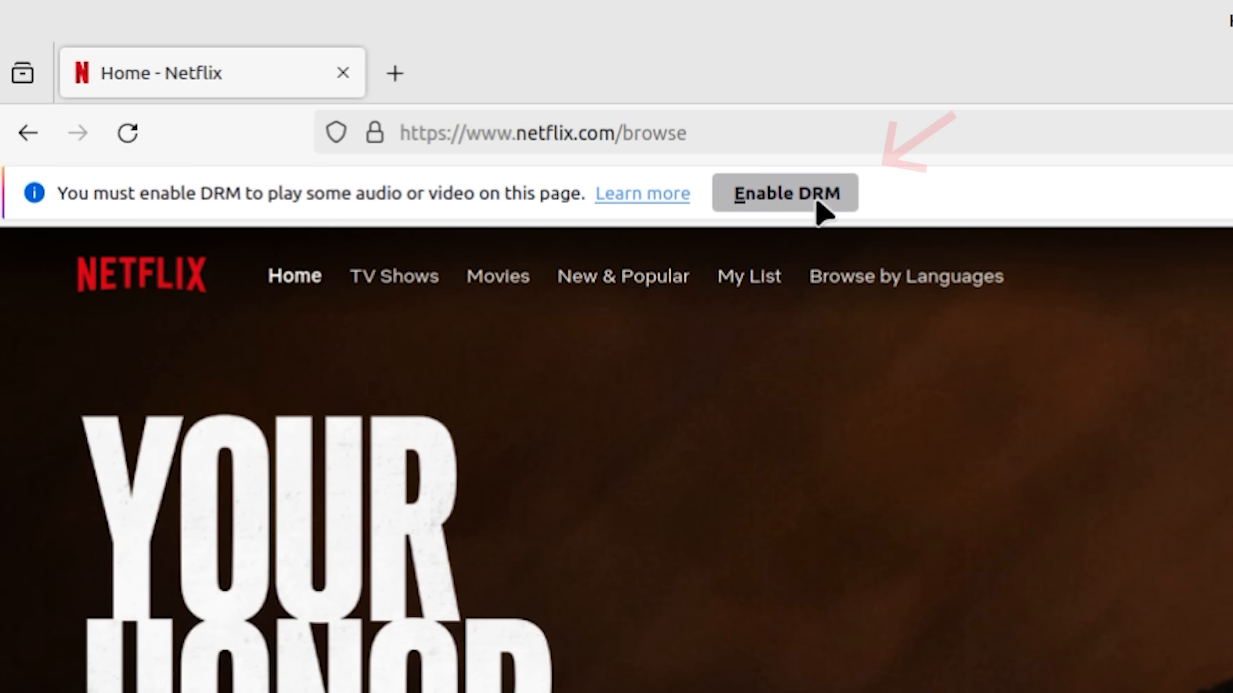
left_click(784, 193)
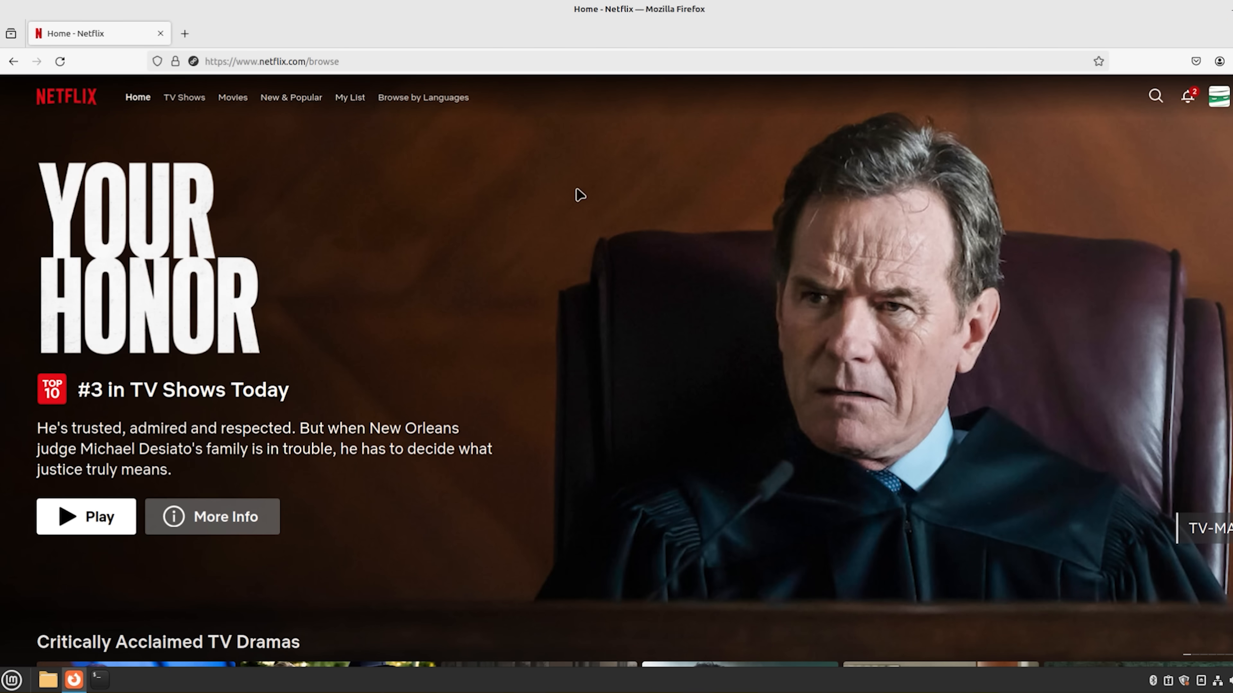
left_click(86, 516)
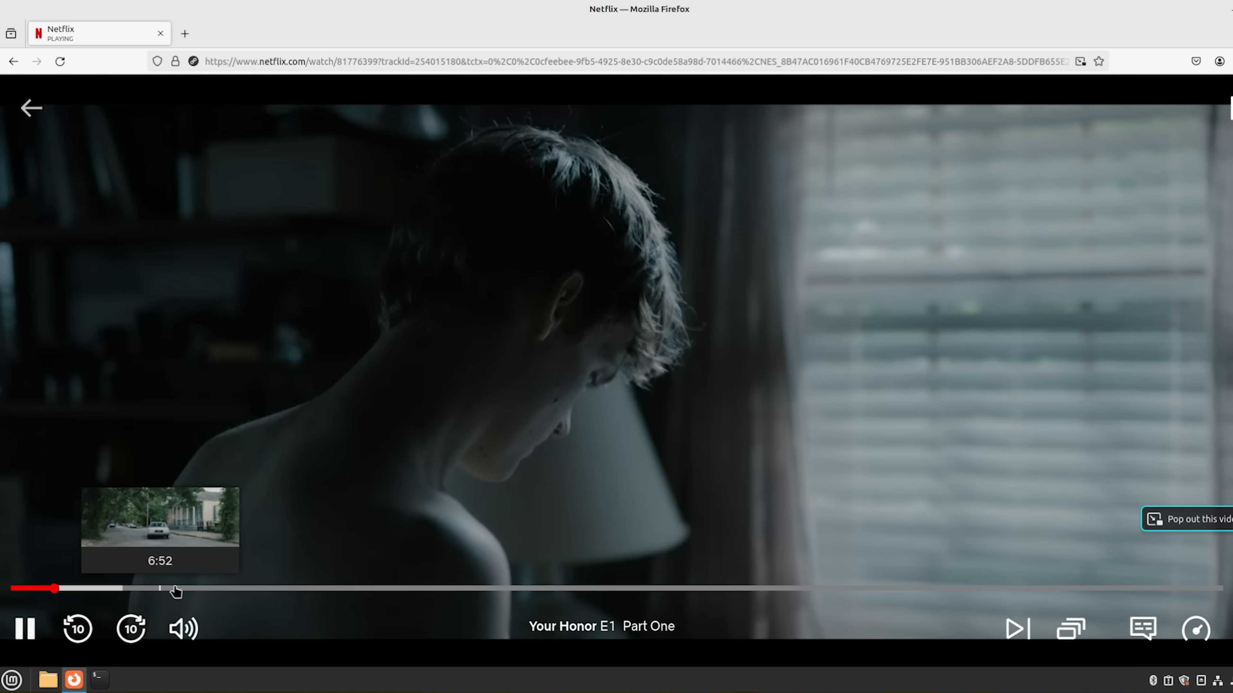
left_click(175, 588)
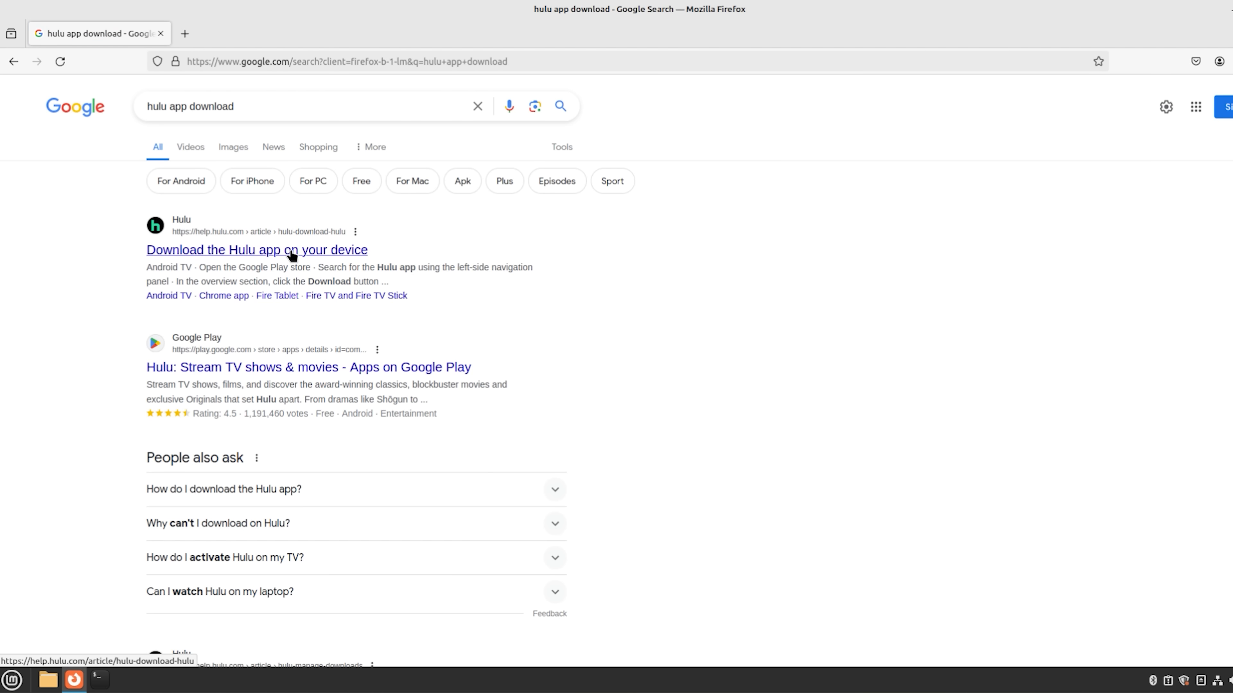
Open the Hulu Help Center article on downloading the Hulu app to read its device list
left_click(256, 250)
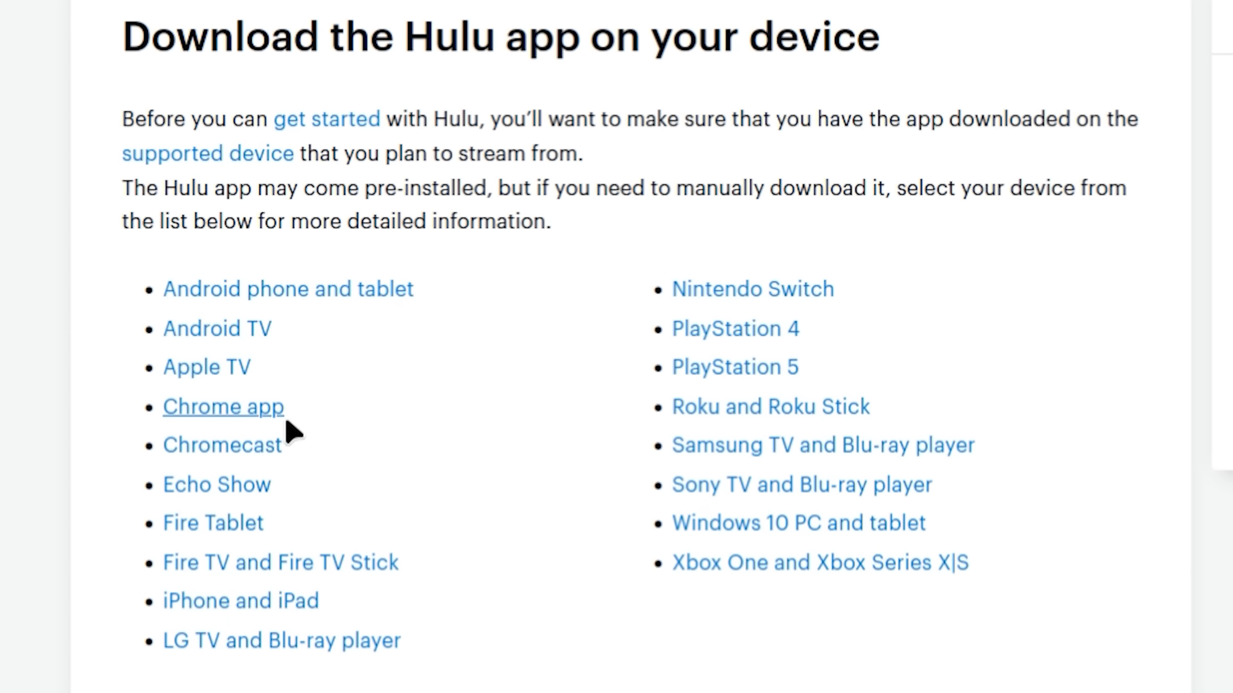
mouse_move(251, 644)
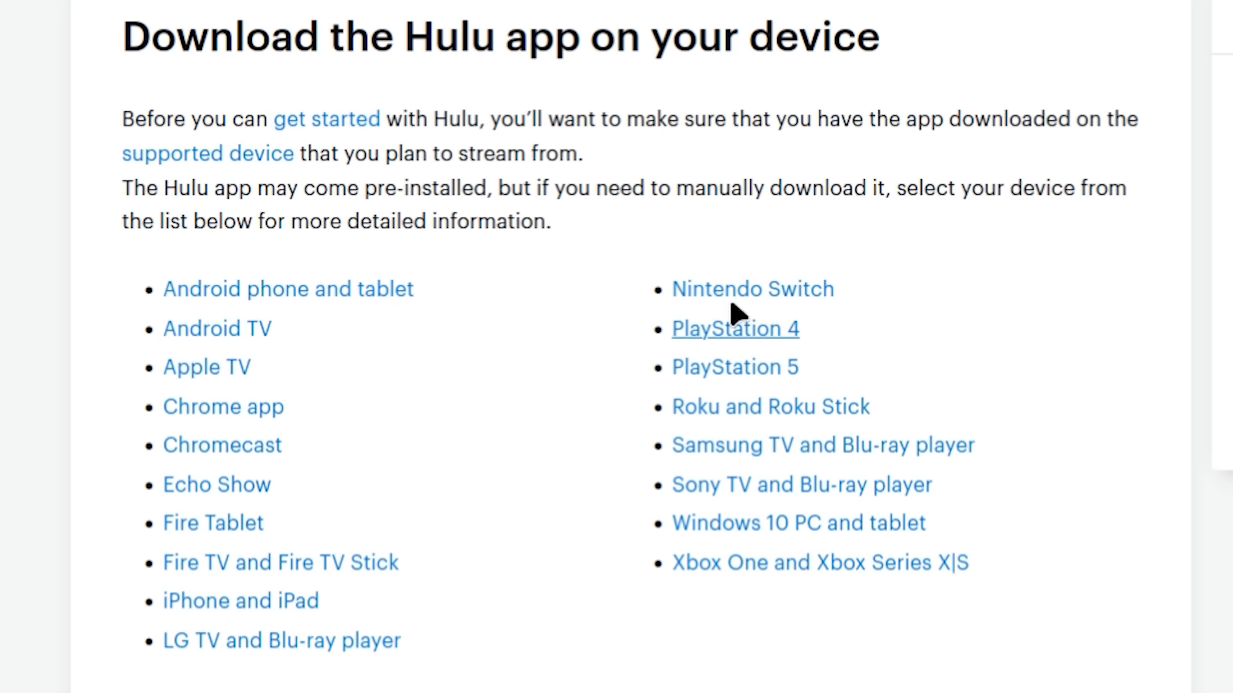
mouse_move(796, 455)
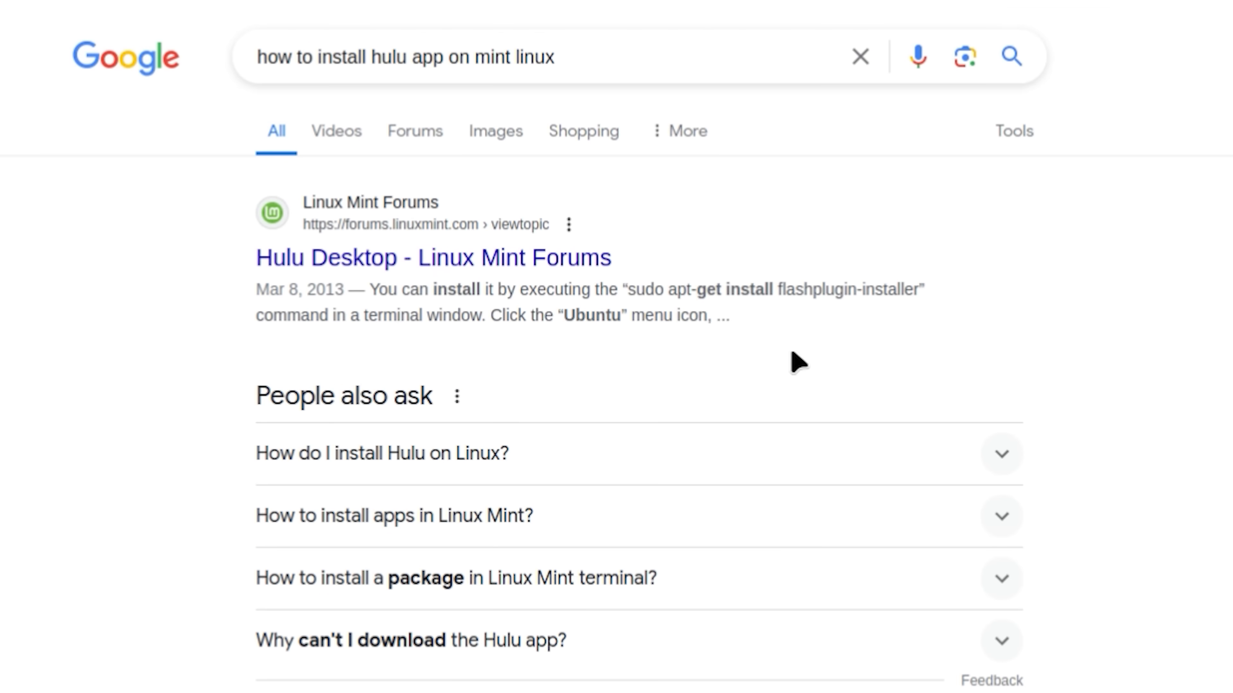
mouse_move(800, 363)
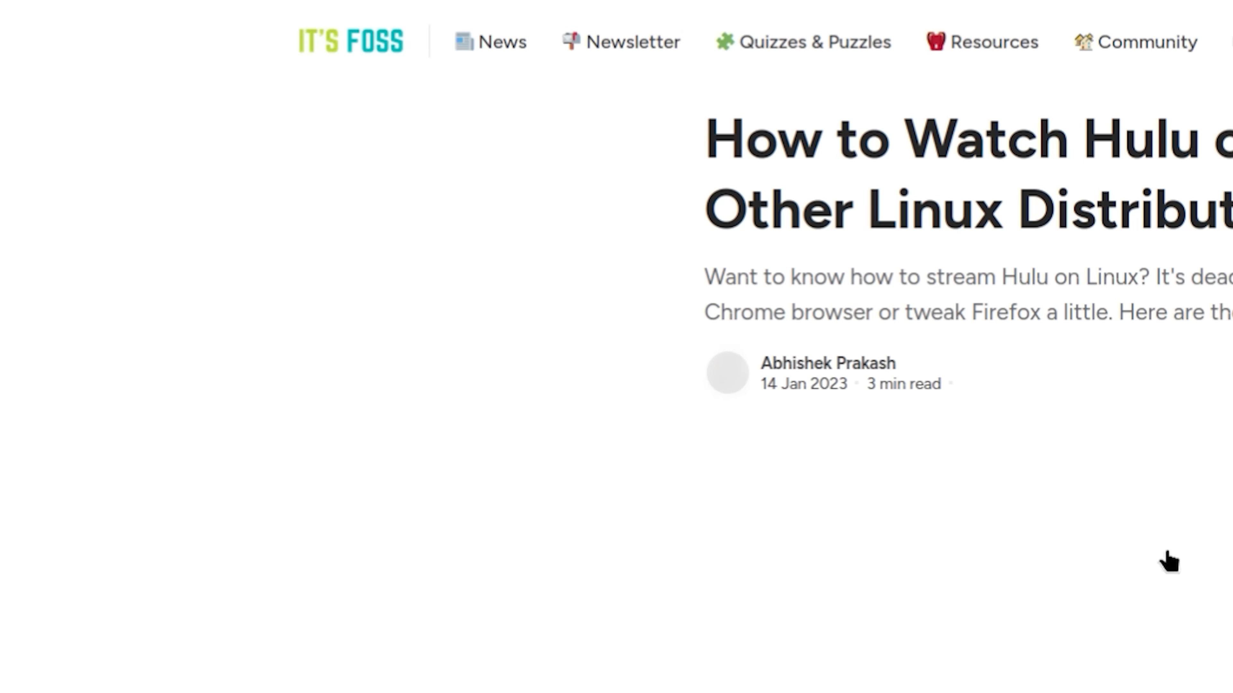
Scroll through the It's FOSS guide on watching Hulu on Linux with Firefox DRM
scroll("down", 3)
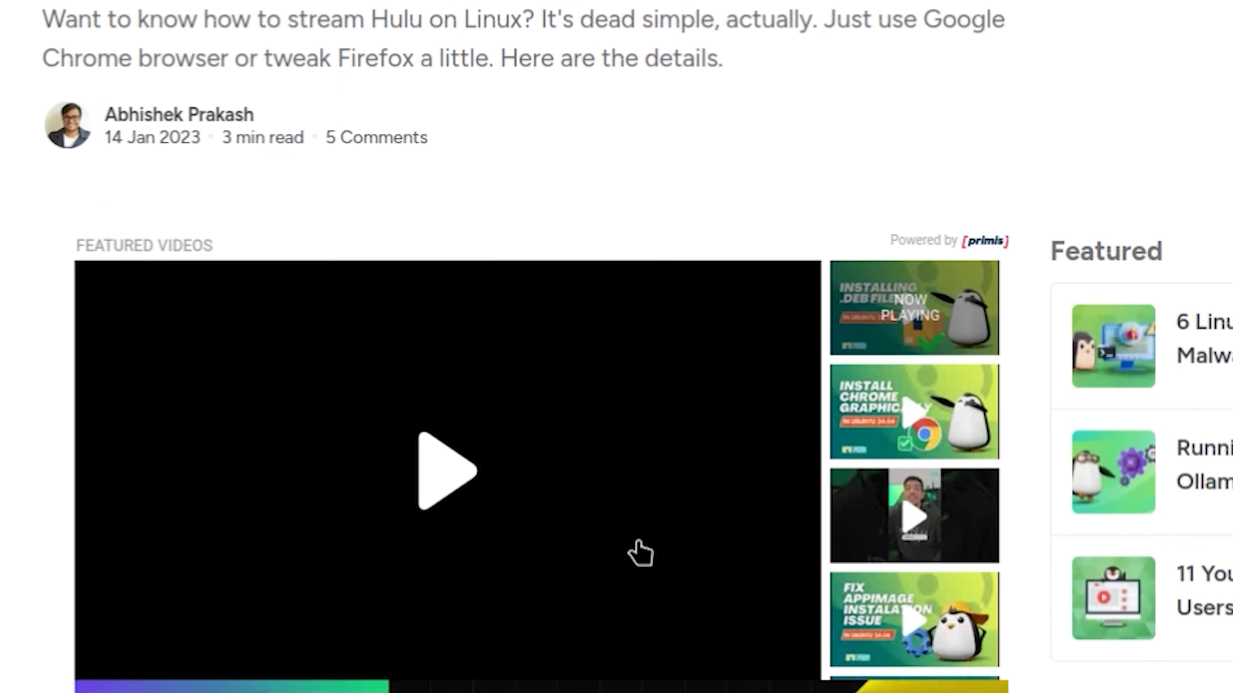
scroll("down", 3)
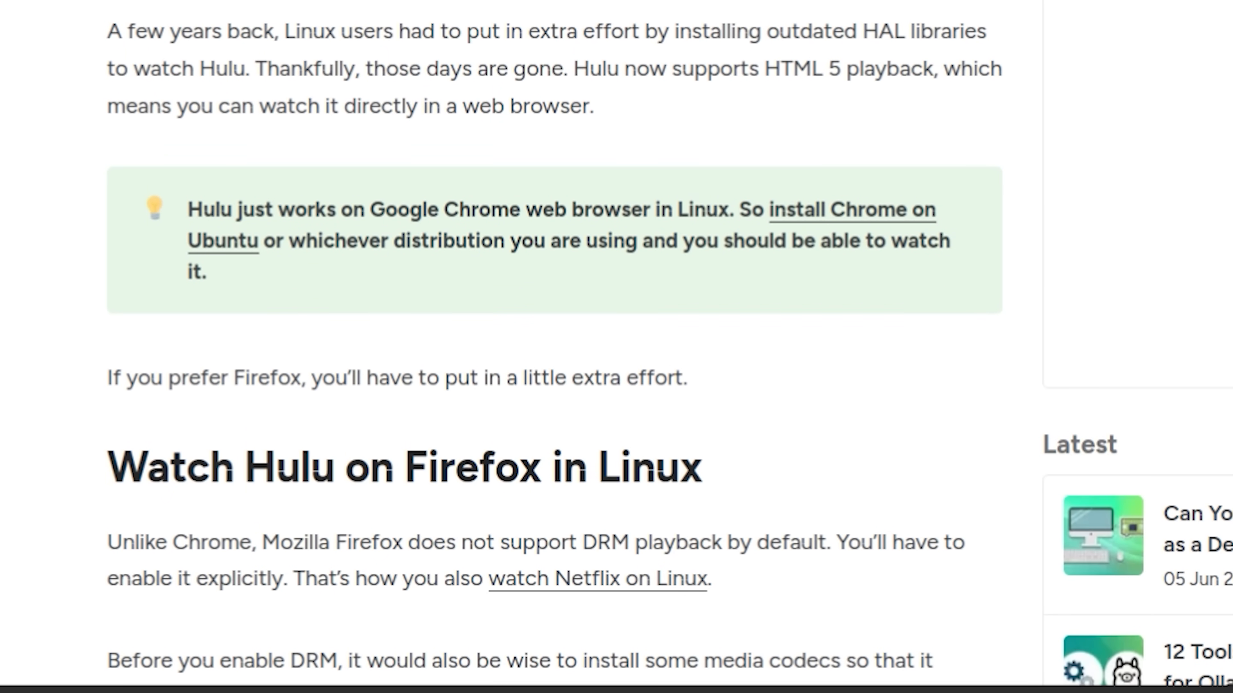
scroll("down", 3)
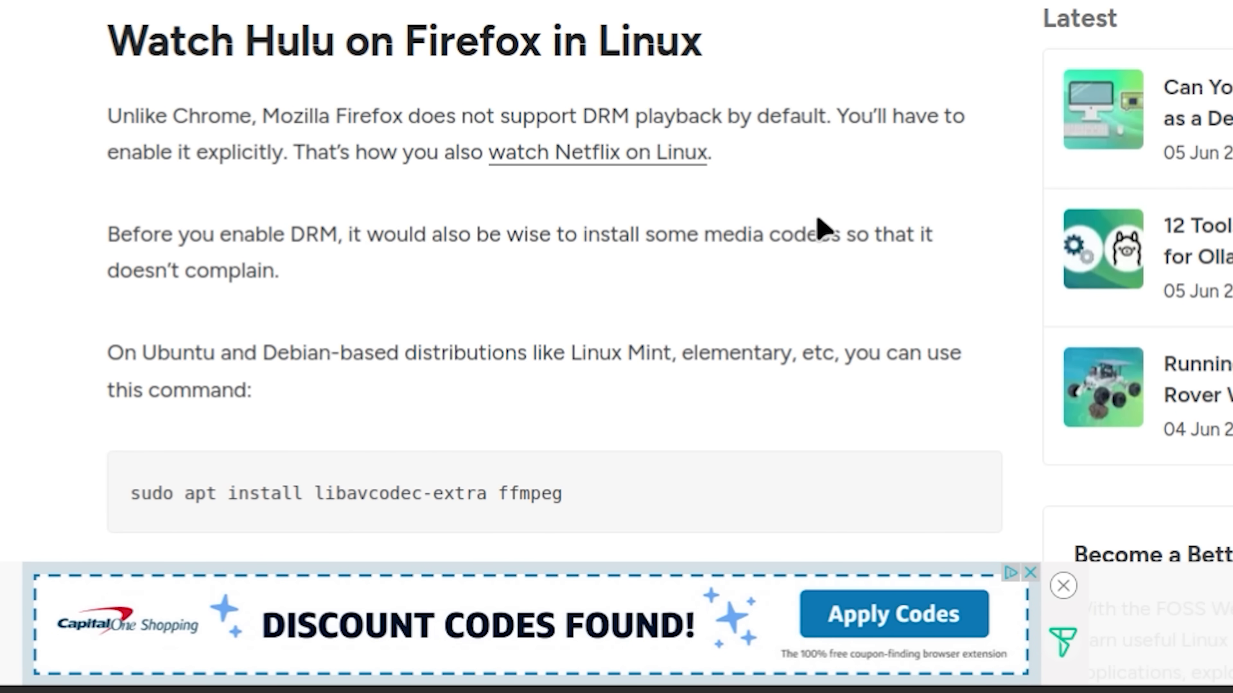
mouse_move(409, 200)
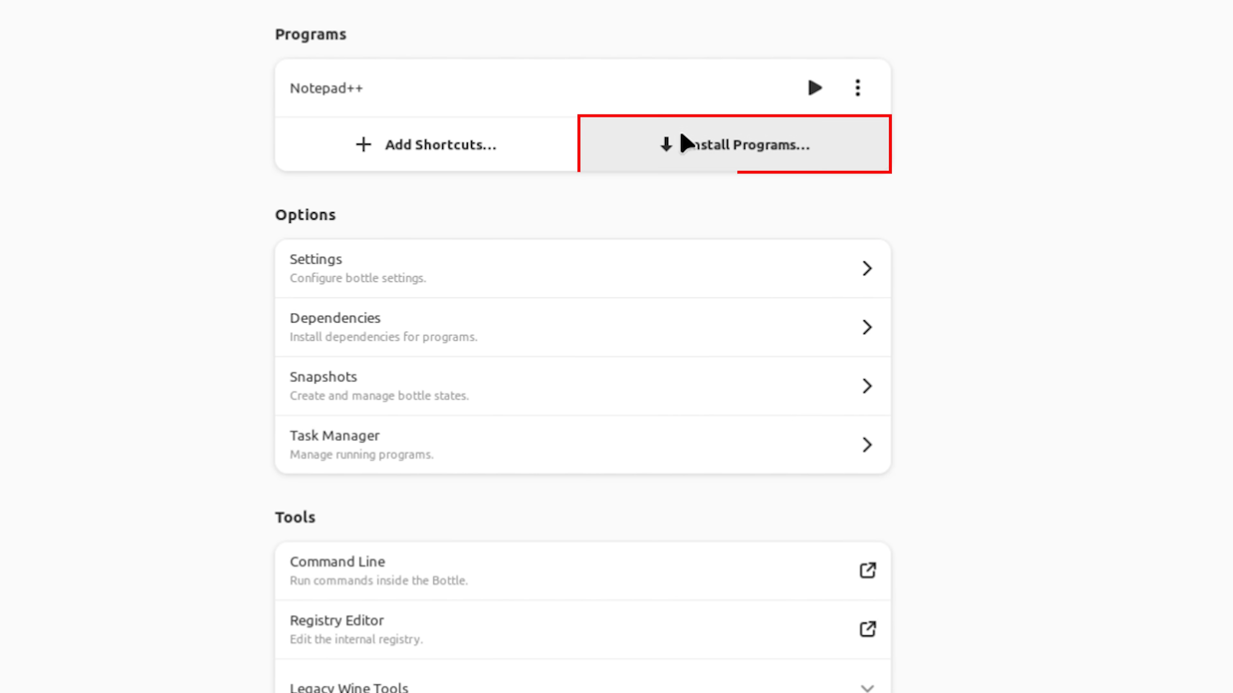
Browse the community Install Programs list down to the Steam and Ubisoft Connect launchers
left_click(735, 144)
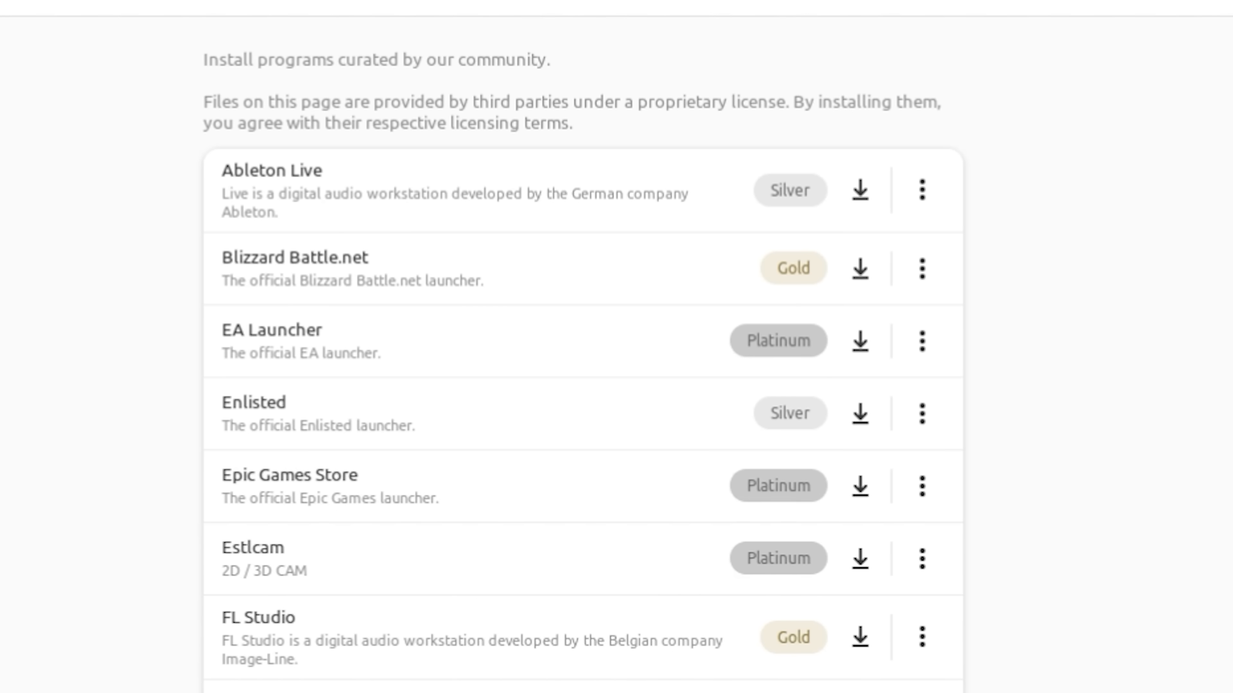
scroll("down", 3)
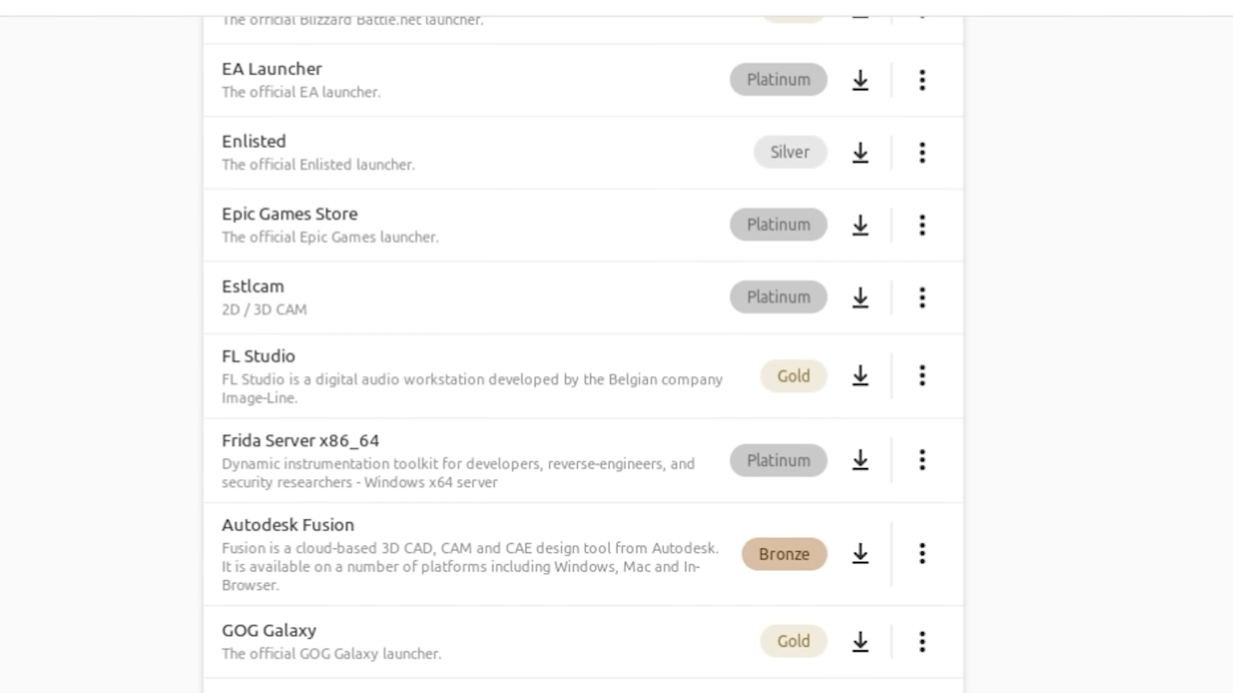
scroll("down", 3)
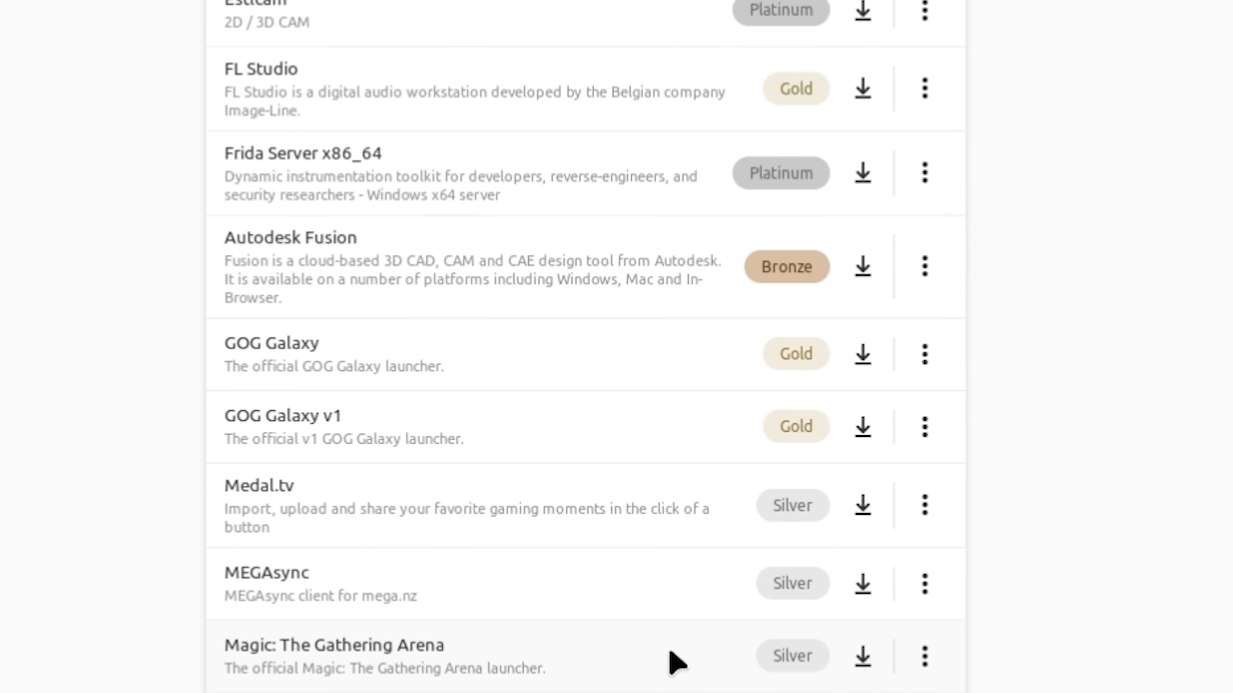
scroll("down", 3)
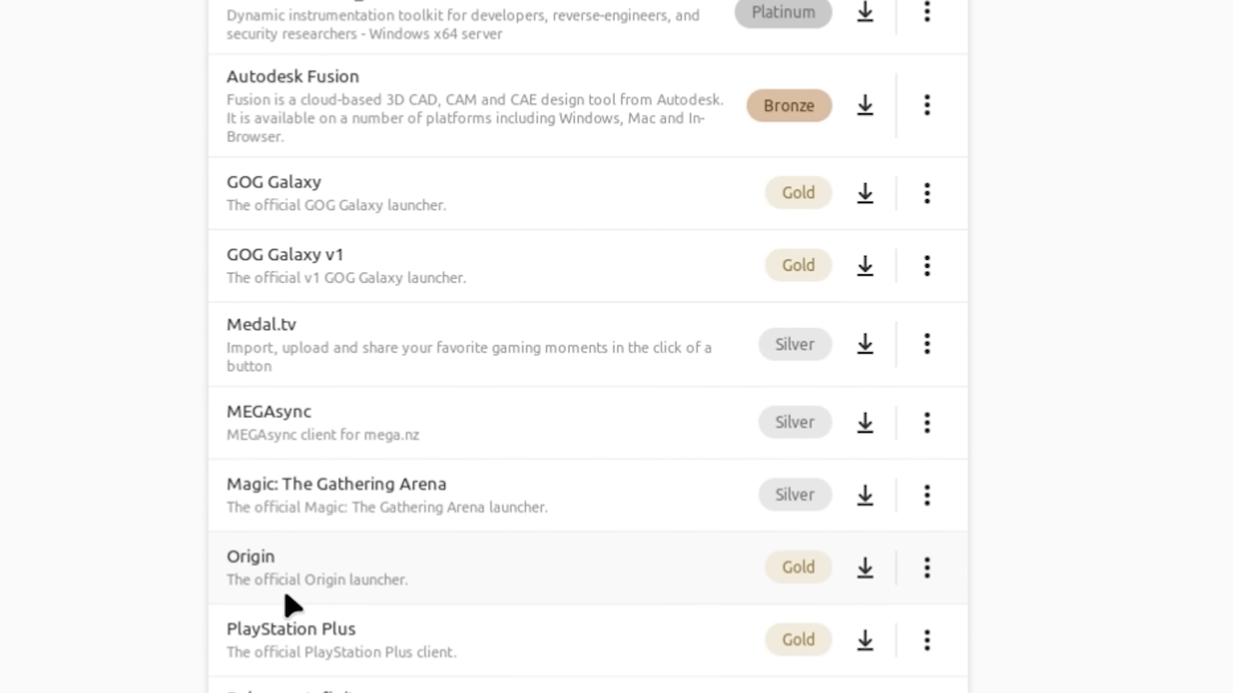
scroll("down", 3)
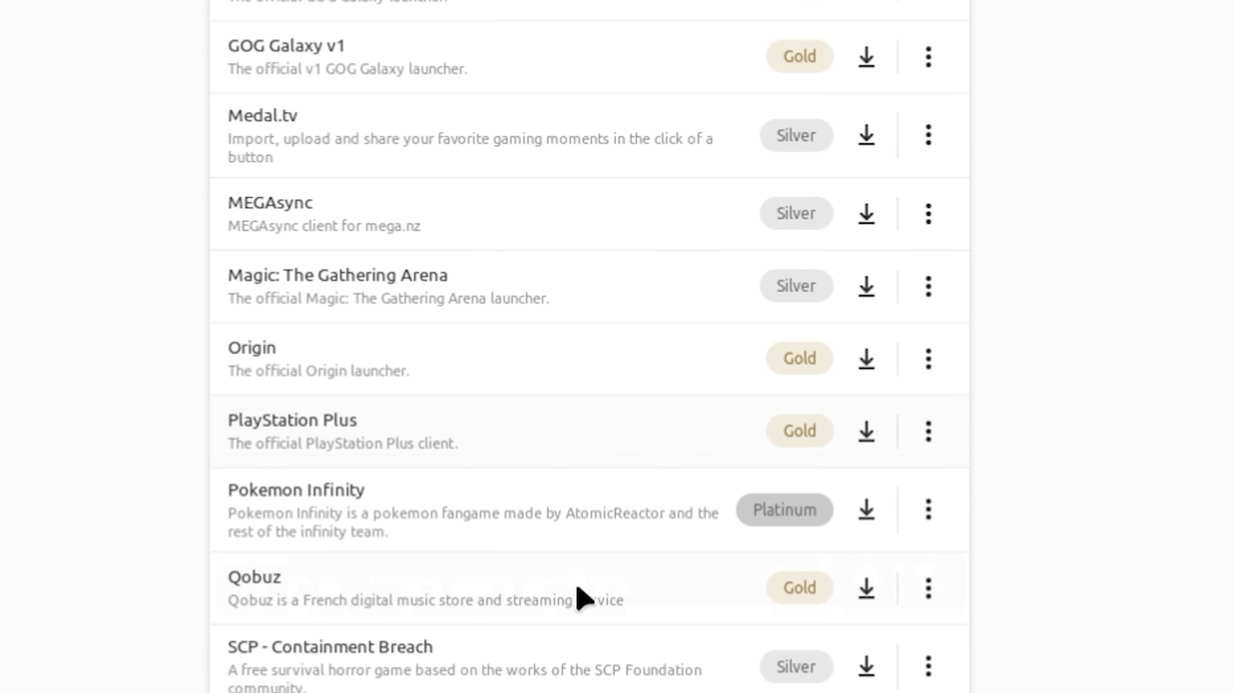
scroll("down", 3)
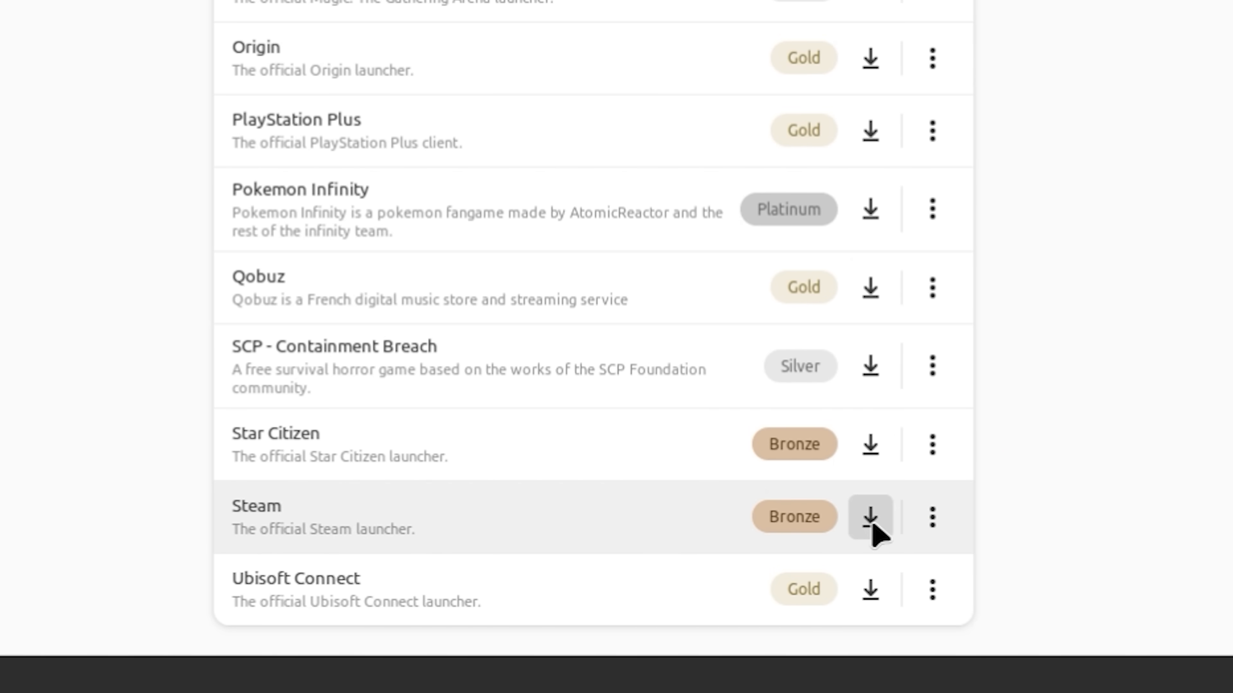
Install the Steam launcher into the bottle and launch it from the programs list
left_click(870, 518)
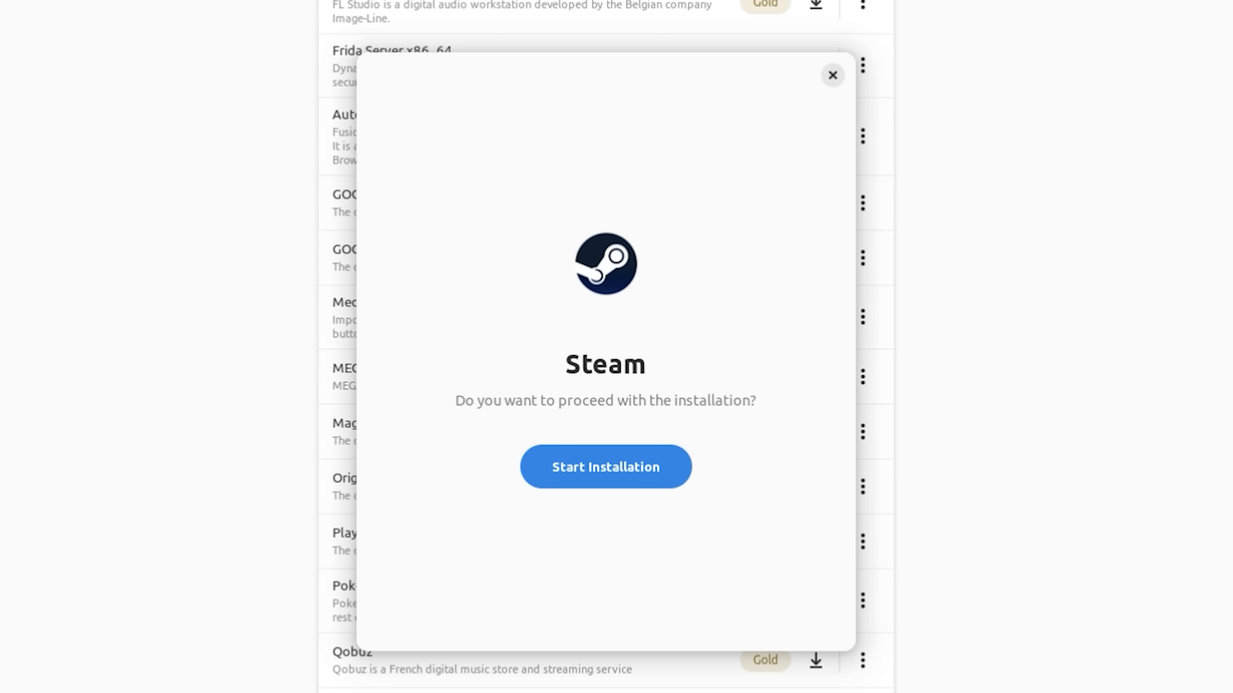
mouse_move(605, 476)
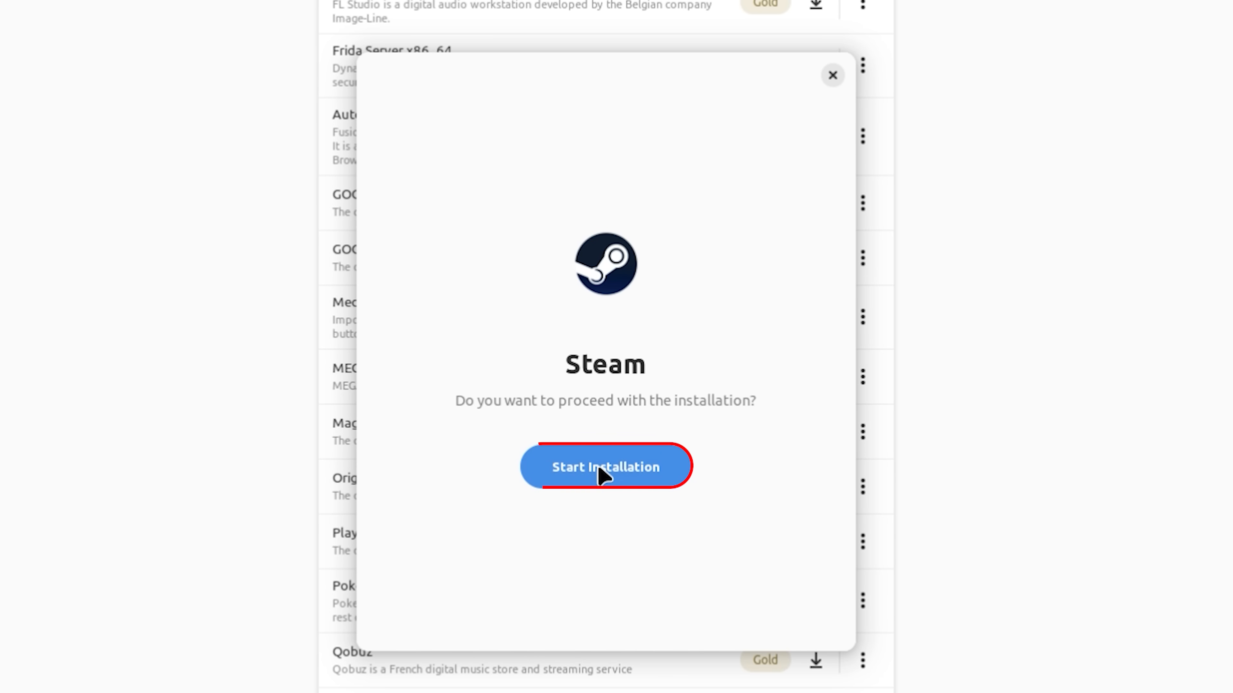
left_click(605, 466)
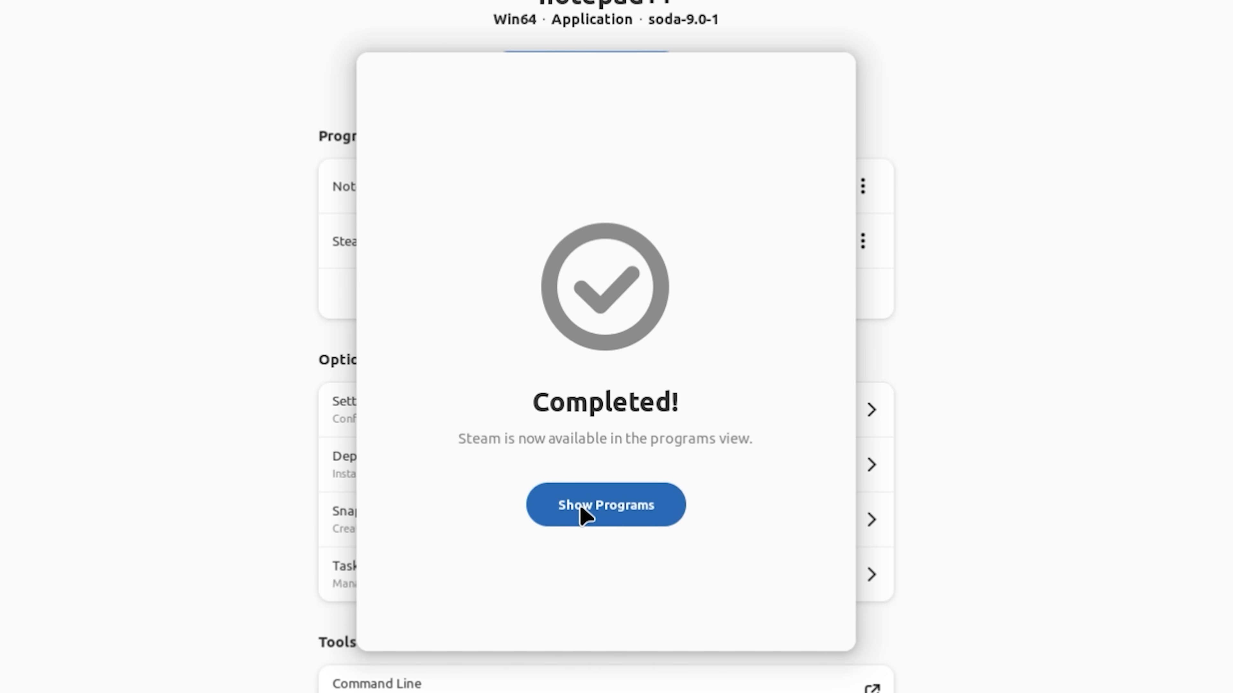
left_click(605, 504)
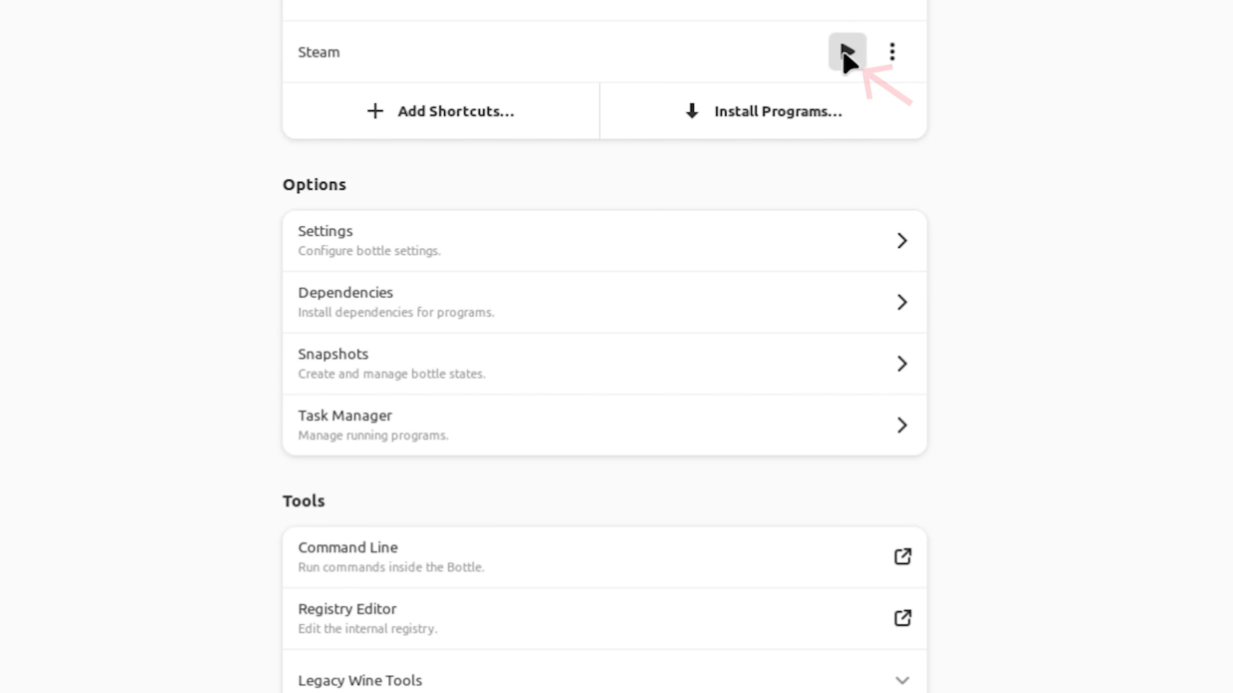
left_click(847, 52)
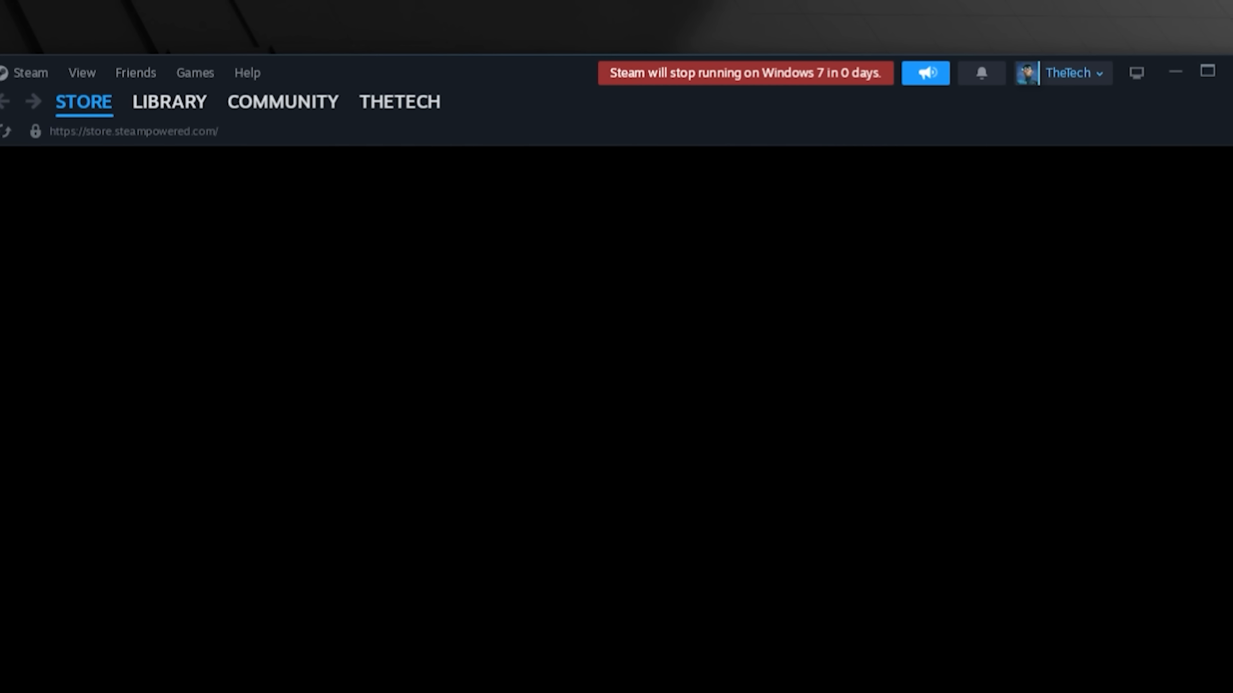
Show the Steam library home listing the seven owned games
left_click(168, 101)
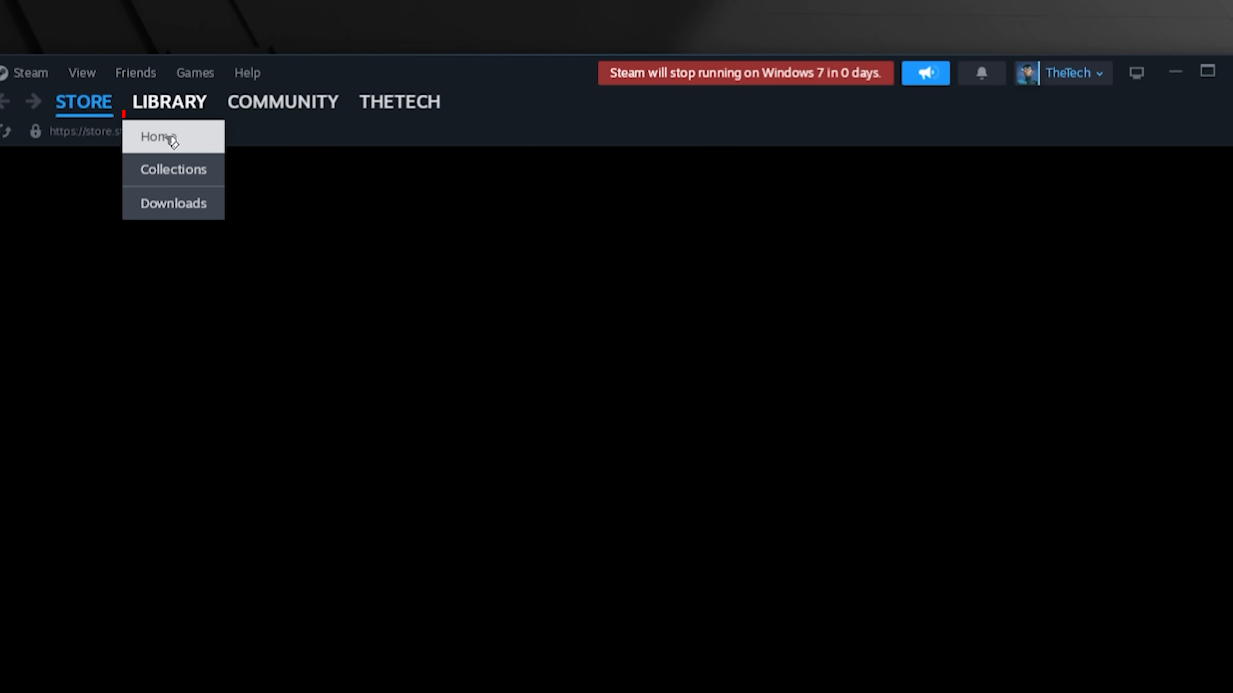
left_click(155, 136)
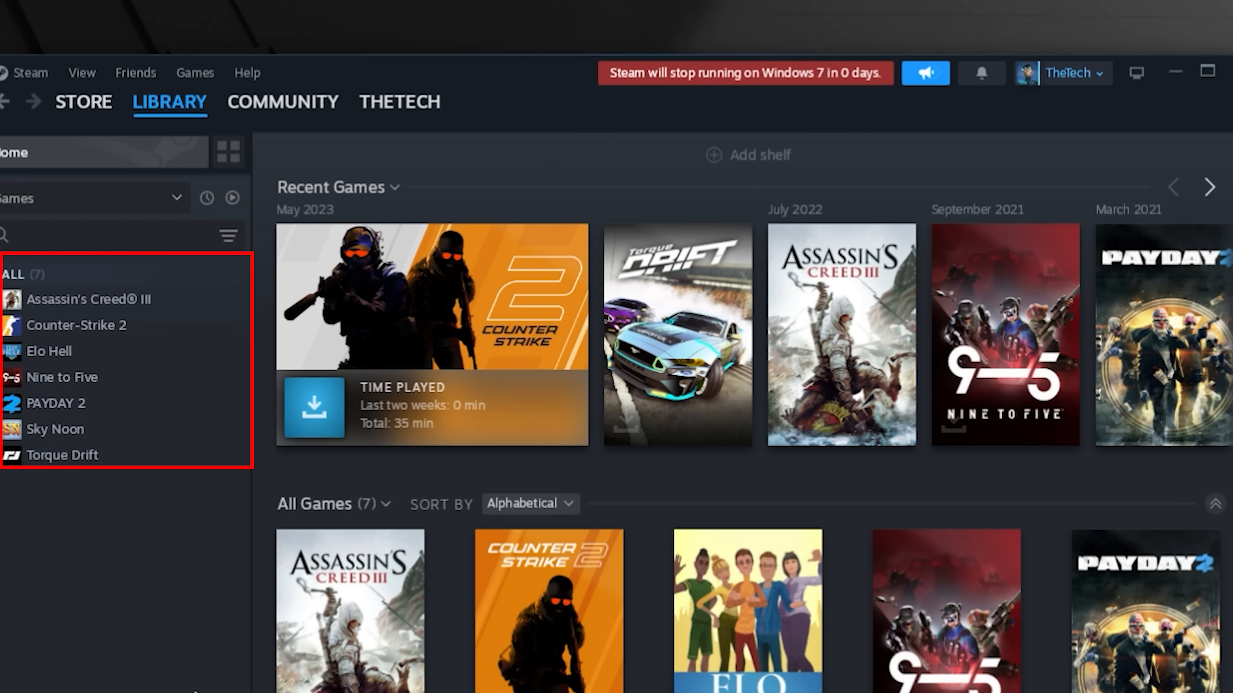
View the Torque Drift, Elo Hell and Nine to Five game pages from the sidebar
left_click(62, 454)
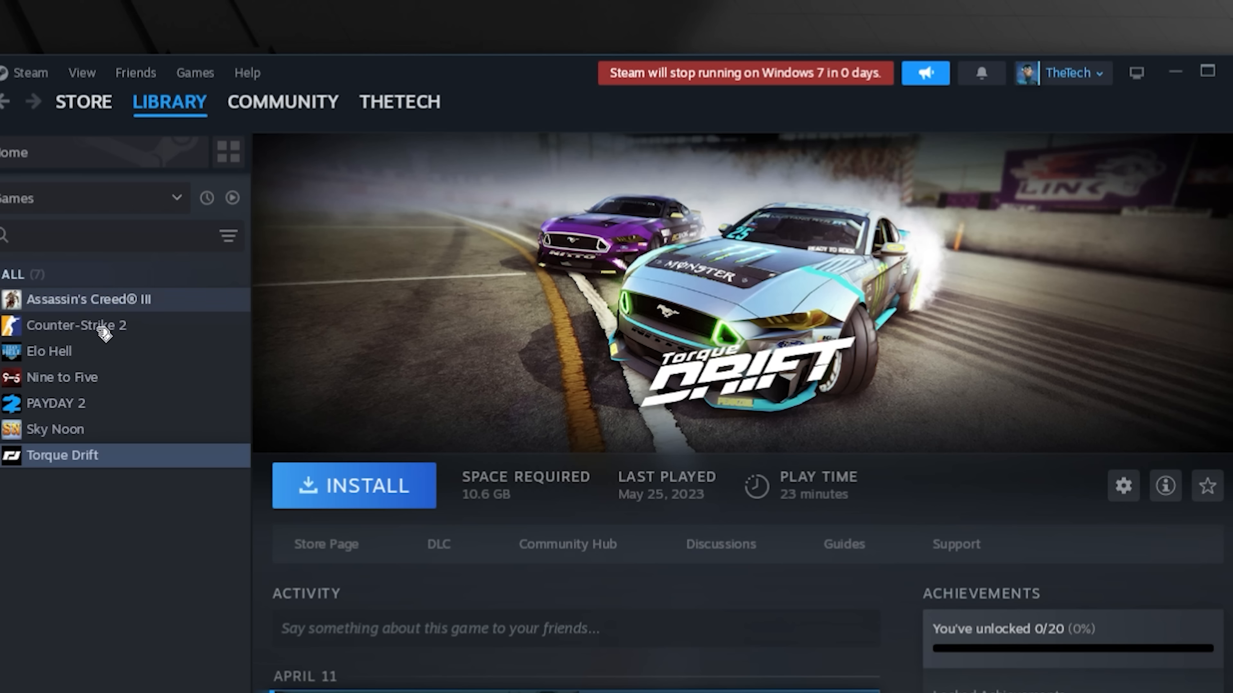
left_click(49, 351)
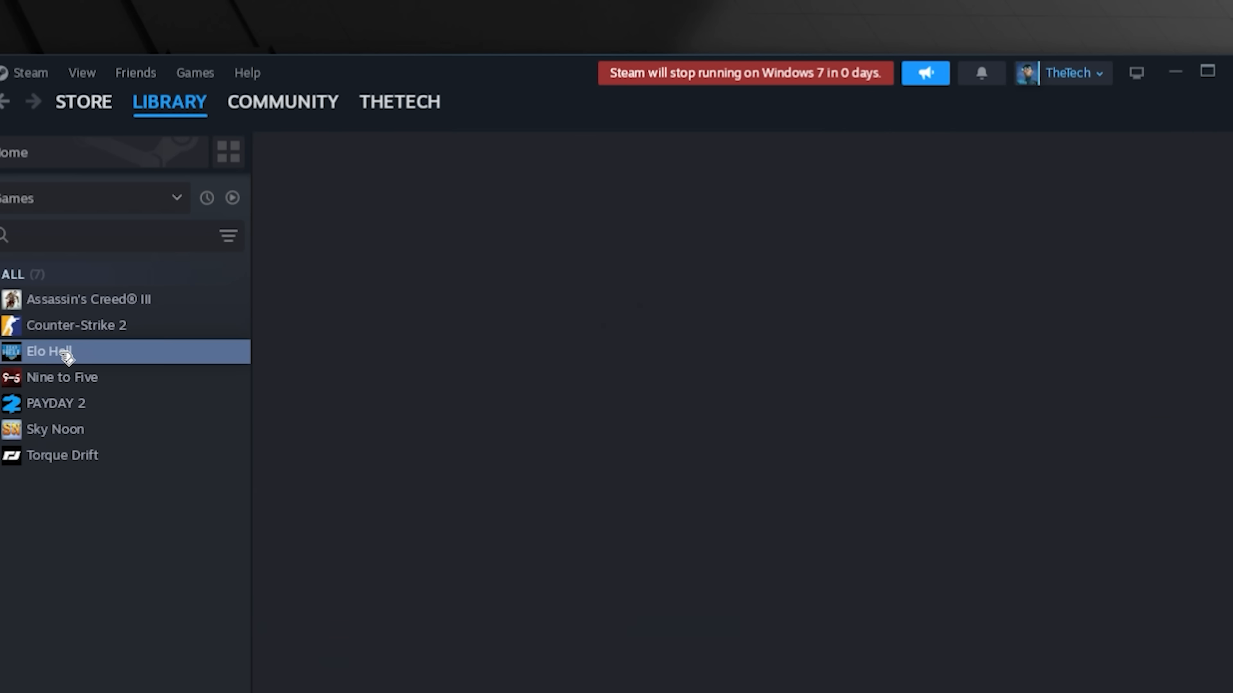
left_click(48, 351)
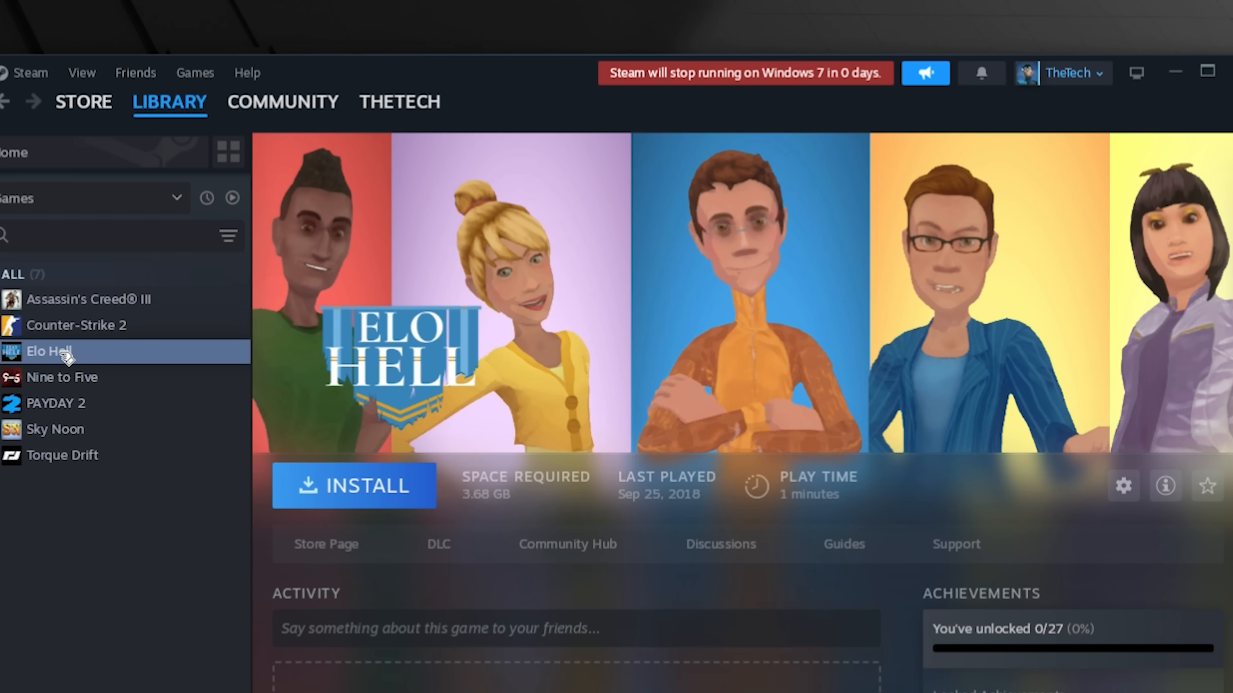
left_click(62, 376)
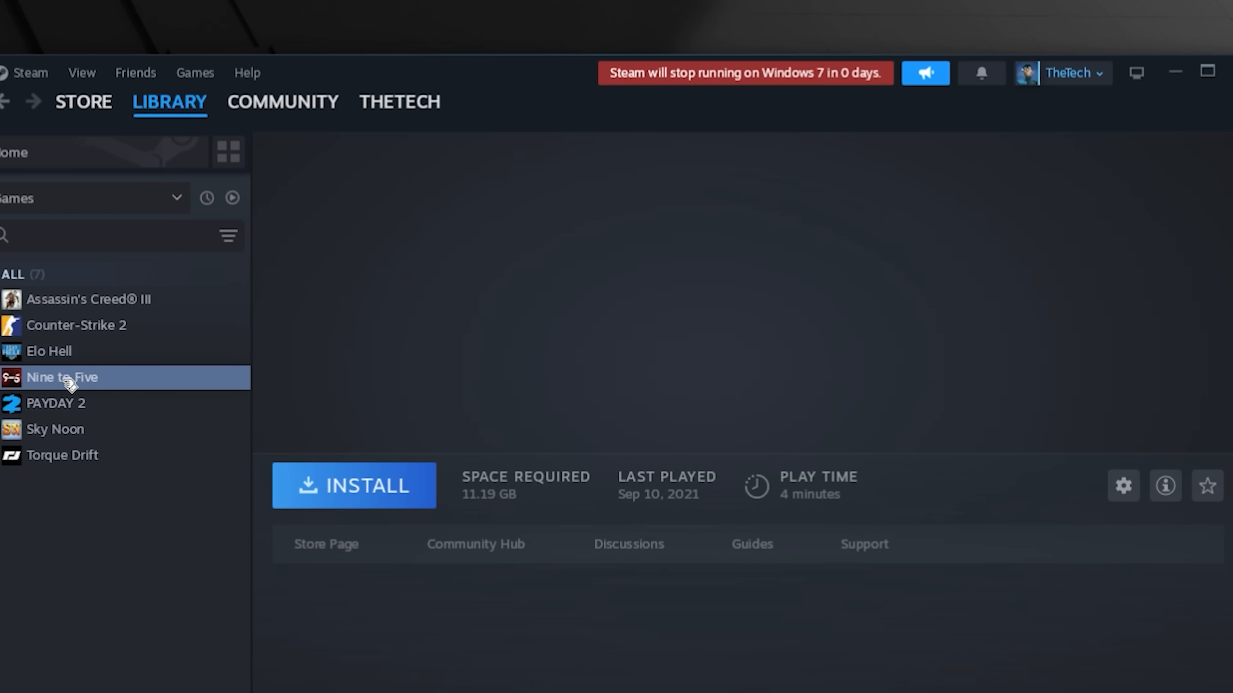
left_click(62, 378)
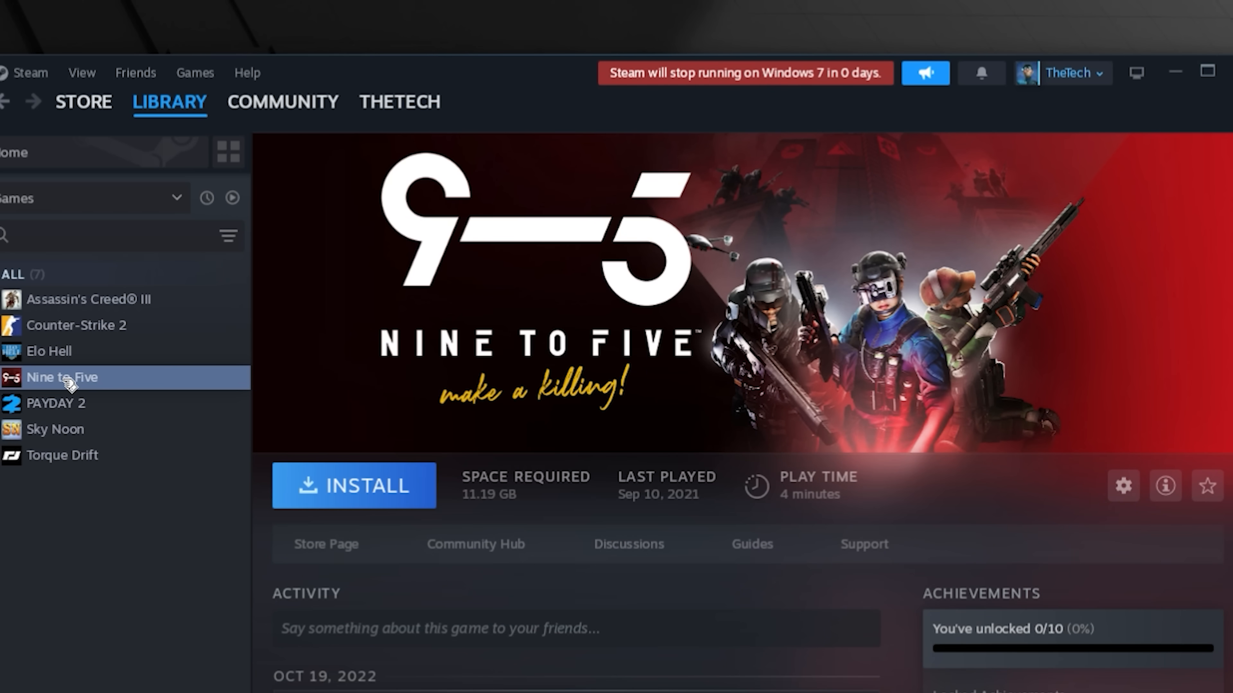